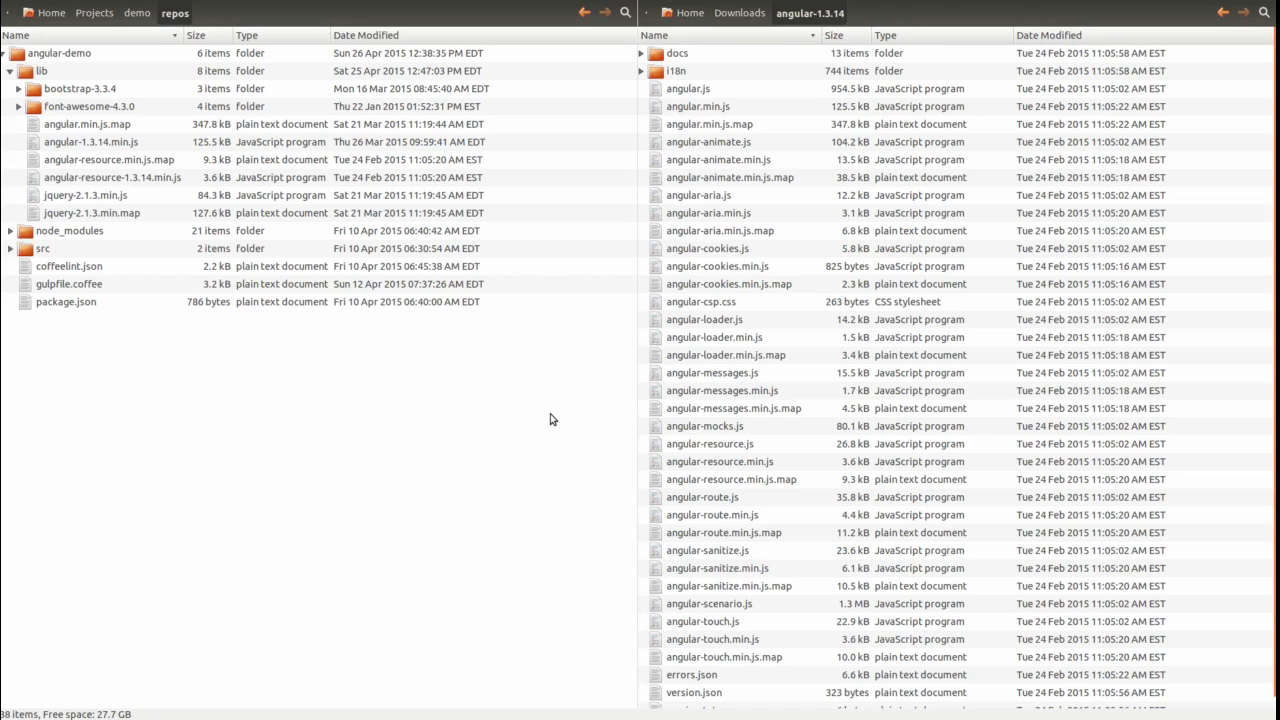
{"action": "mouse_move", "coordinate": [724, 344]}
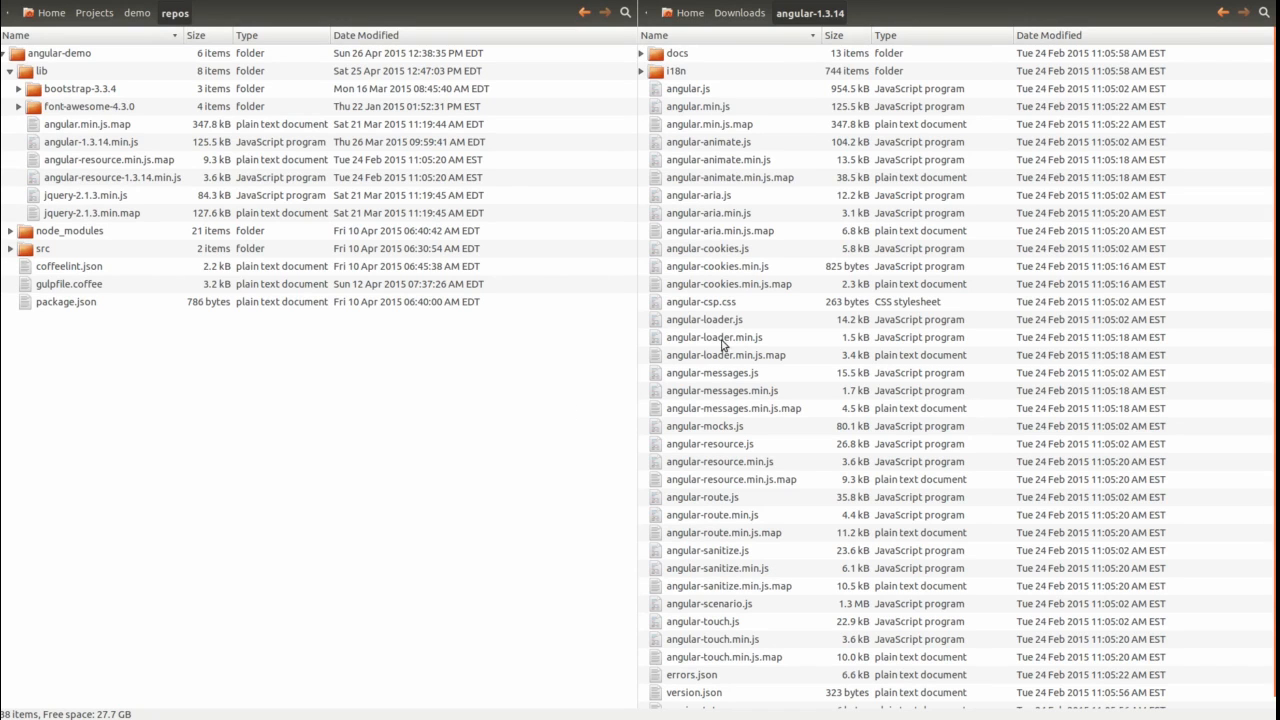
{"action": "mouse_move", "coordinate": [840, 288]}
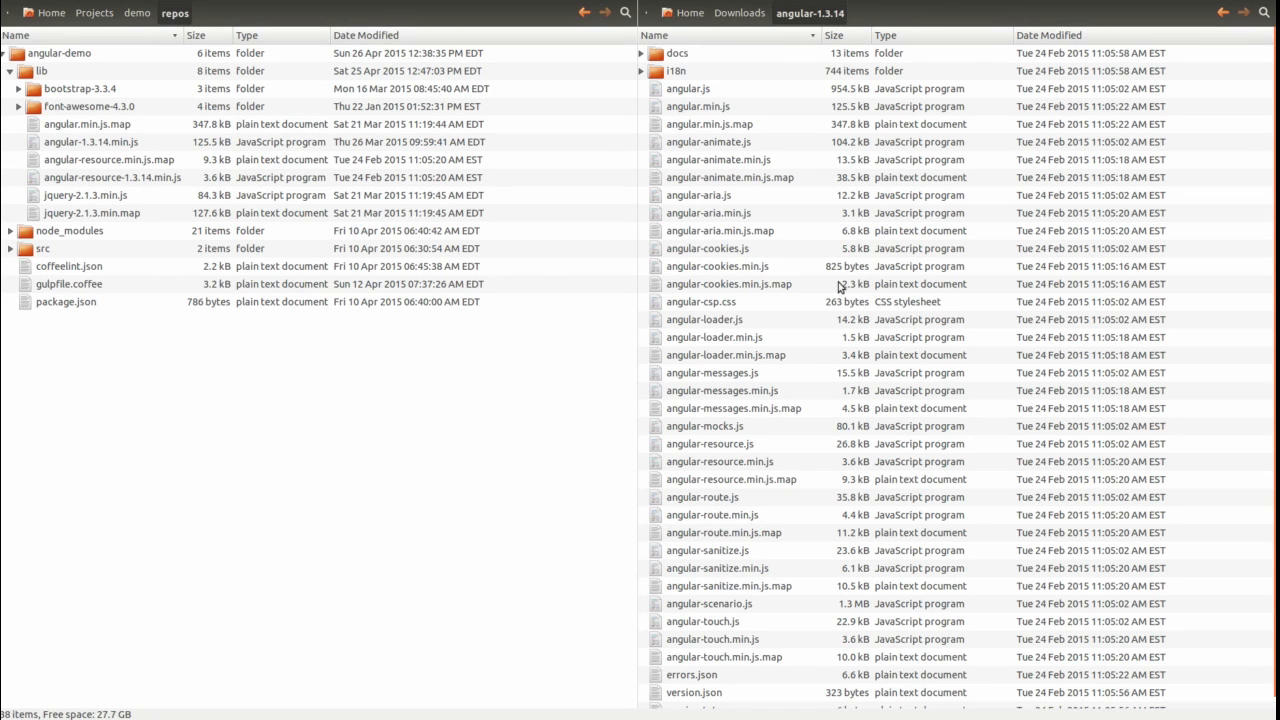
{"action": "mouse_move", "coordinate": [744, 528]}
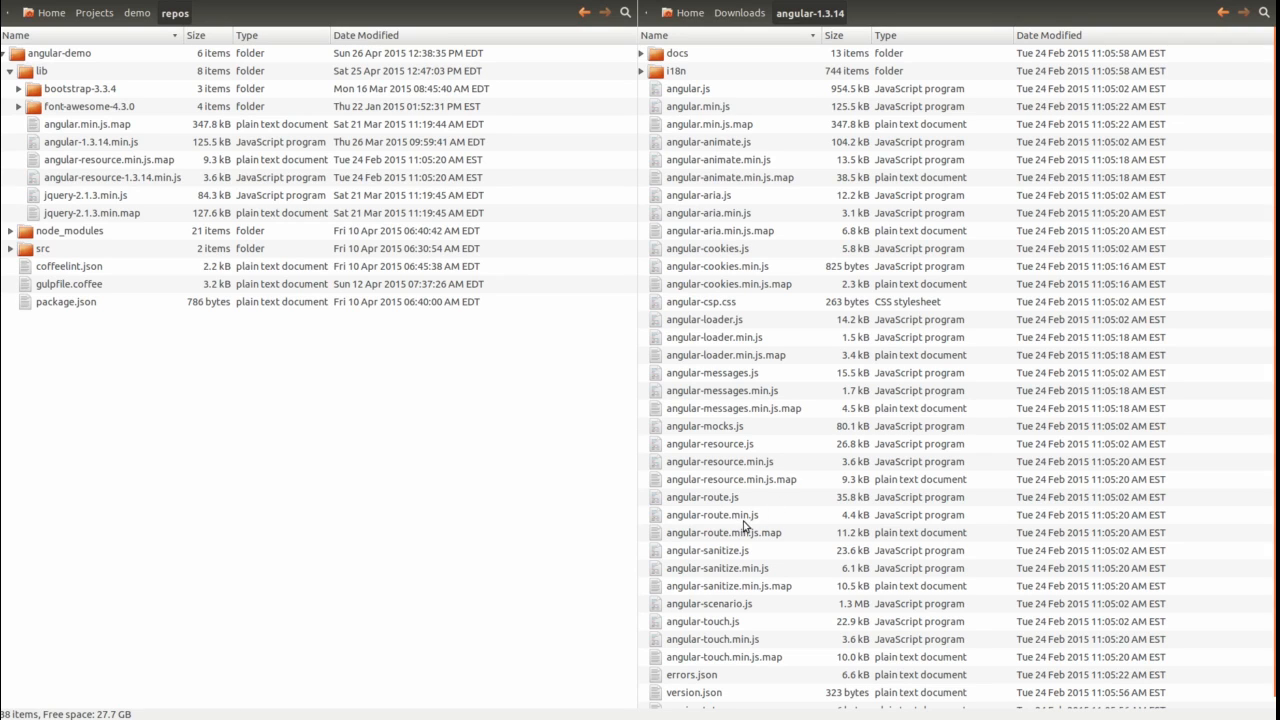
Step: Copy angular-route.min.js and its .map from angular-1.3.14 downloads into the project's lib folder
{"action": "left_click", "coordinate": [712, 514]}
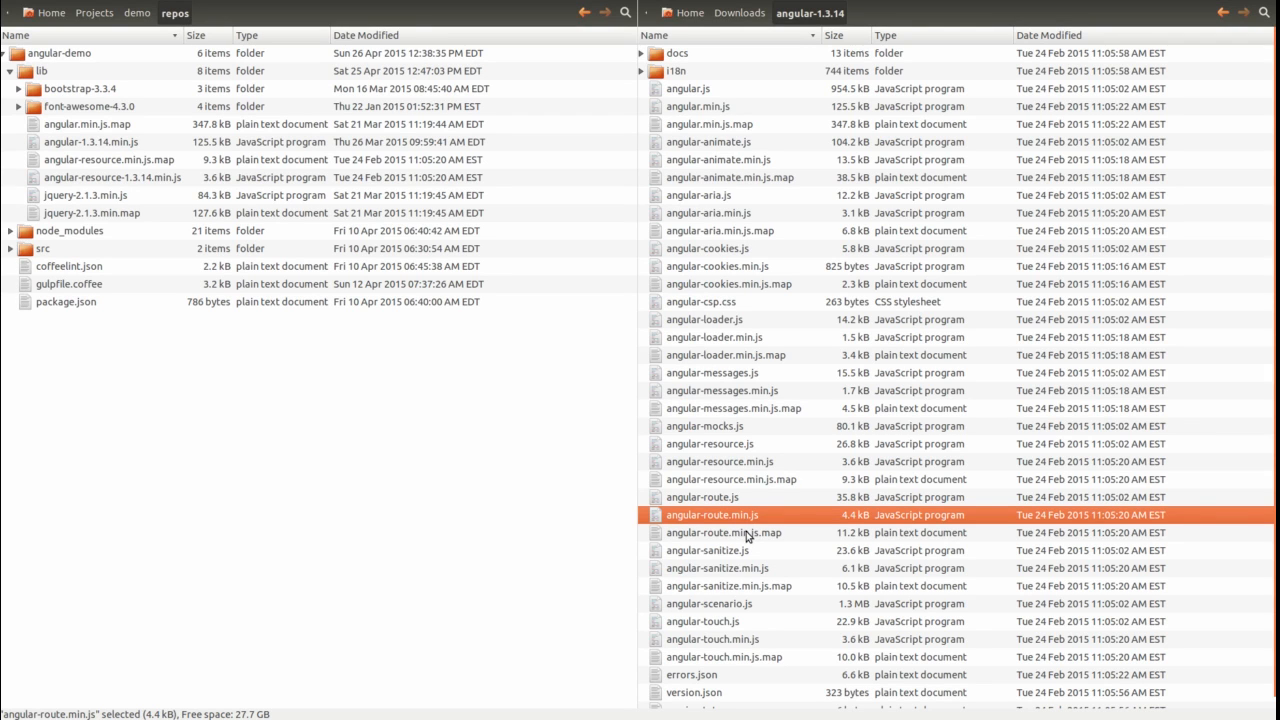
{"action": "left_click", "coordinate": [724, 532]}
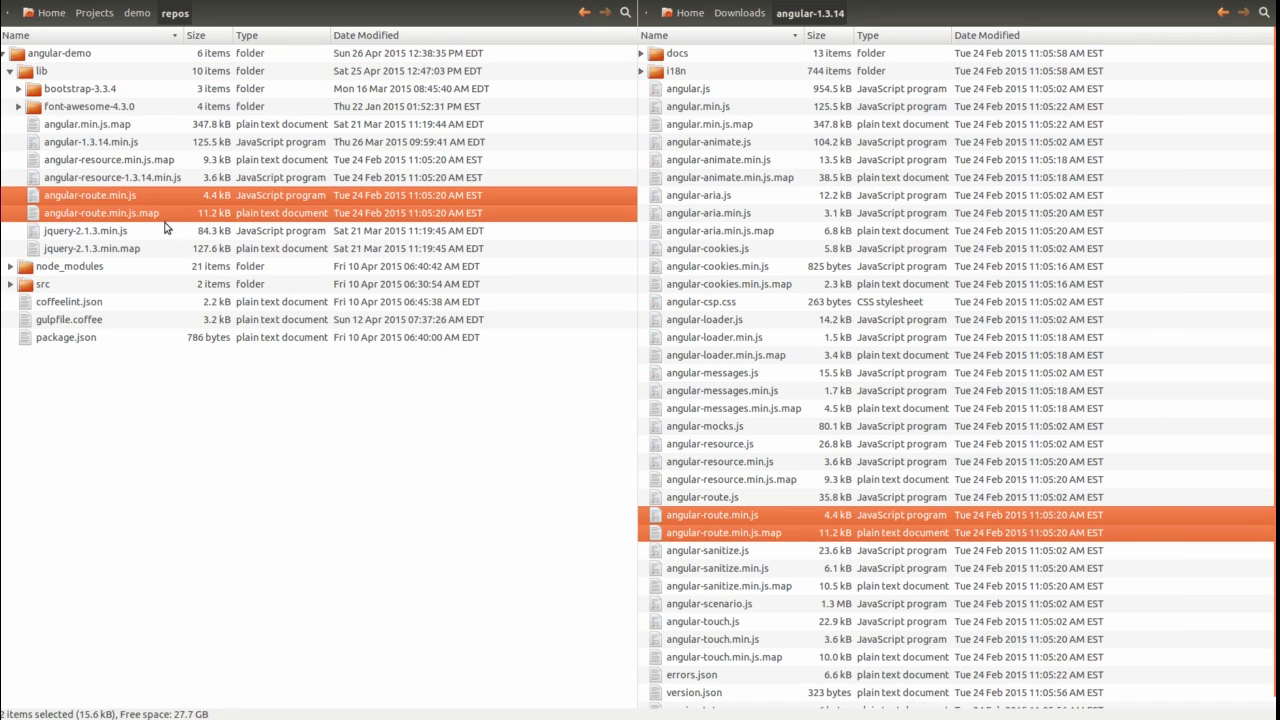
{"action": "left_click", "coordinate": [100, 196]}
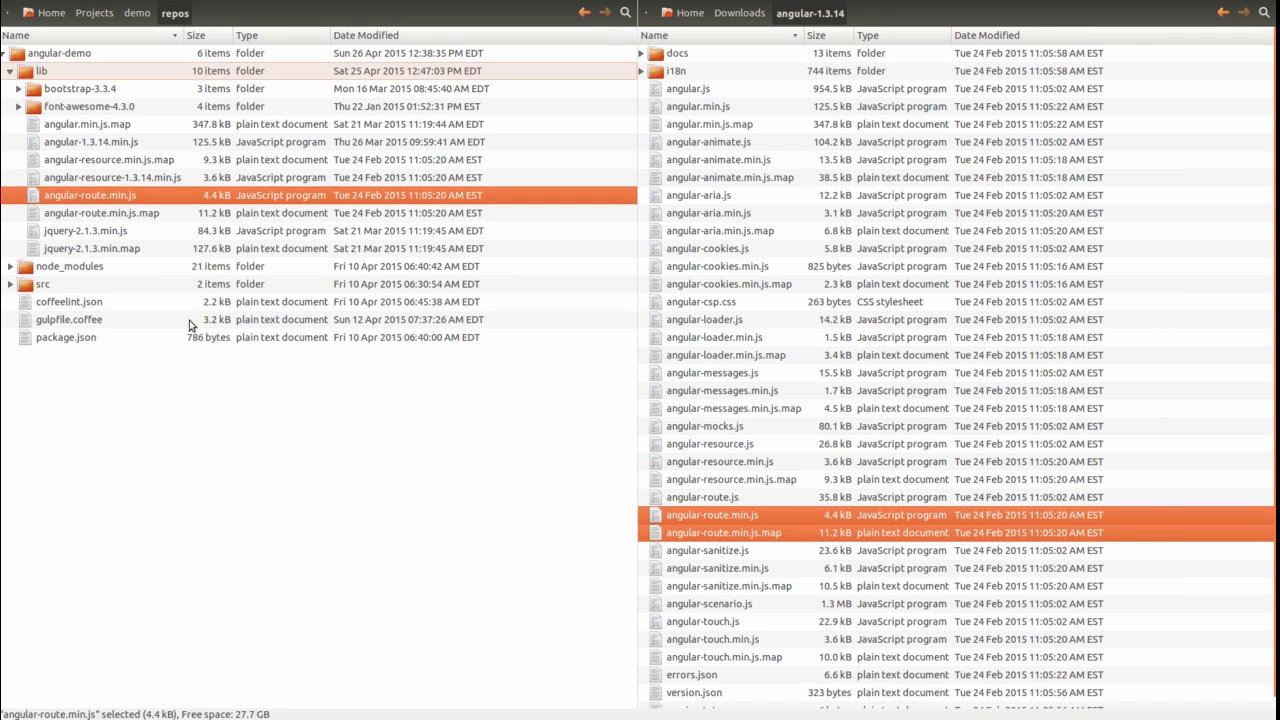
{"action": "left_click", "coordinate": [90, 196]}
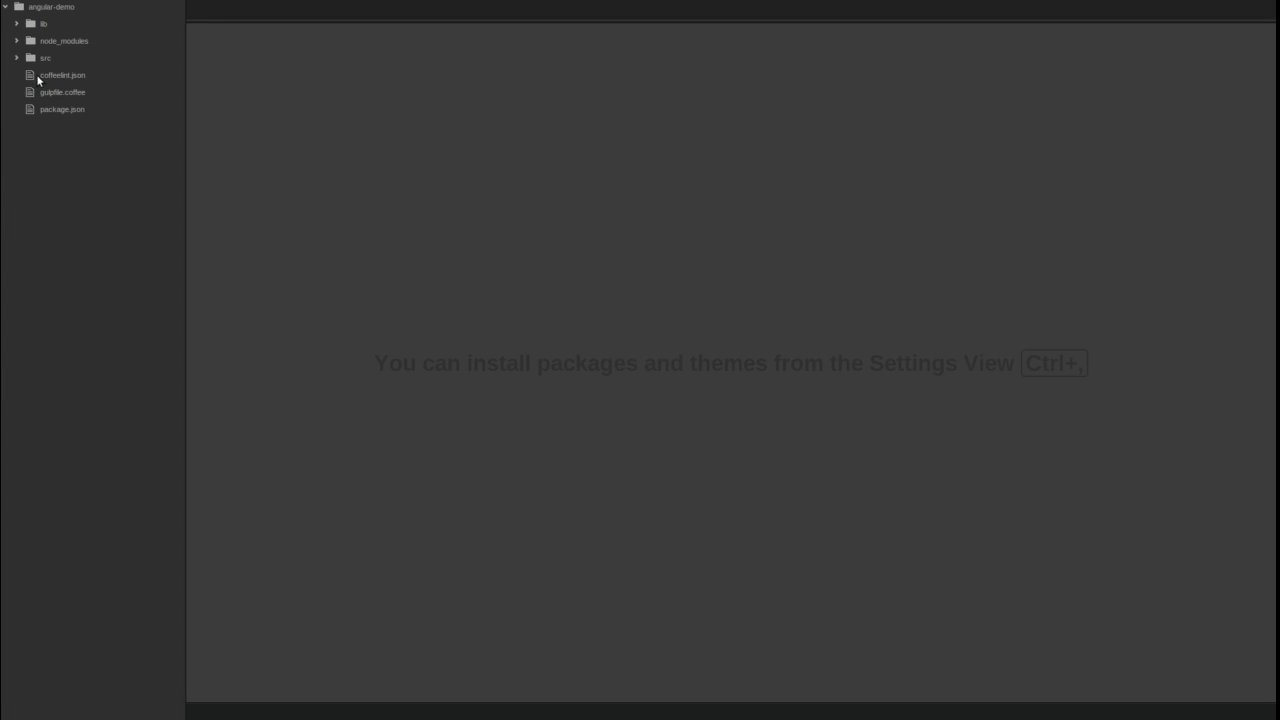
Step: Add a script tag for assets/lib/angular-route-1.3.14.min.js to index.html after angular-resource
{"action": "left_click", "coordinate": [44, 56]}
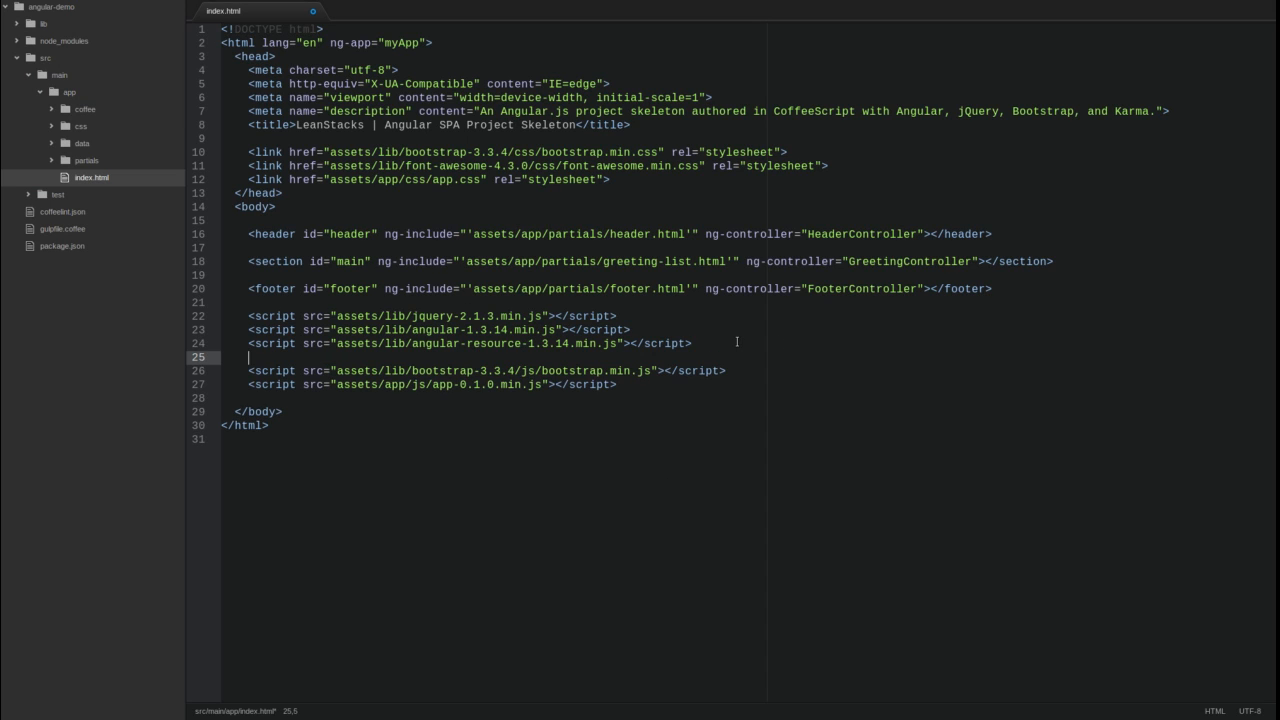
{"action": "type", "text": "<script src="}
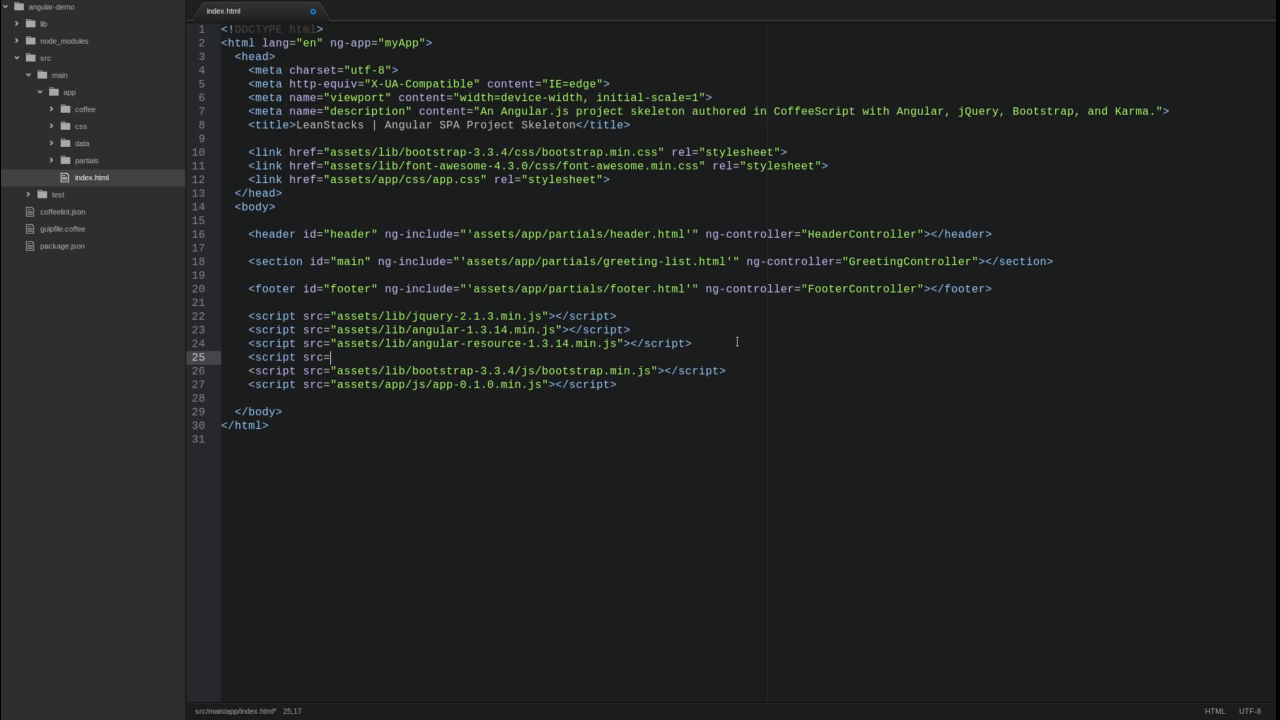
{"action": "type", "text": "asse"}
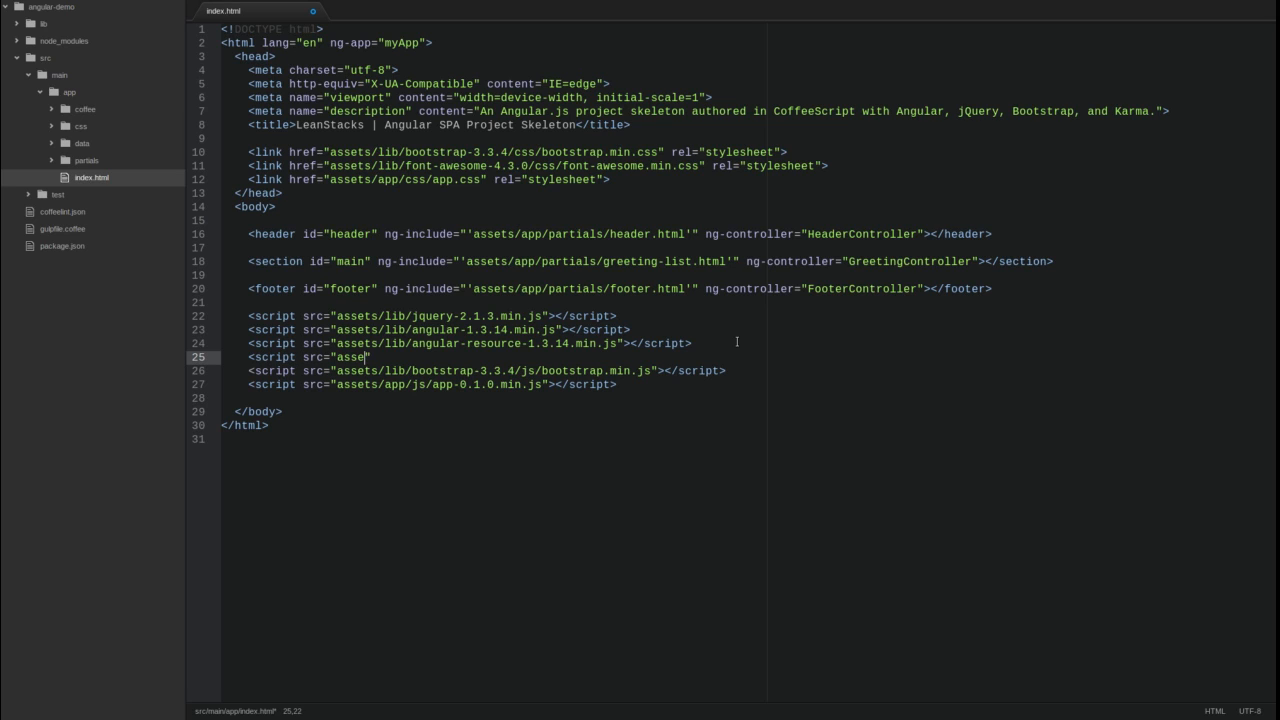
{"action": "type", "text": "ts/lib/angular"}
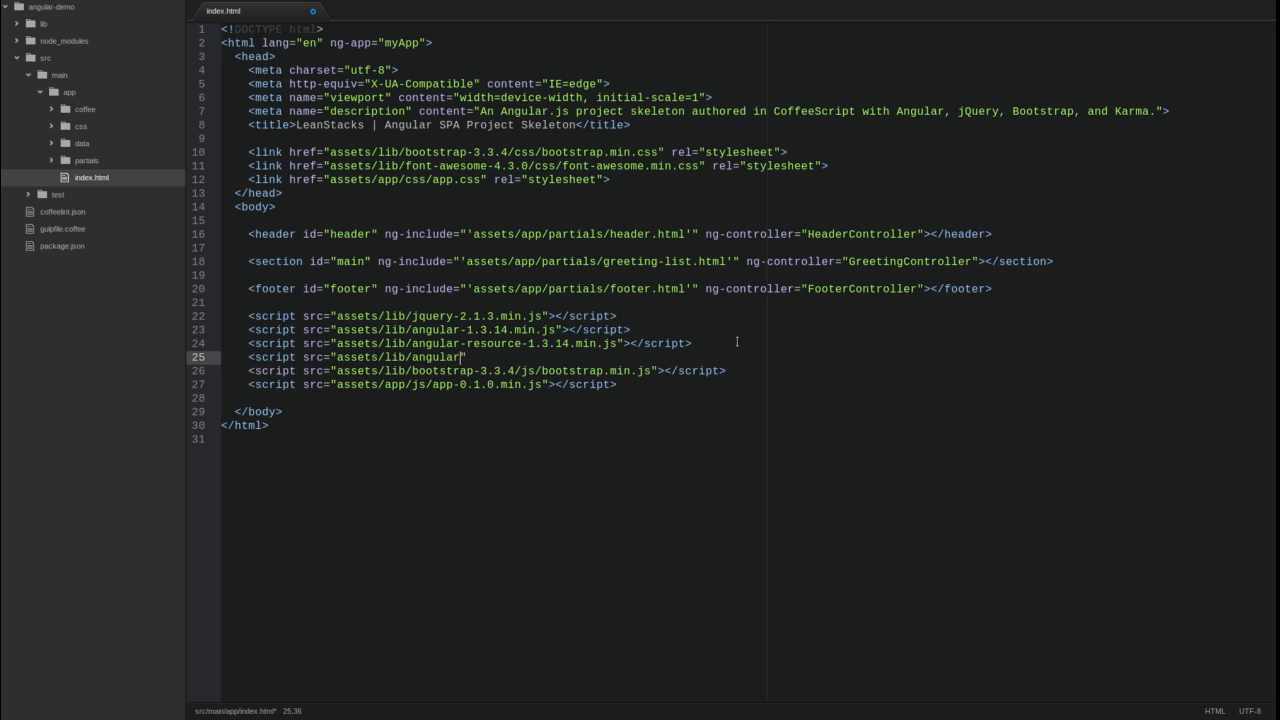
{"action": "type", "text": "-route-1.3.1"}
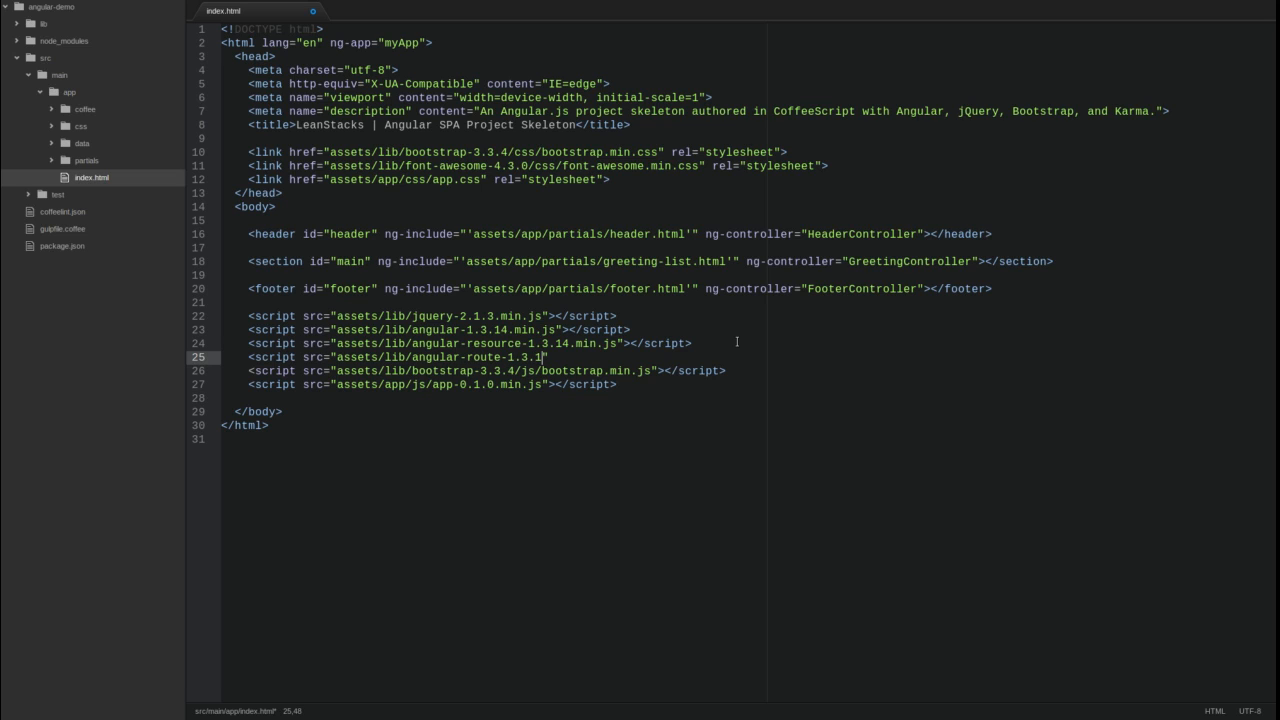
{"action": "type", "text": ".14.min.js"}
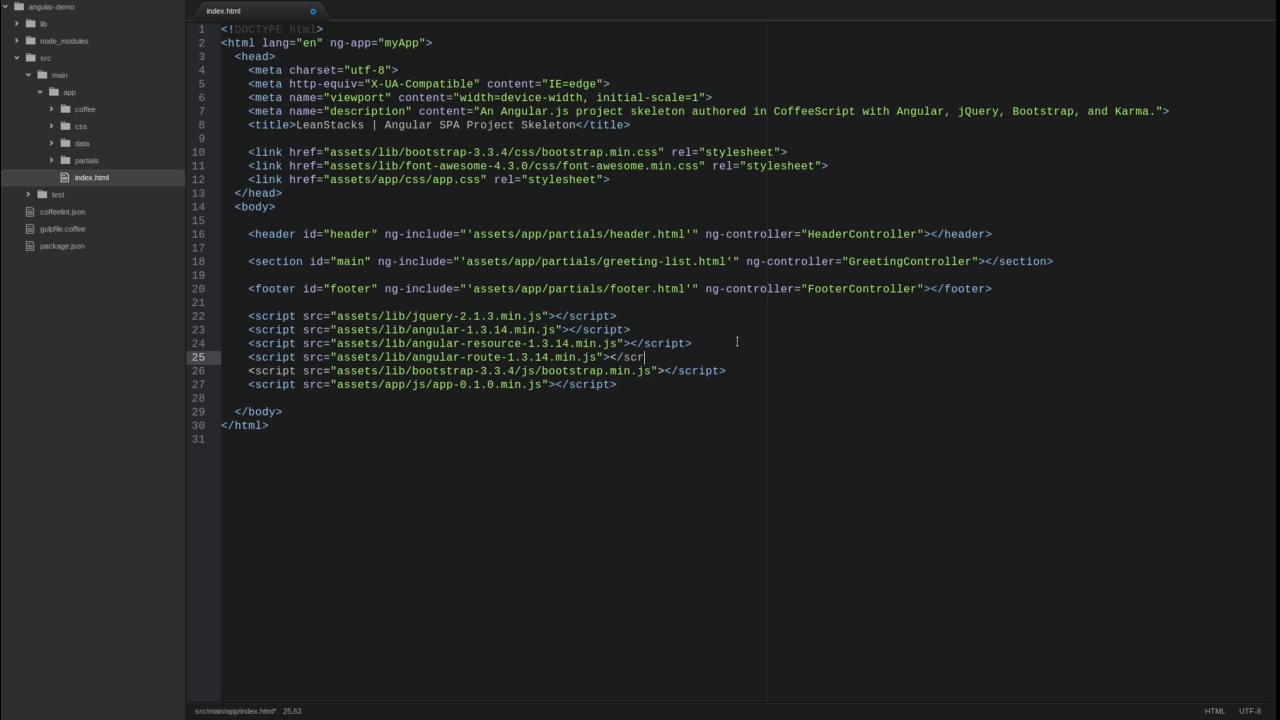
{"action": "type", "text": "ipt>"}
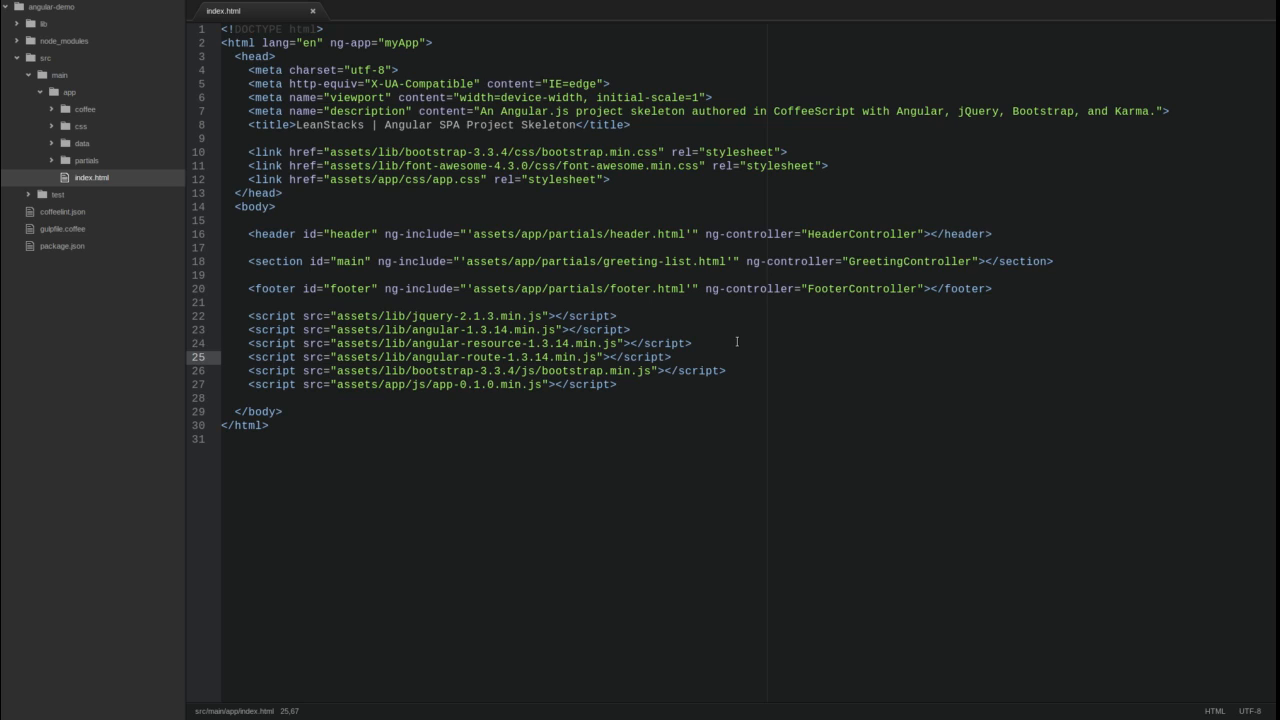
{"action": "left_click", "coordinate": [708, 266]}
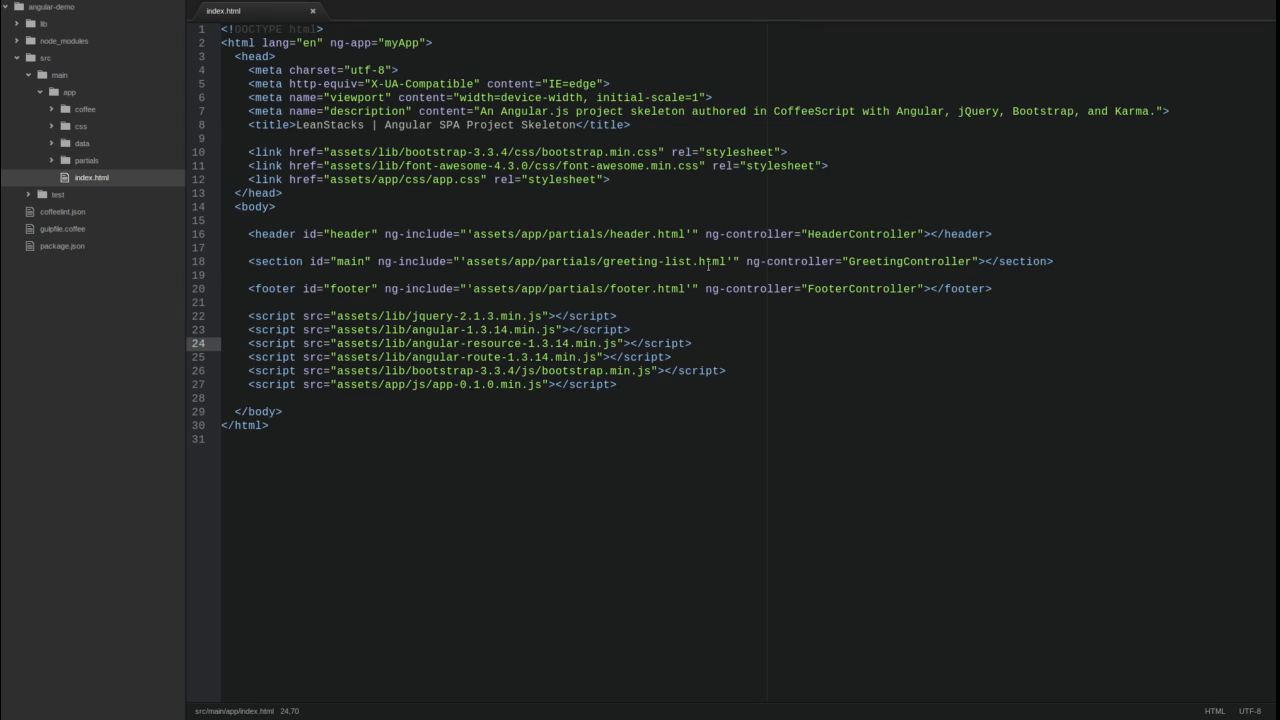
Step: Append 'ngRoute' after 'myServices' in myApp's angular.module dependency array
{"action": "left_click", "coordinate": [84, 108]}
{"action": "type", "text": "'ngR"}
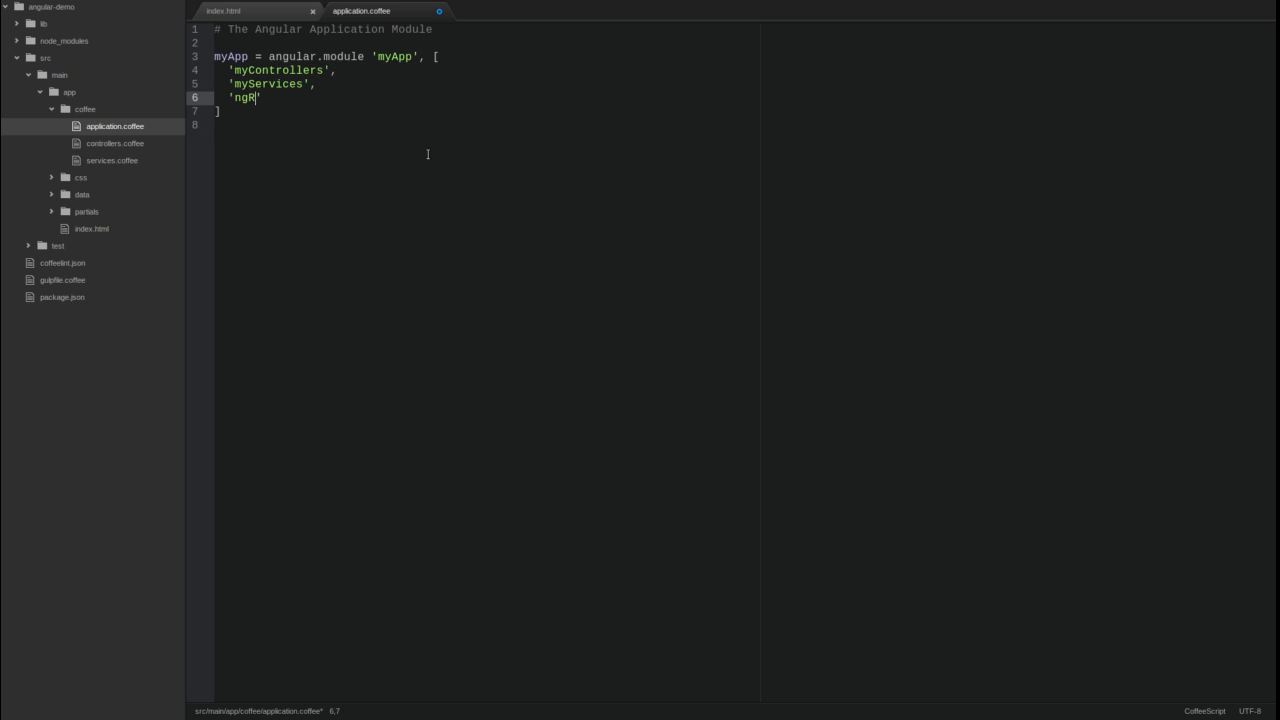
{"action": "type", "text": "oute'"}
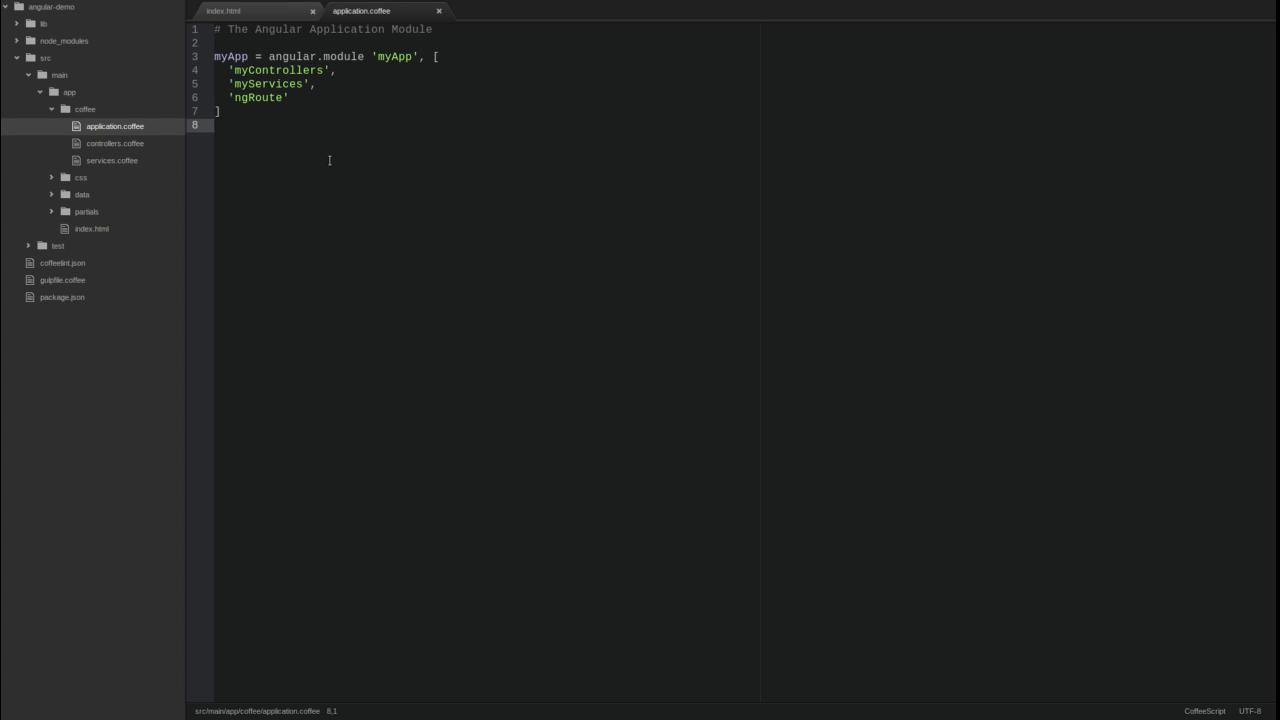
Step: Add a commented myApp.config block injecting $routeProvider in application.coffee
{"action": "key", "text": "enter"}
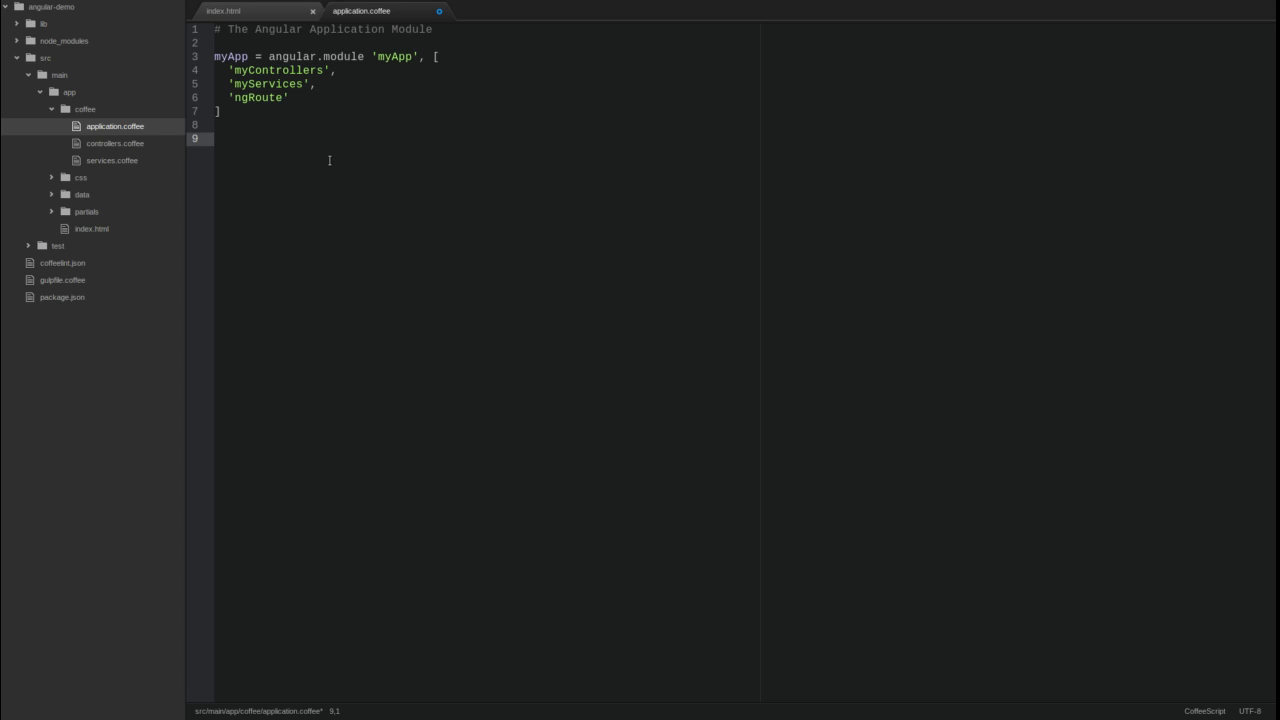
{"action": "type", "text": "#"}
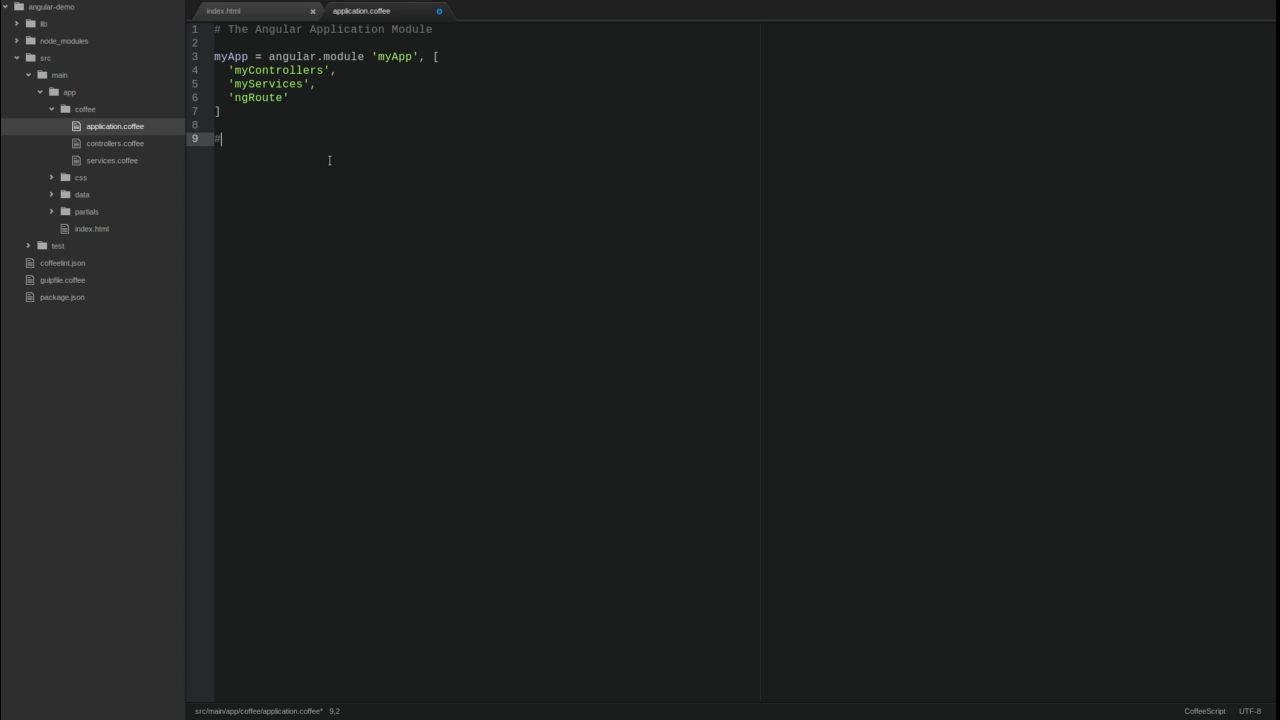
{"action": "type", "text": "# Configure"}
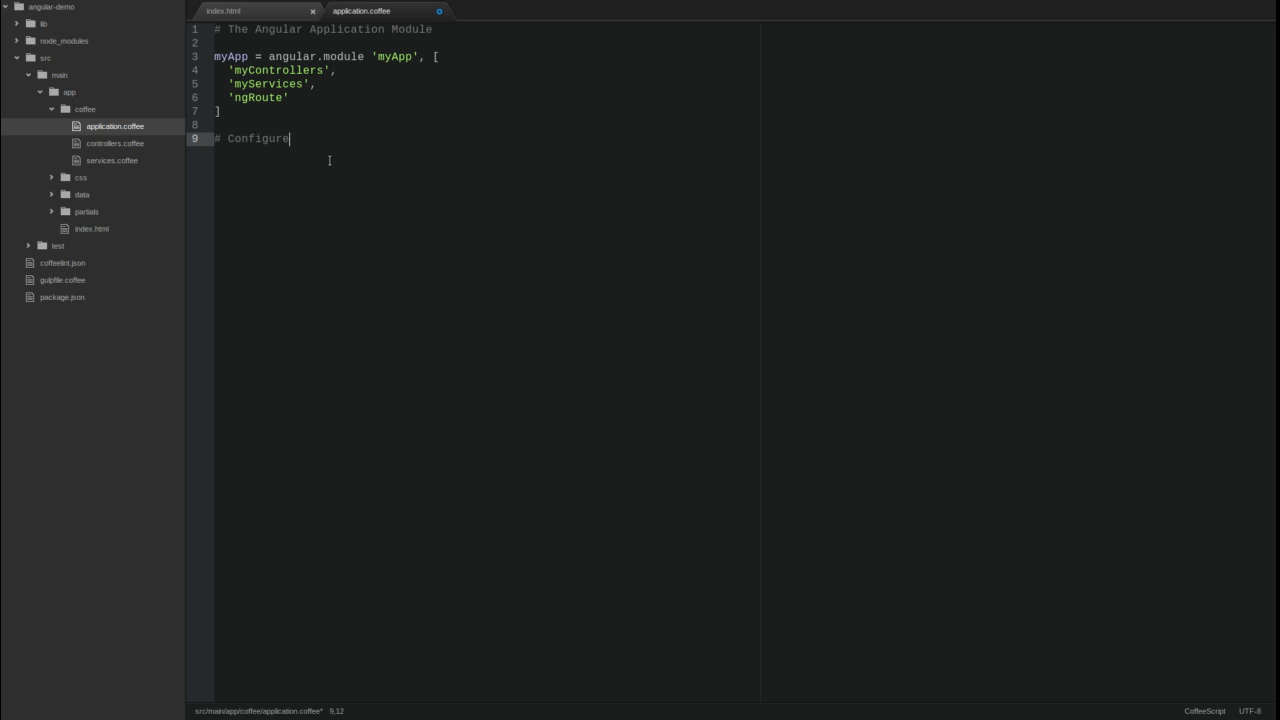
{"action": "type", "text": "the ngRoute Module"}
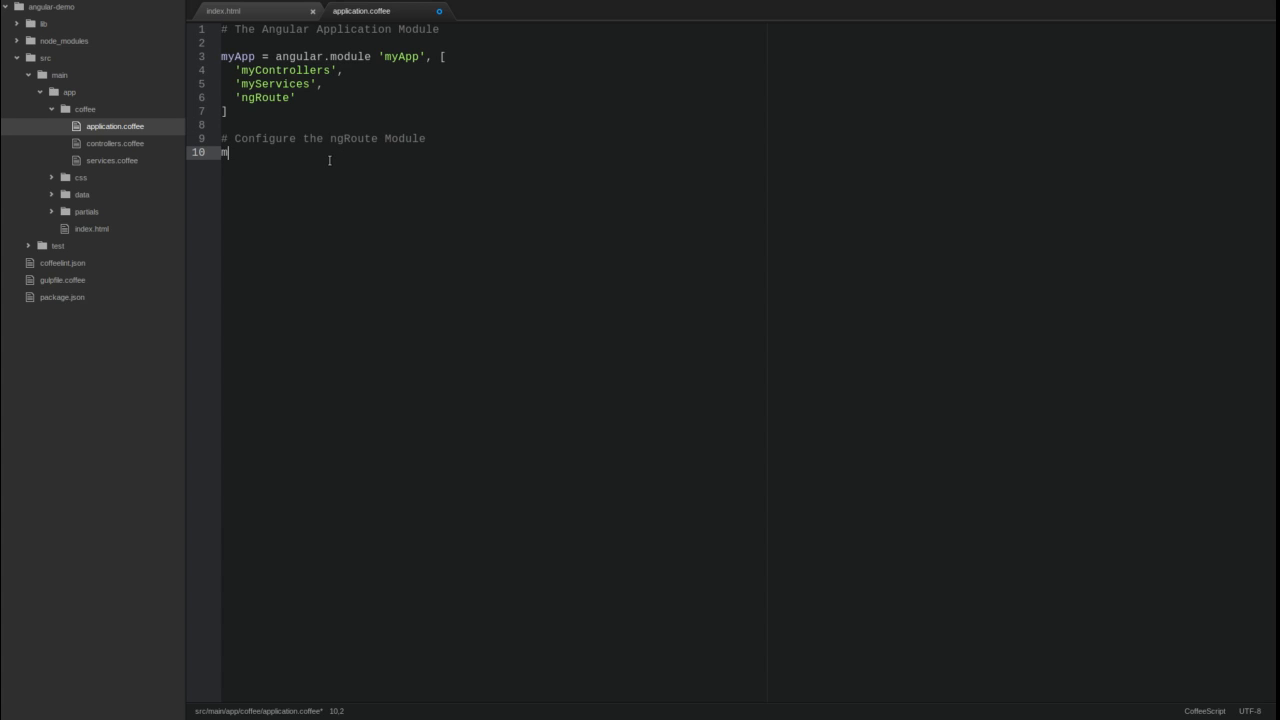
{"action": "type", "text": "yApp.config ['$routeProvider',"}
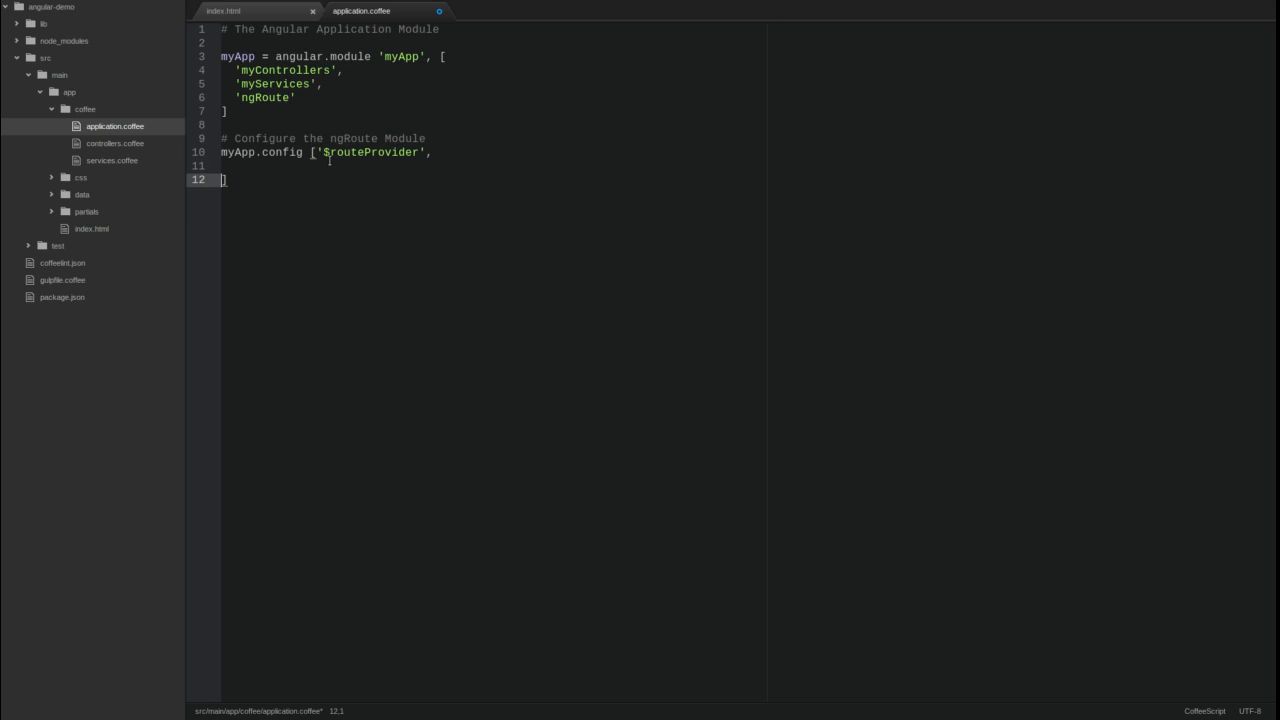
{"action": "type", "text": "()"}
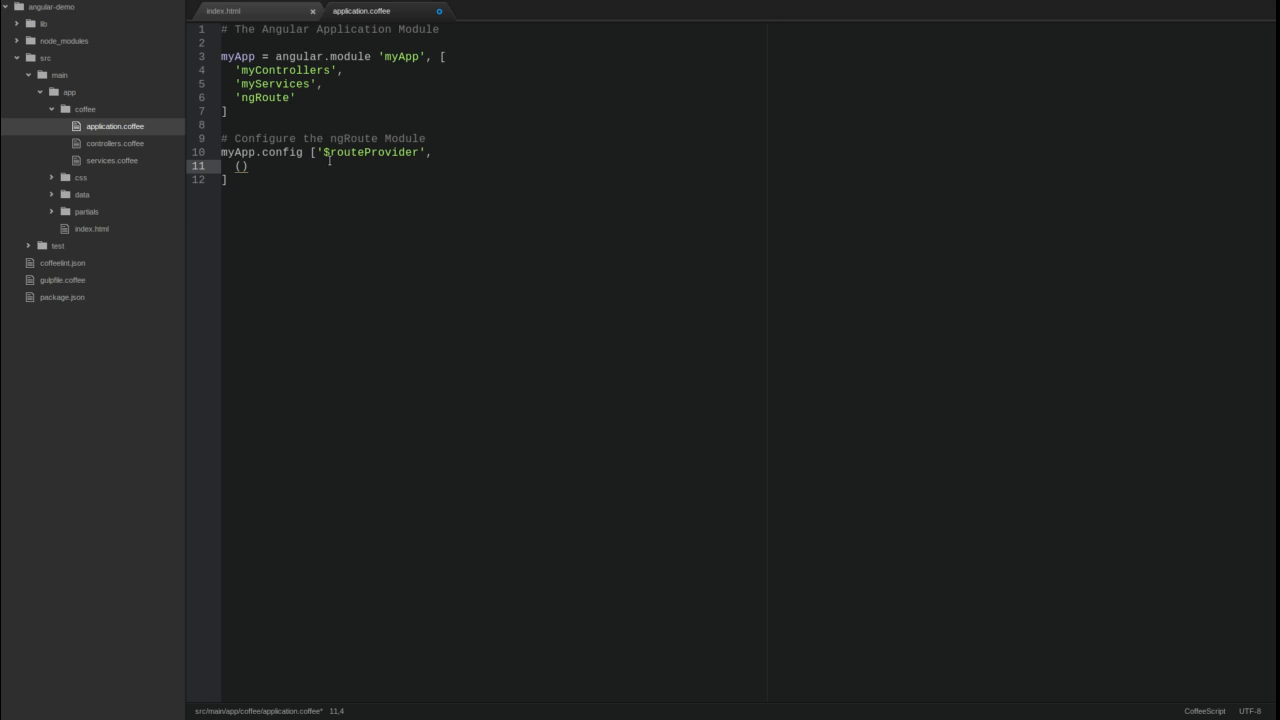
{"action": "type", "text": "$route"}
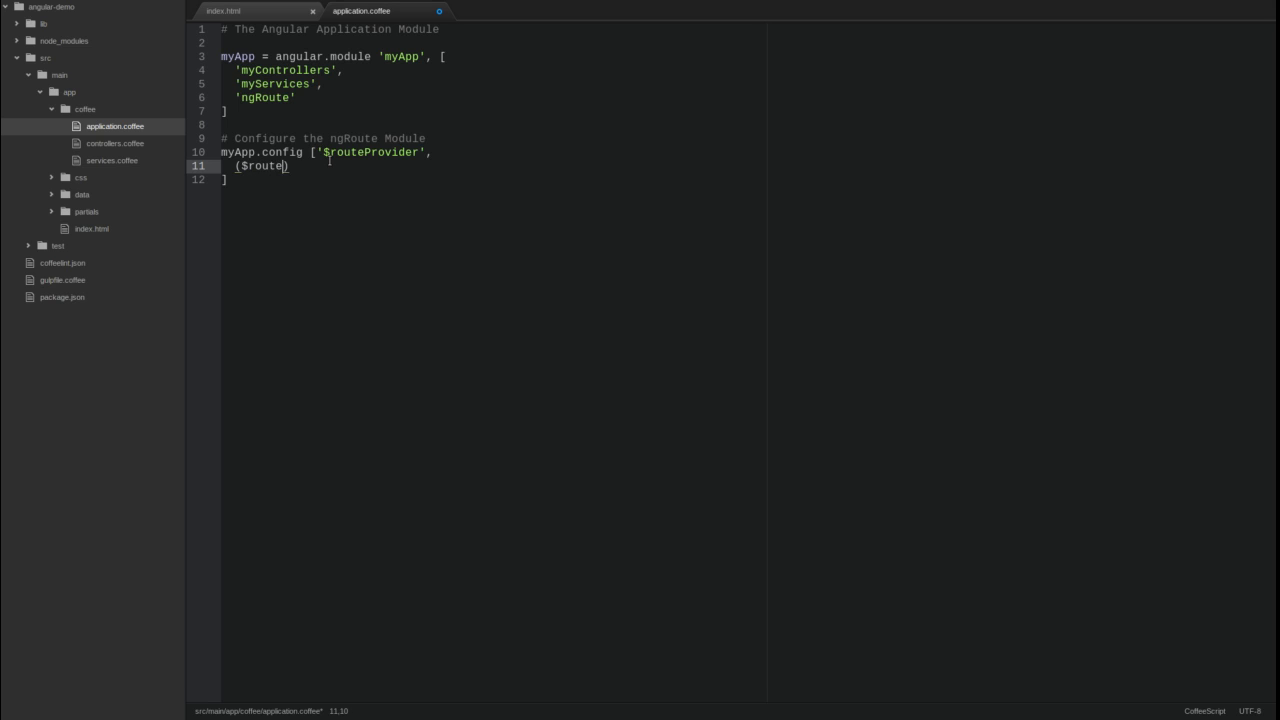
{"action": "type", "text": "Provider) ->"}
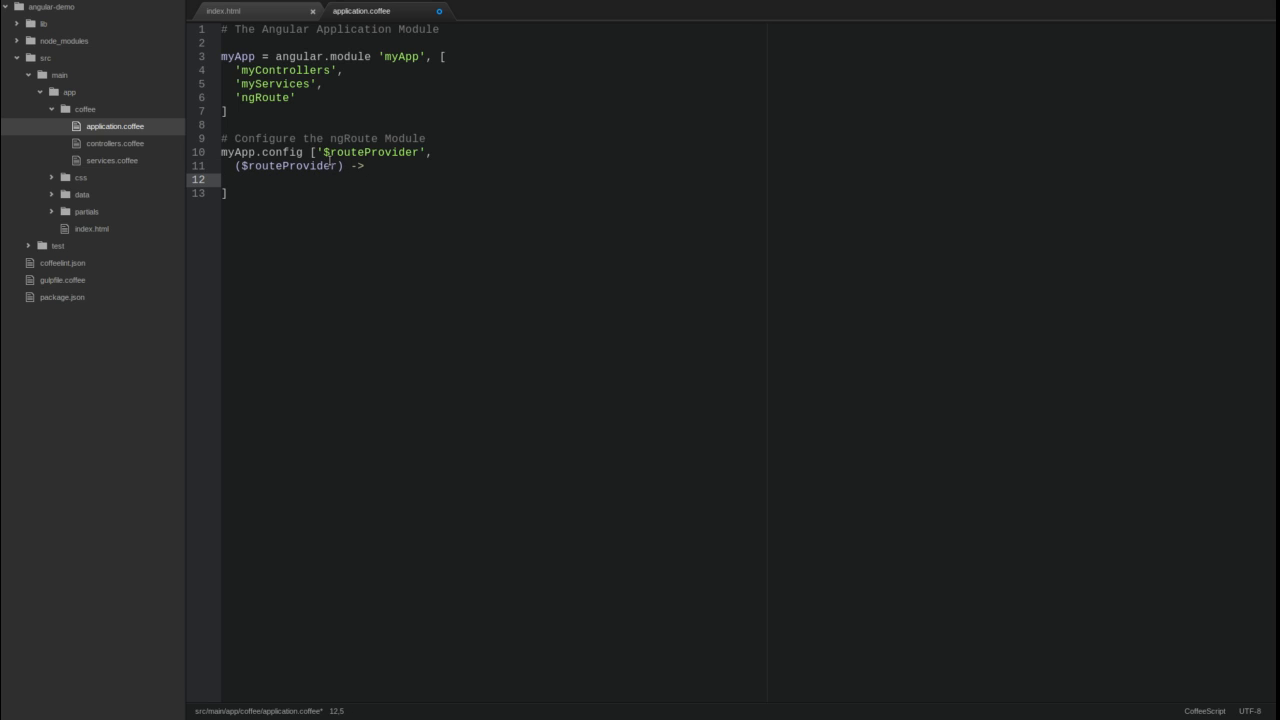
{"action": "type", "text": "$routePro"}
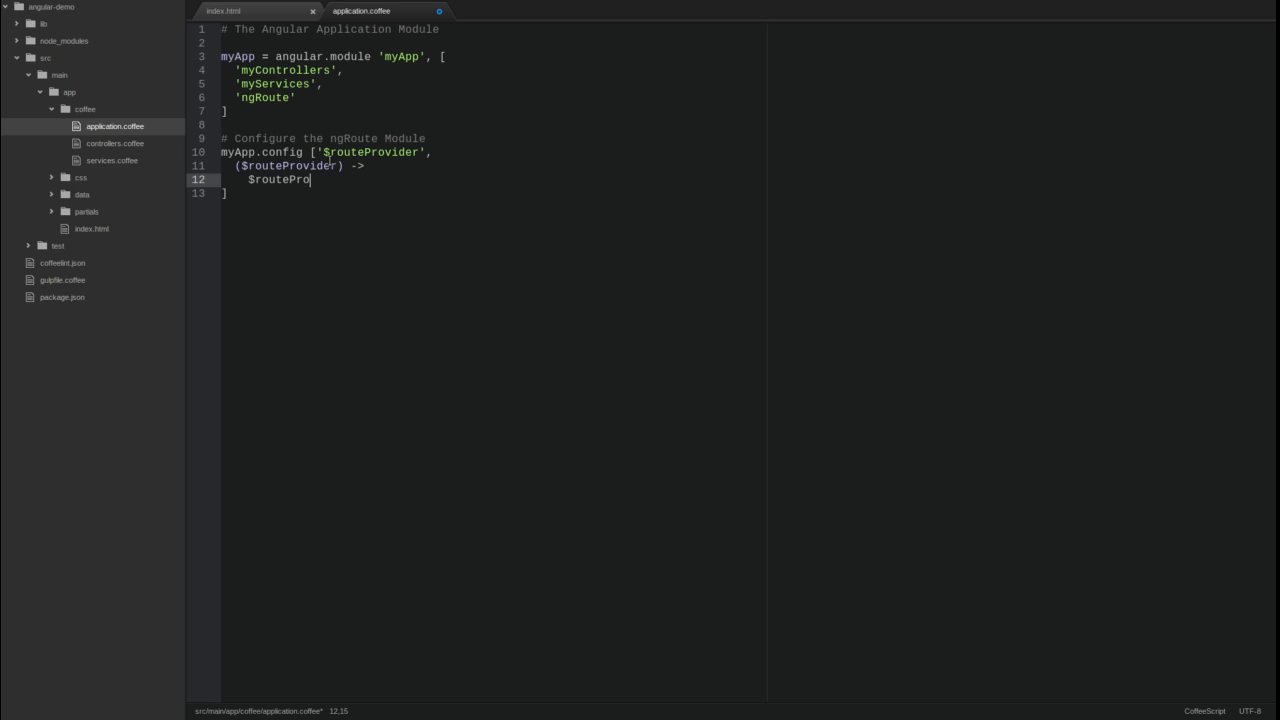
{"action": "type", "text": "vider"}
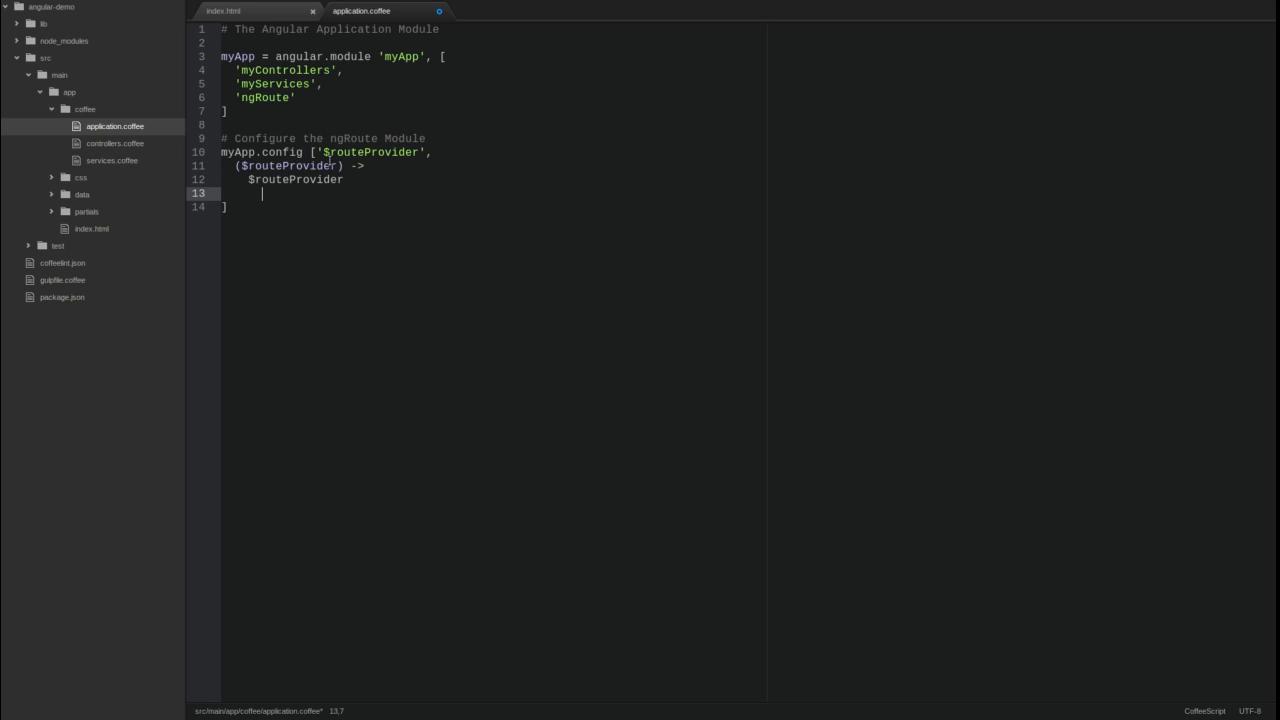
Step: Route '/greetings' to assets/app/partials/greeting-list.html with GreetingController, otherwise redirect to '/greetings'
{"action": "type", "text": ".when '/'"}
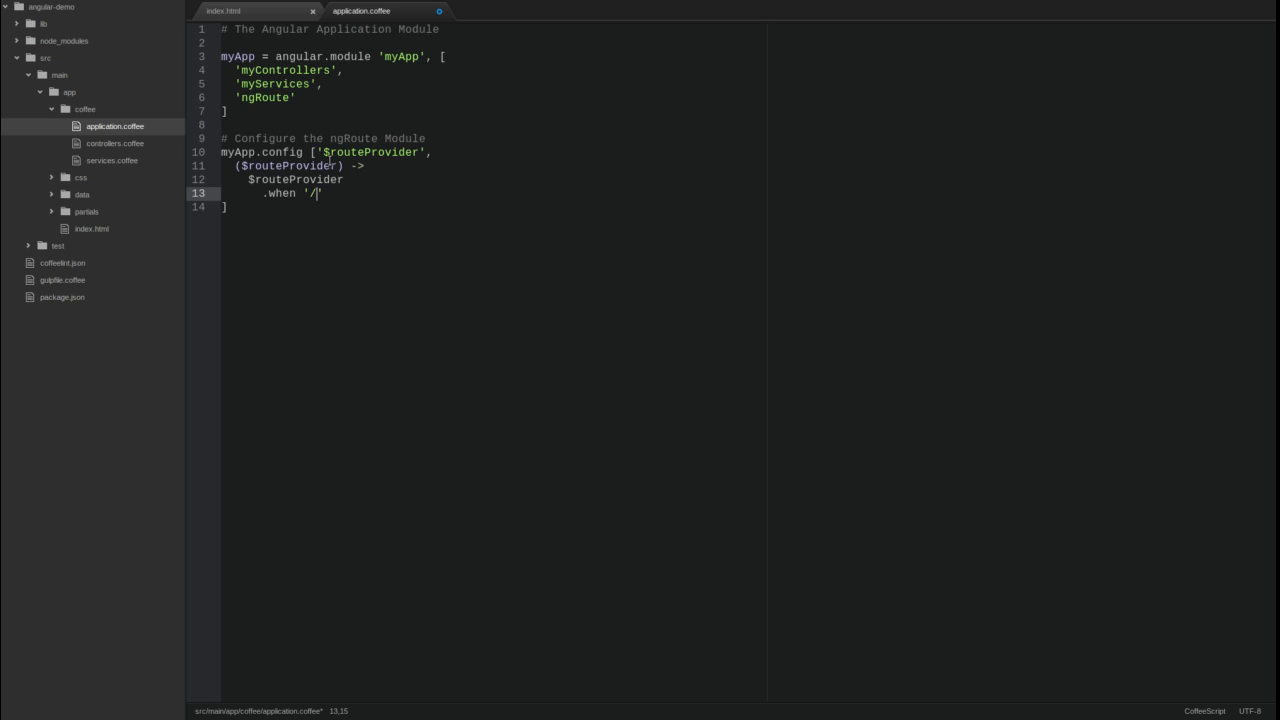
{"action": "type", "text": "greetings',"}
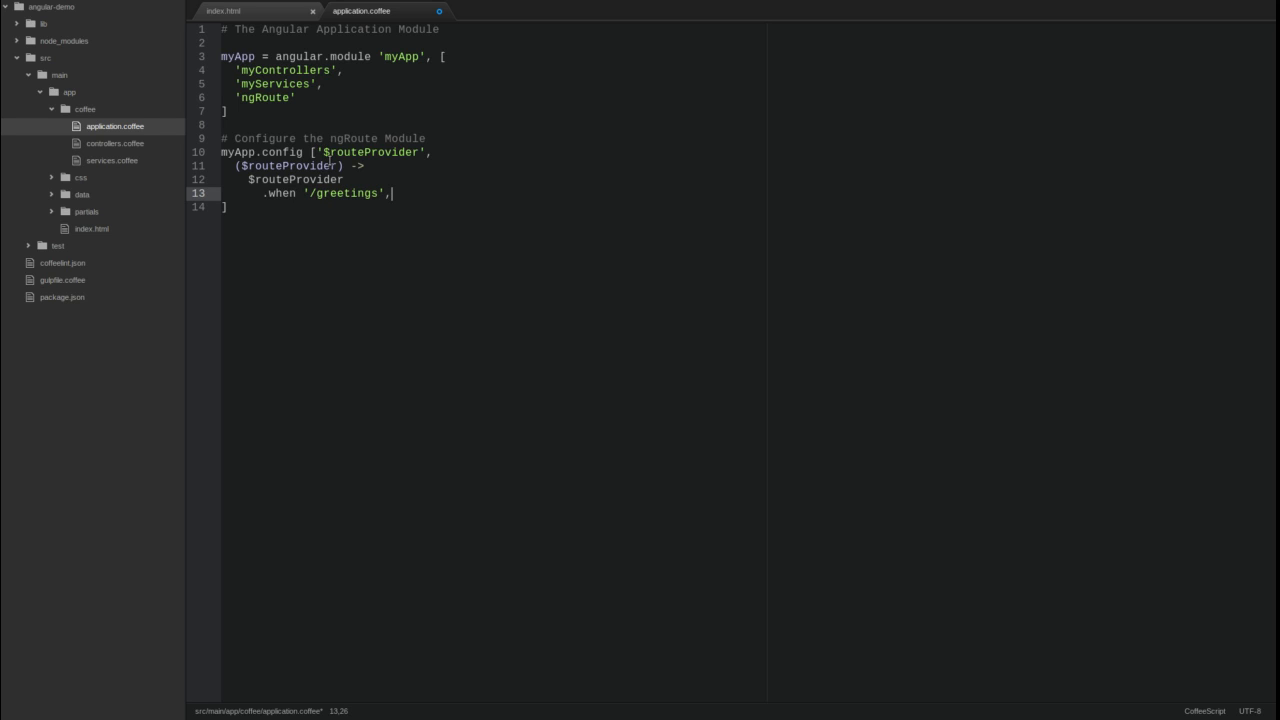
{"action": "type", "text": "templateUrl:"}
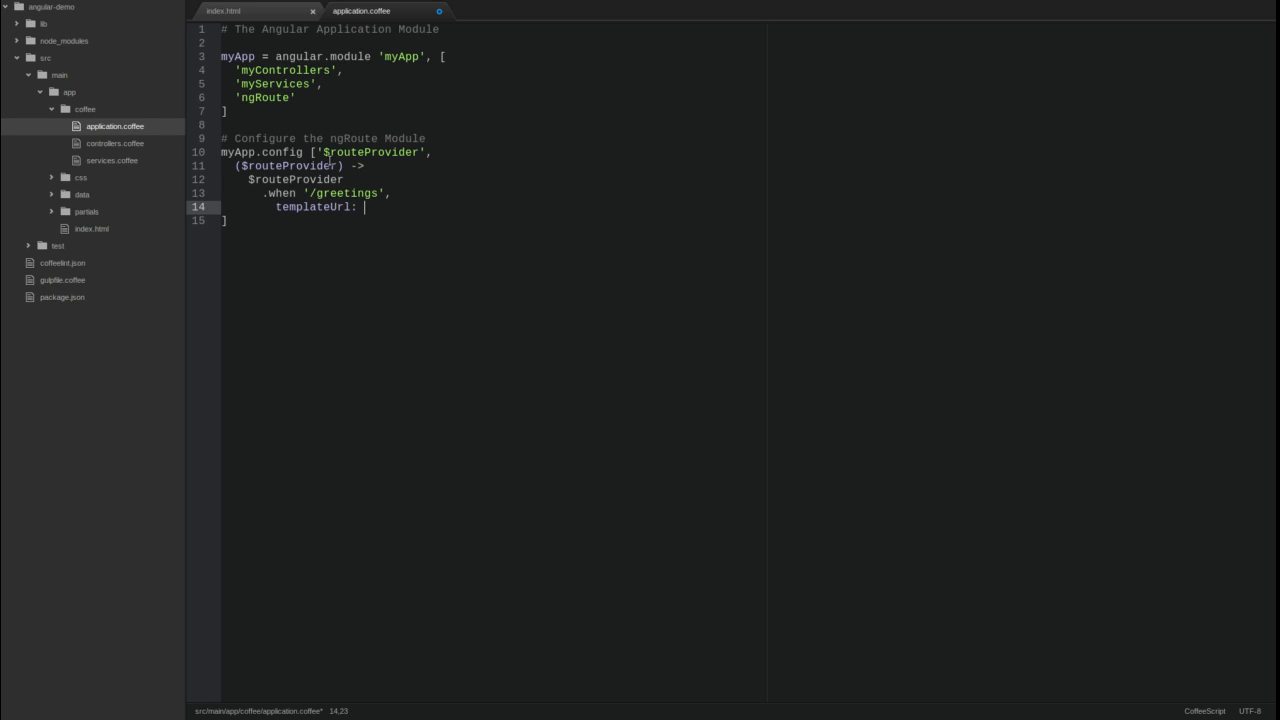
{"action": "type", "text": "'assets/app'"}
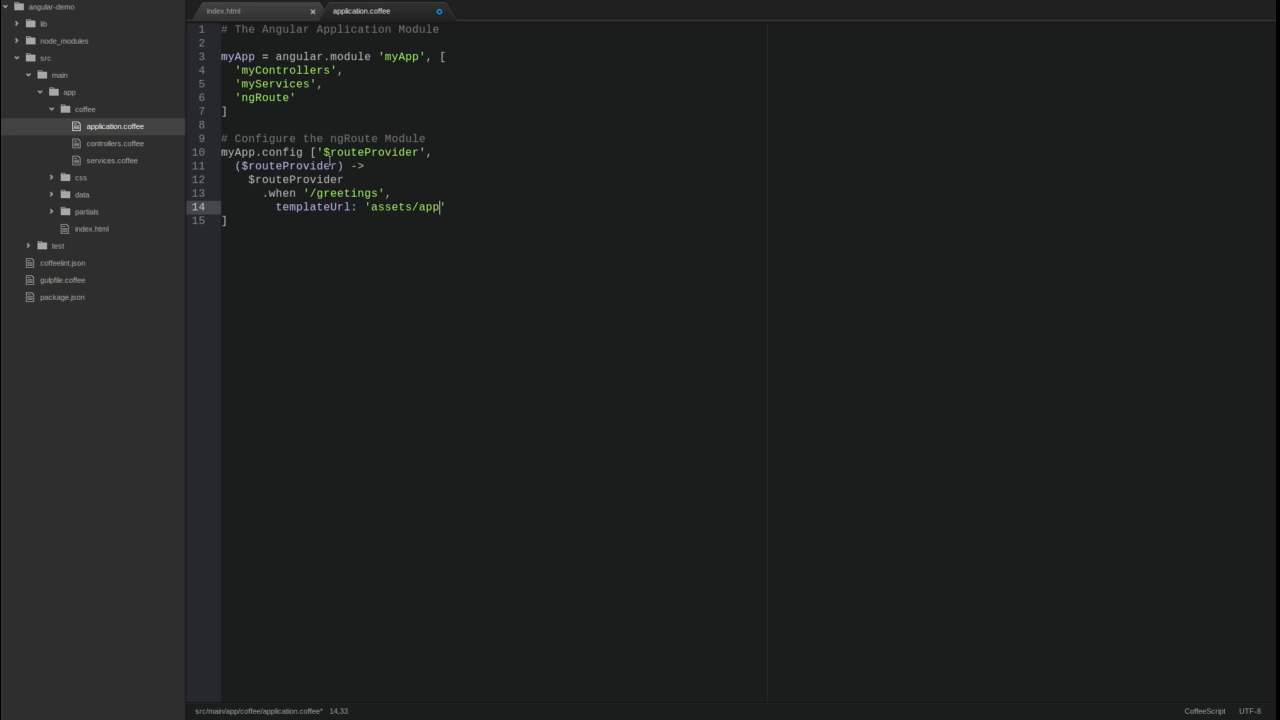
{"action": "type", "text": "/partials/gre"}
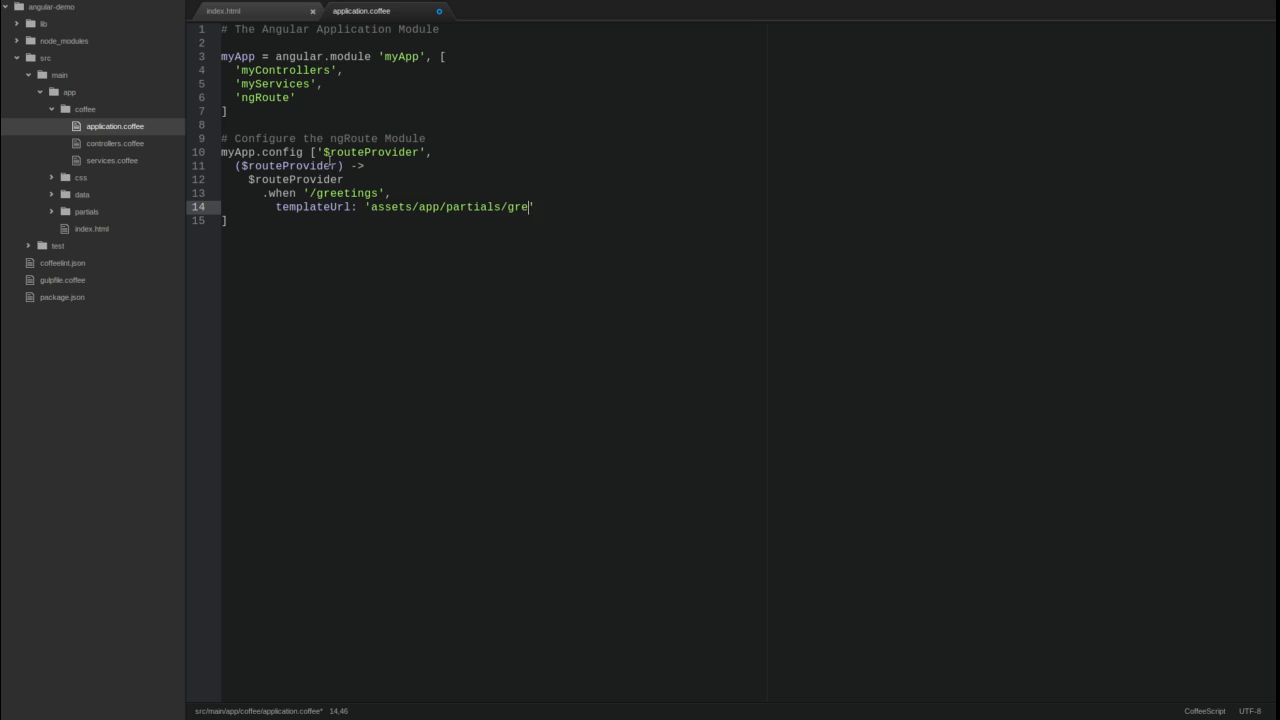
{"action": "type", "text": "eting-list.html"}
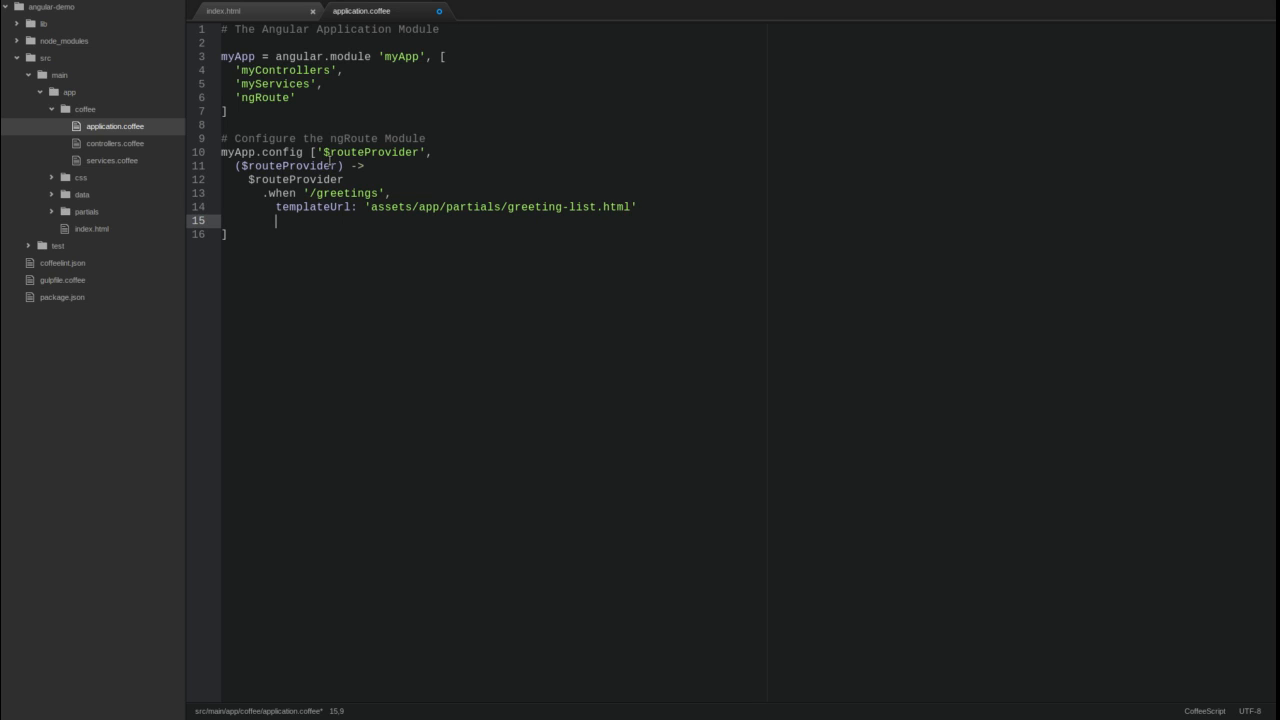
{"action": "type", "text": "controller:"}
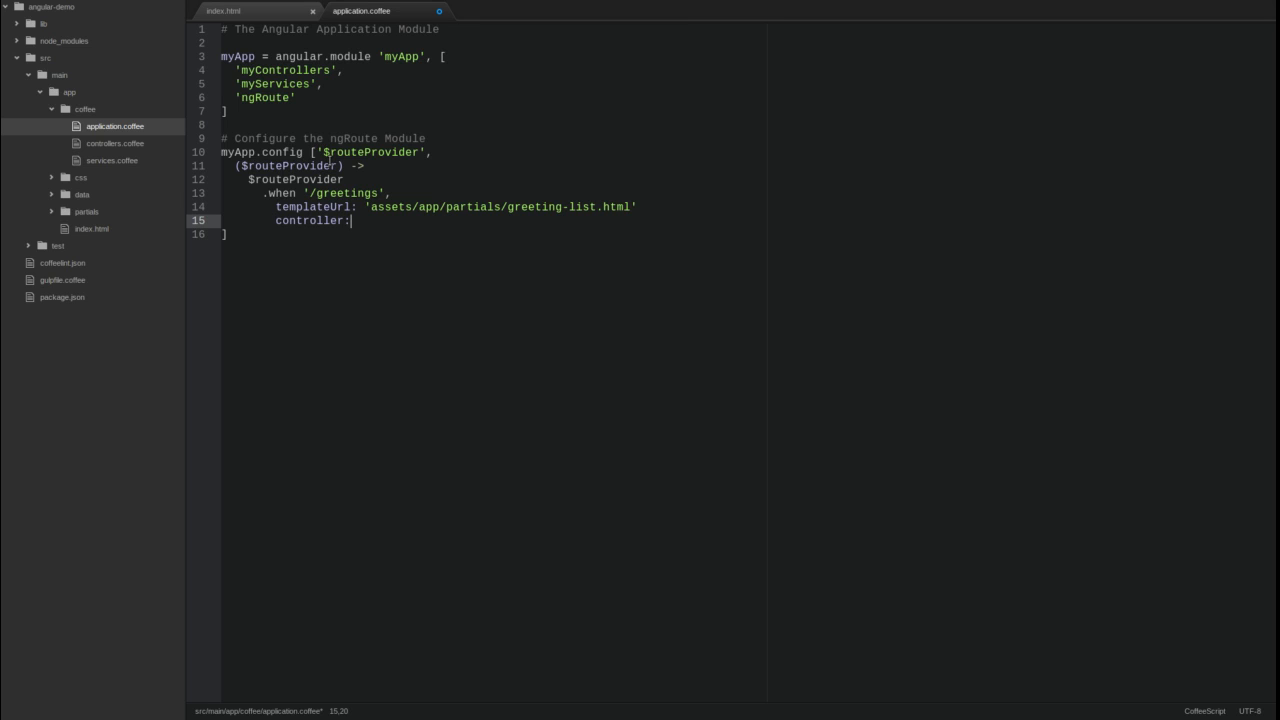
{"action": "type", "text": "'Greeti'"}
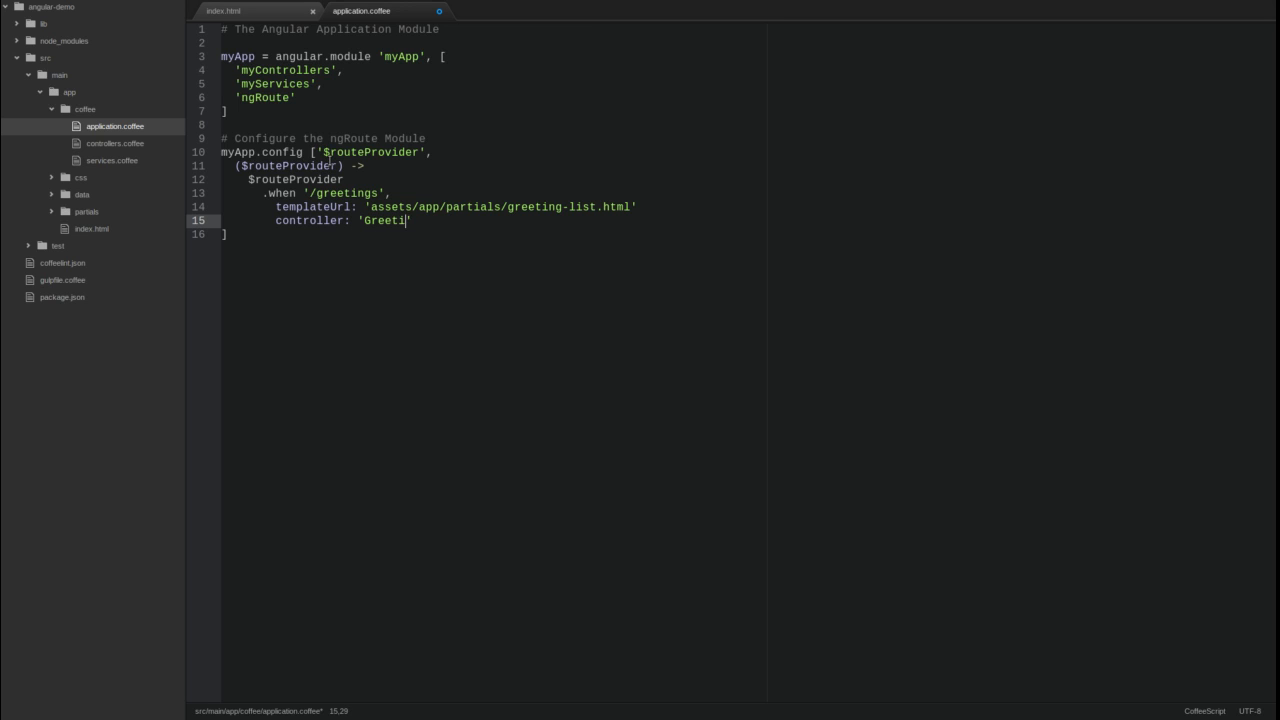
{"action": "type", "text": "ngController"}
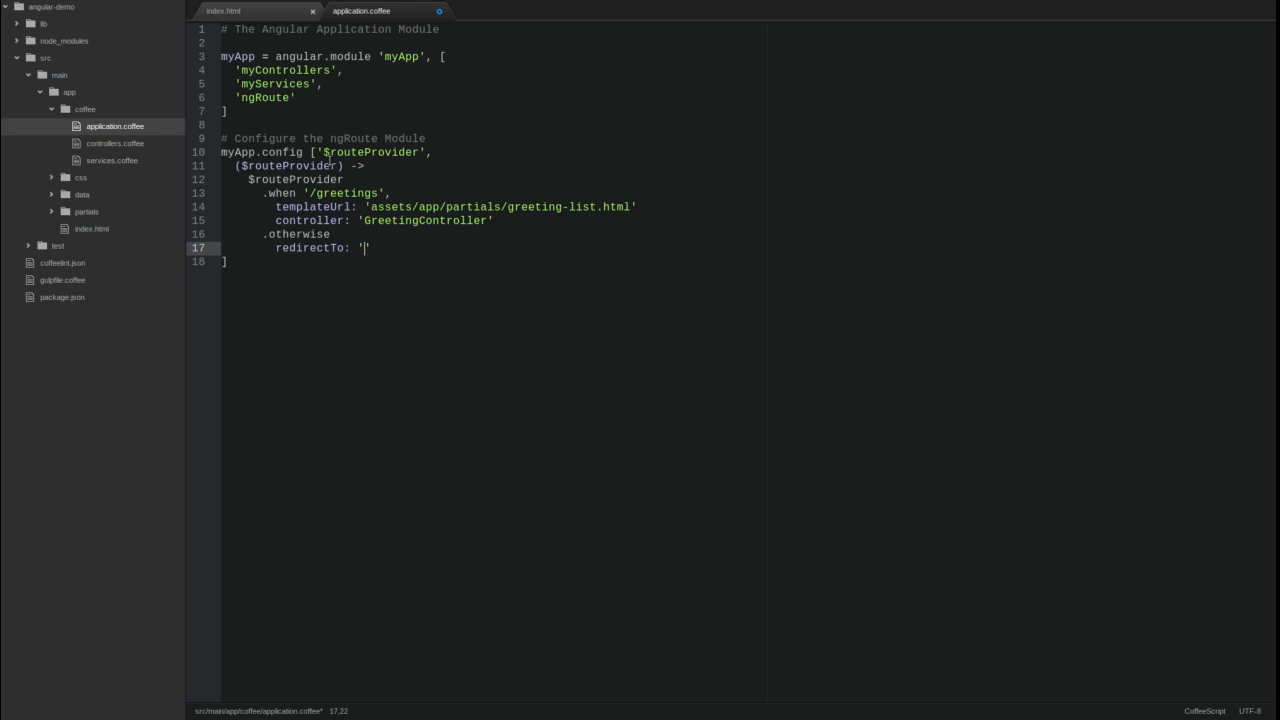
{"action": "type", "text": "/greetings'"}
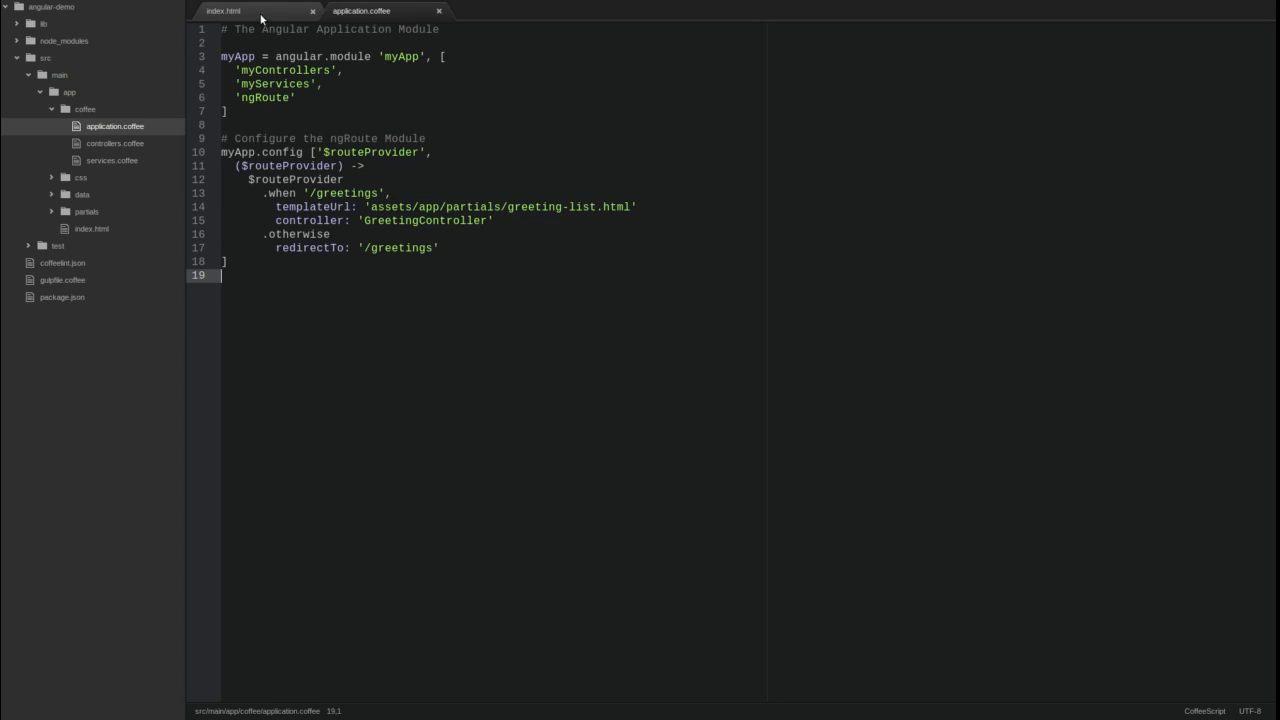
{"action": "left_click", "coordinate": [224, 12]}
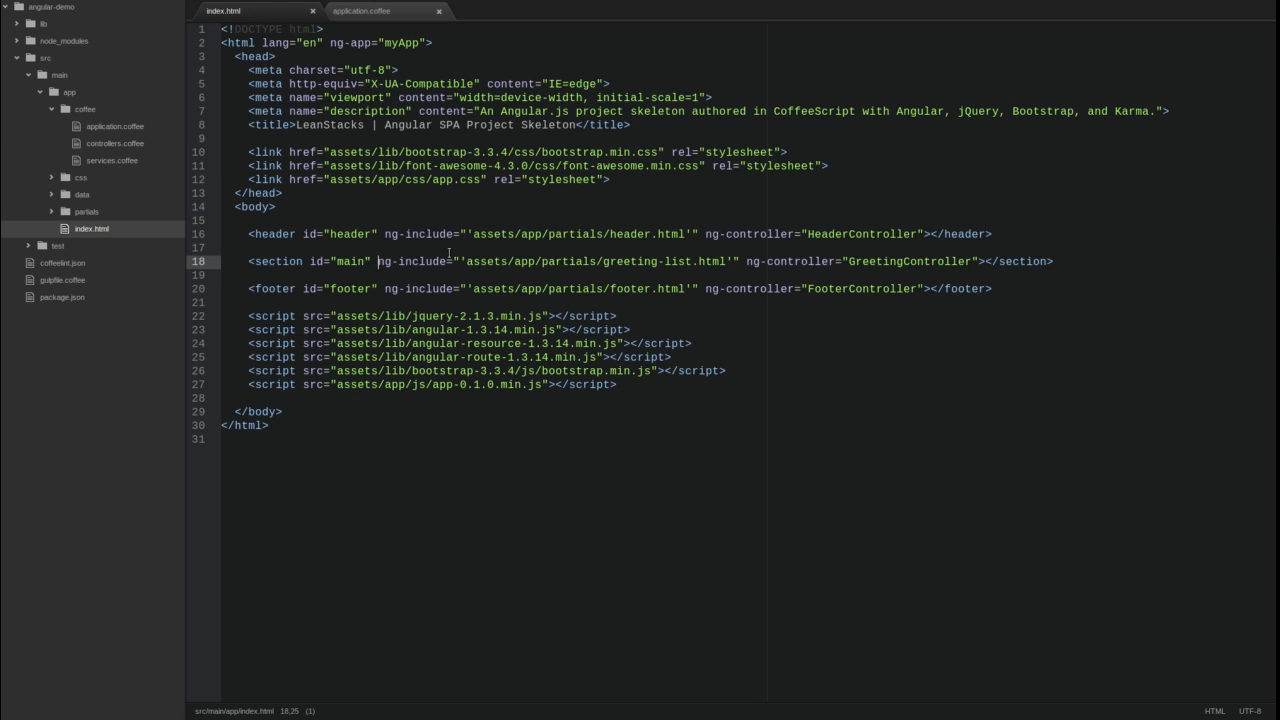
Step: Replace section#main's ng-include and ng-controller attributes with ng-view
{"action": "left_click_drag", "start_coordinate": [378, 260], "coordinate": [980, 260]}
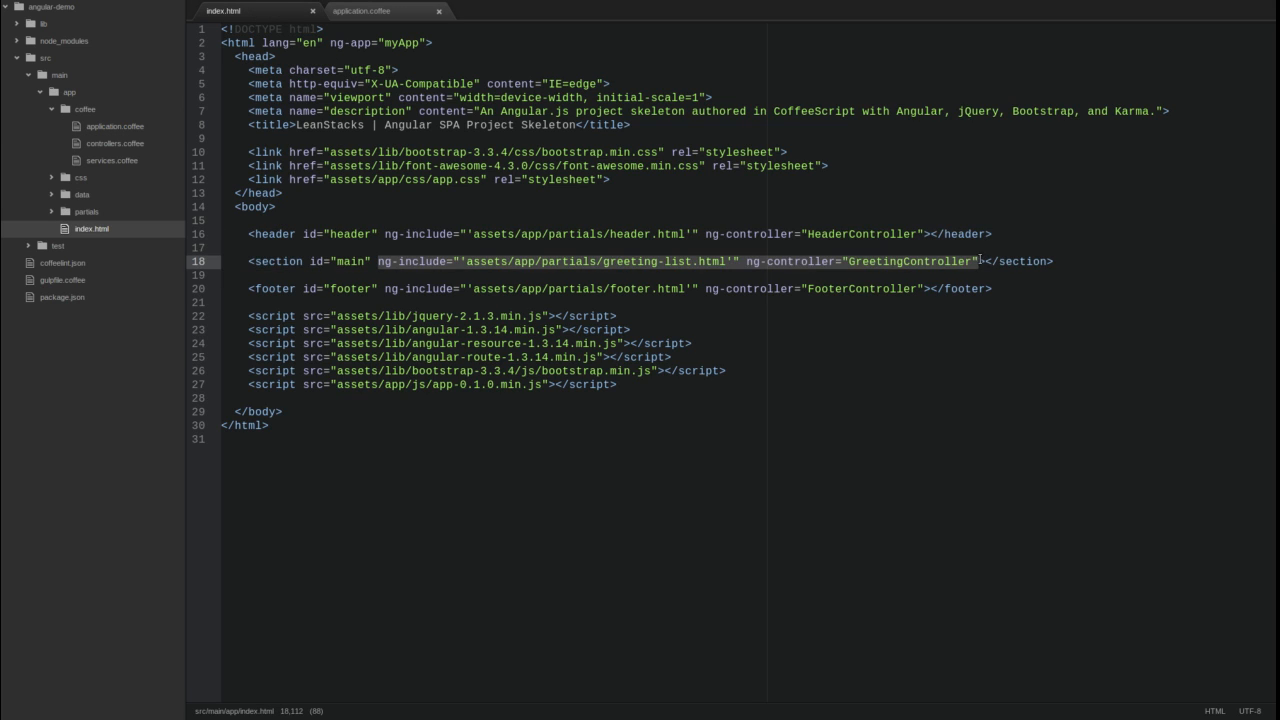
{"action": "type", "text": "ng-view></section>"}
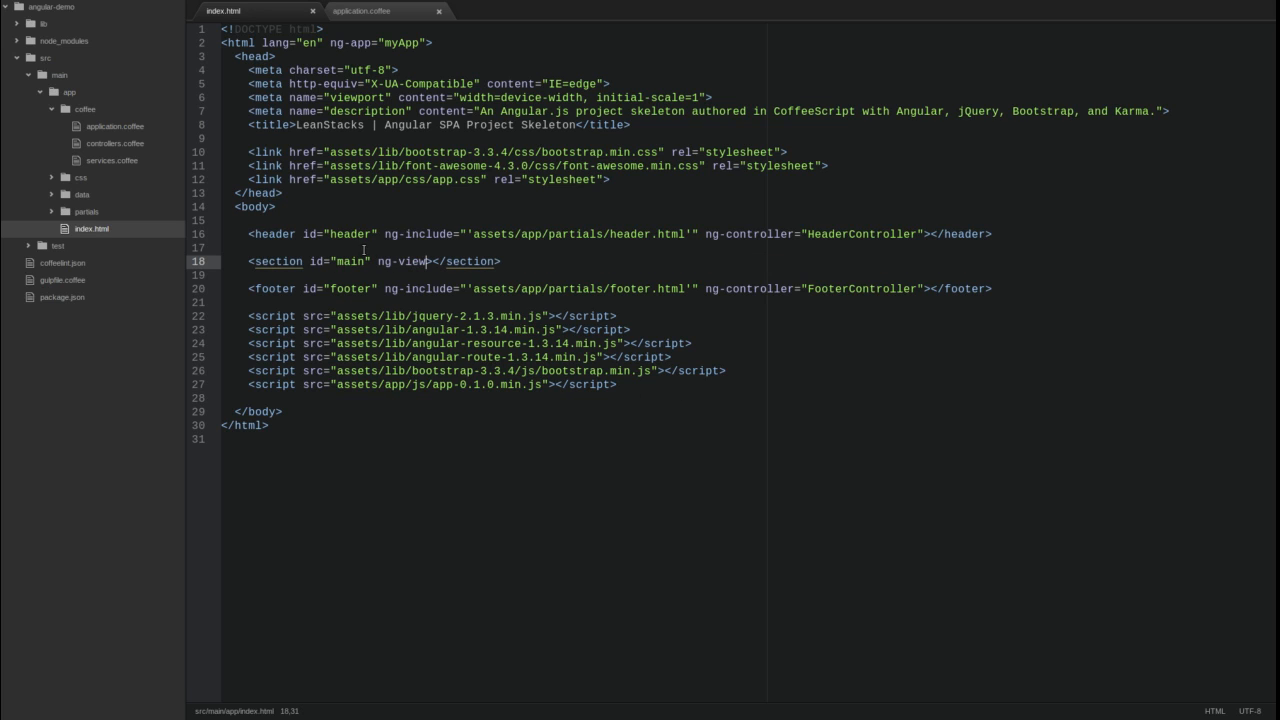
{"action": "double_click", "coordinate": [400, 260]}
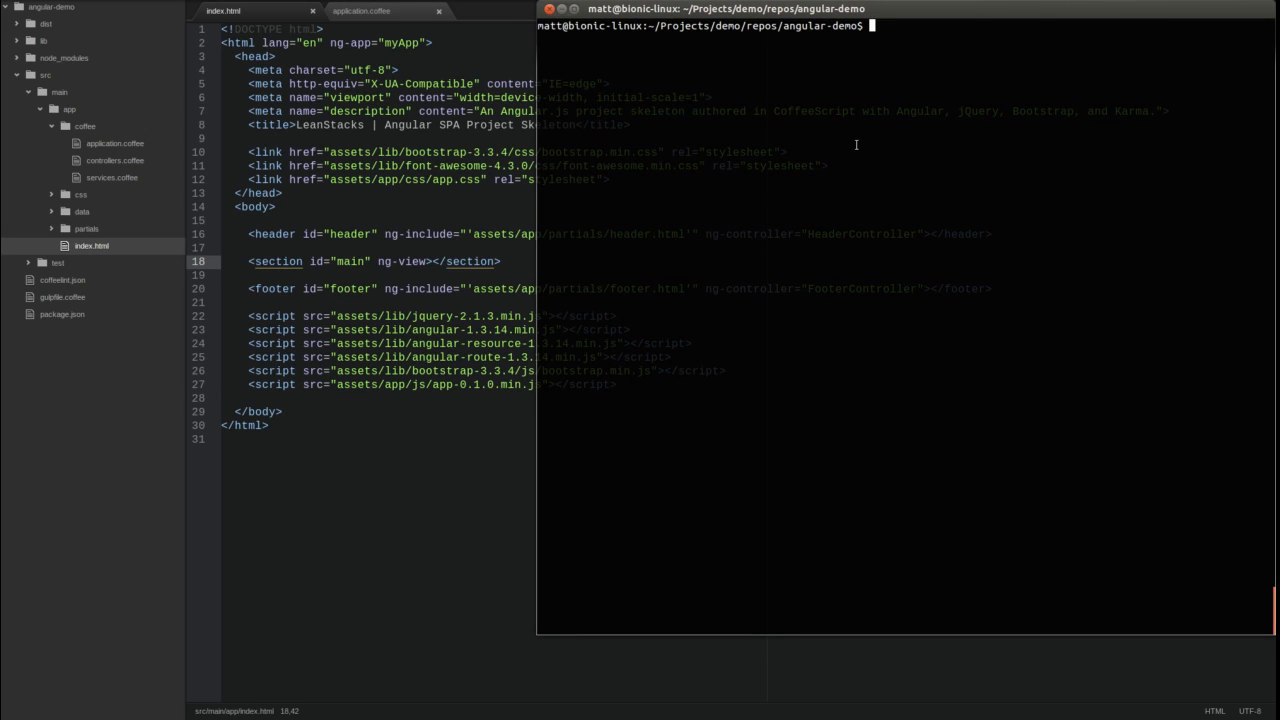
Step: Run gulp run in the angular-demo project terminal
{"action": "type", "text": "gulp run"}
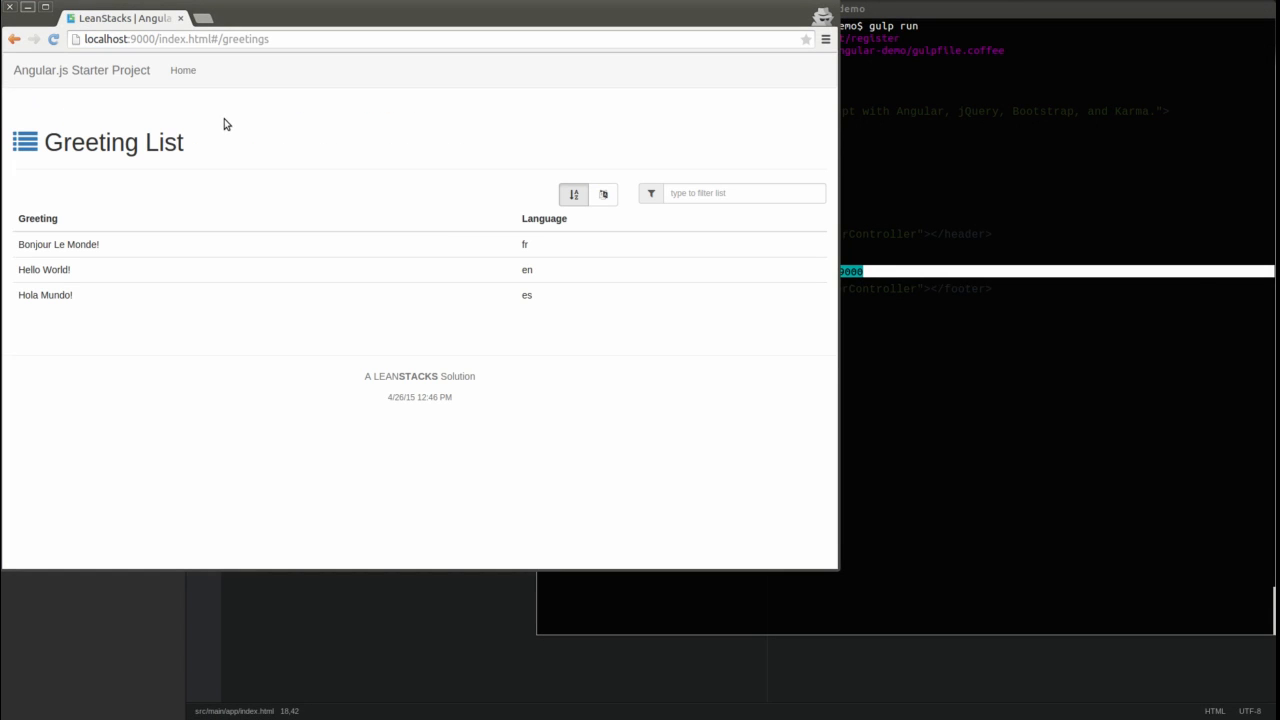
Step: Inspect the Greeting List page's network requests in DevTools, confirming angular-route.min.js loads
{"action": "key", "text": "F12"}
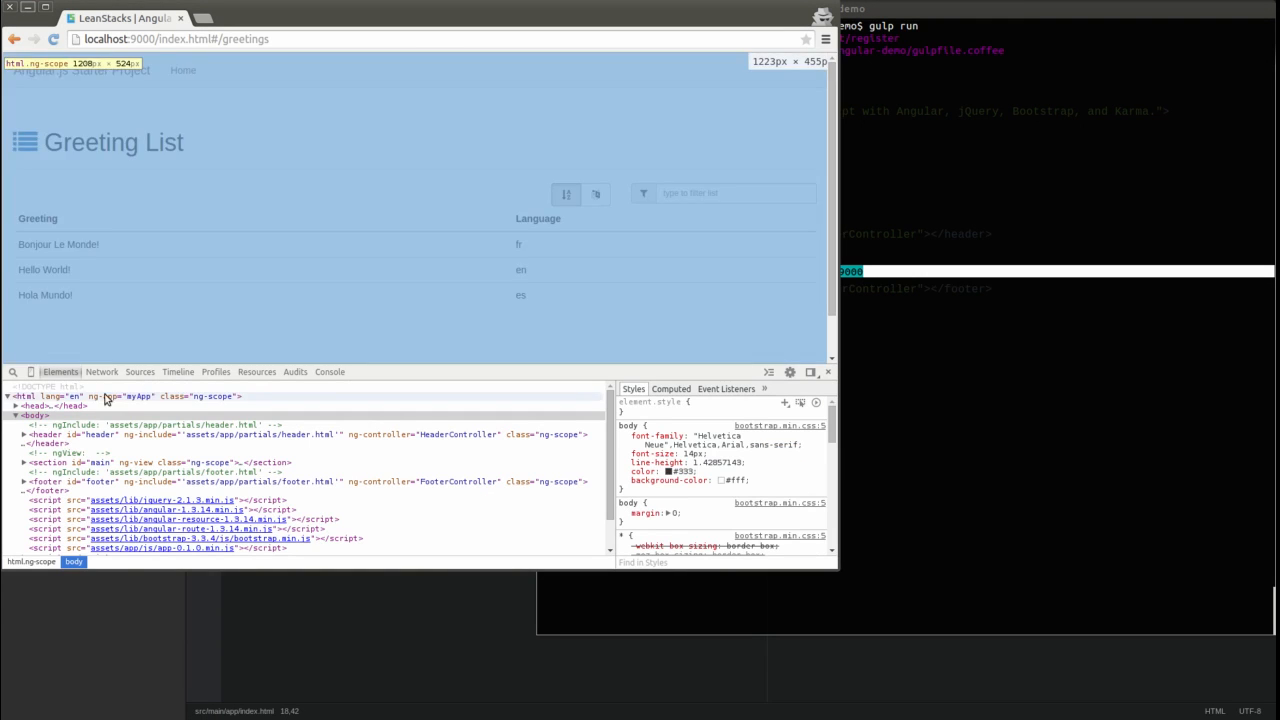
{"action": "left_click", "coordinate": [100, 370]}
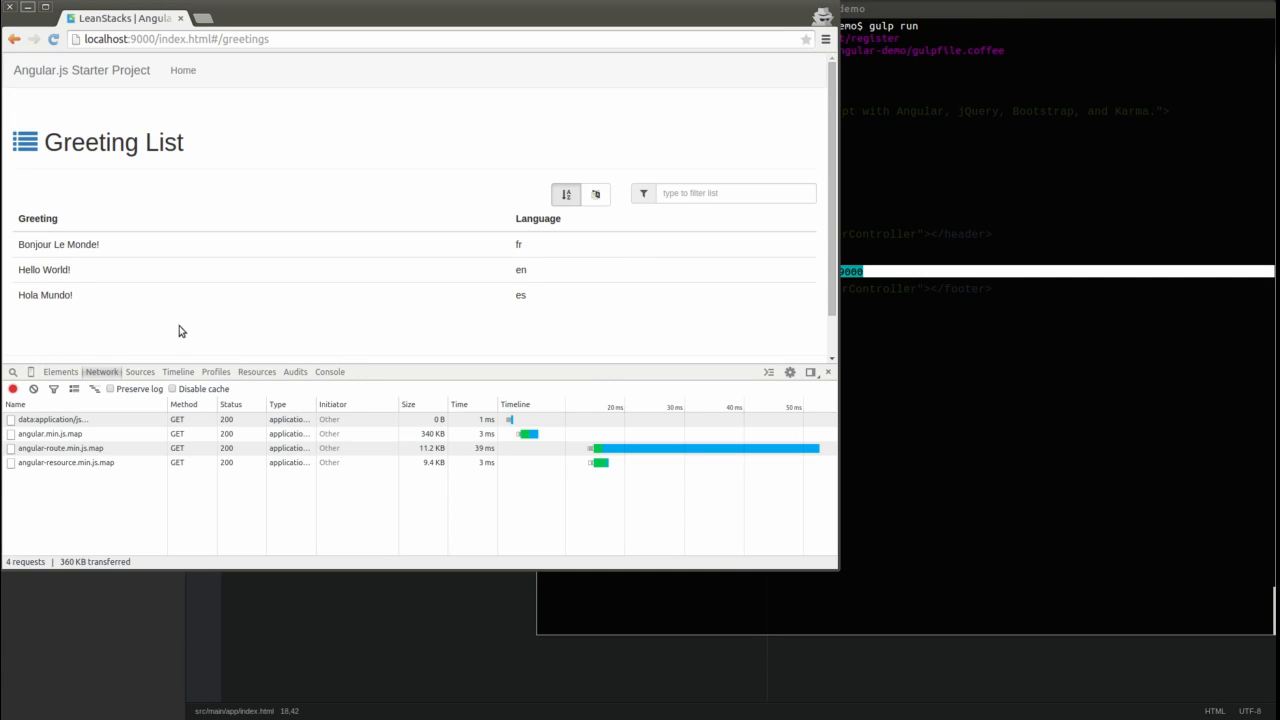
{"action": "left_click", "coordinate": [296, 370]}
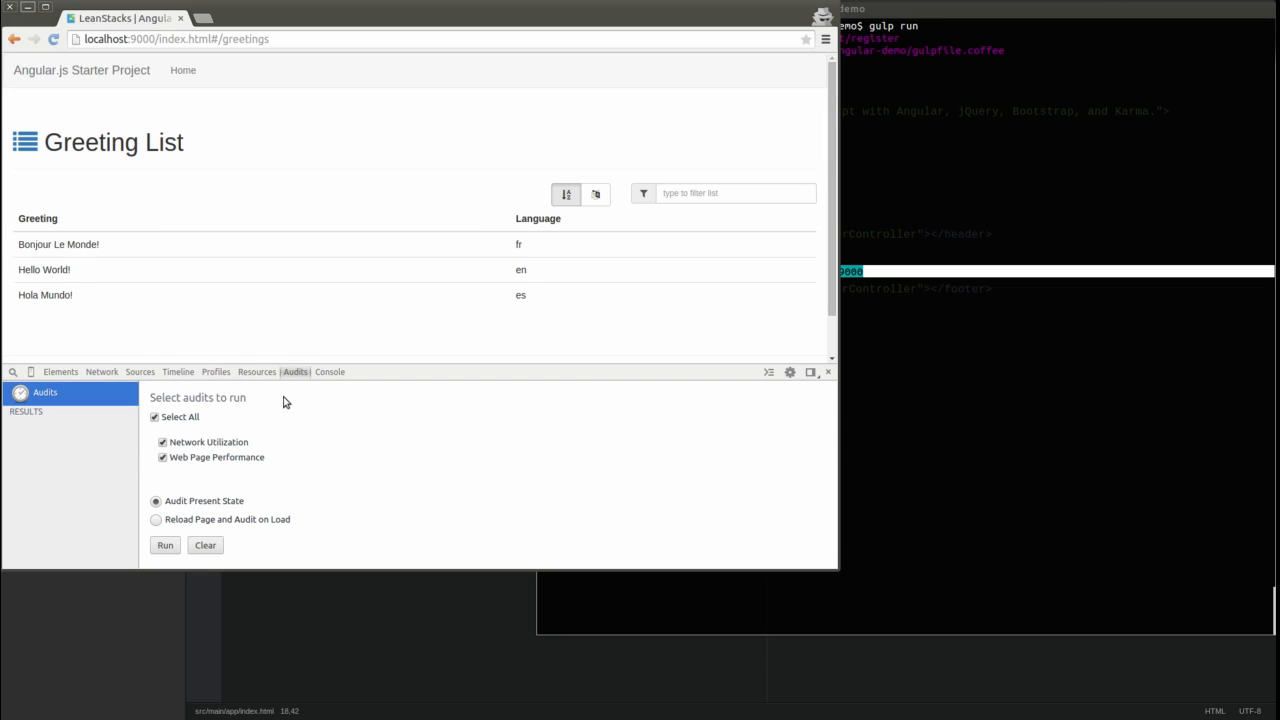
{"action": "left_click", "coordinate": [100, 370]}
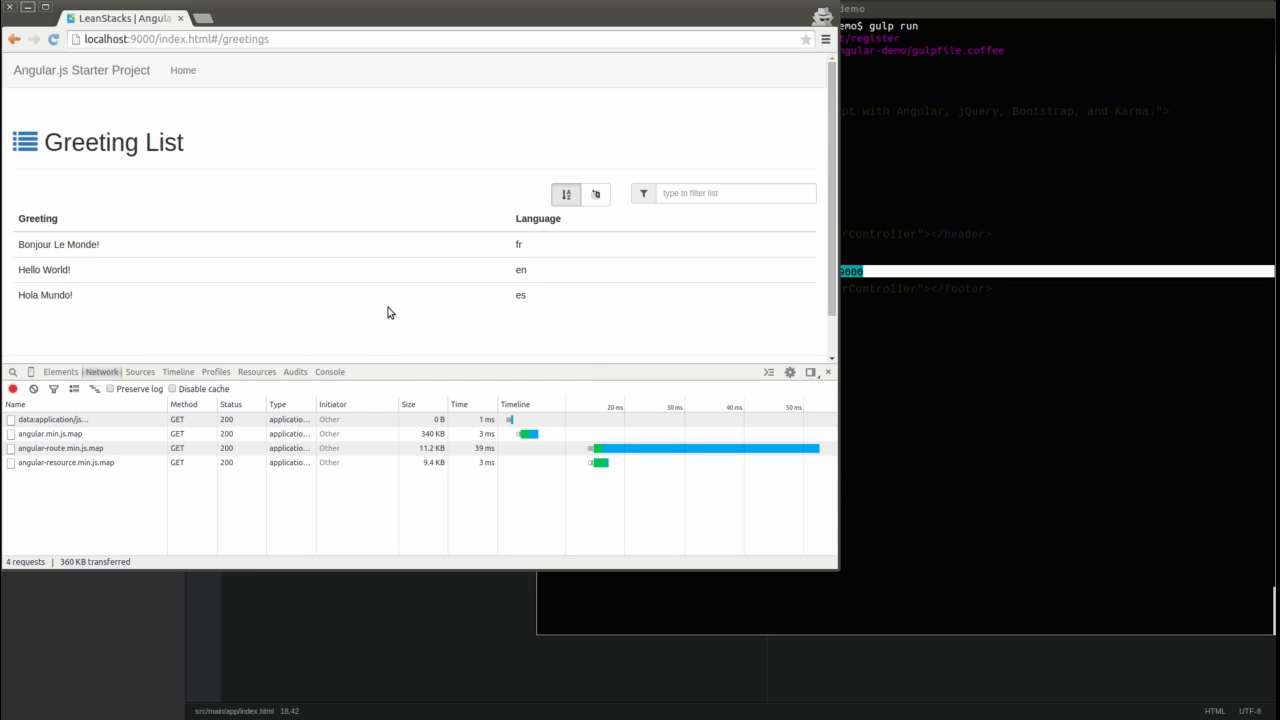
{"action": "mouse_move", "coordinate": [384, 330]}
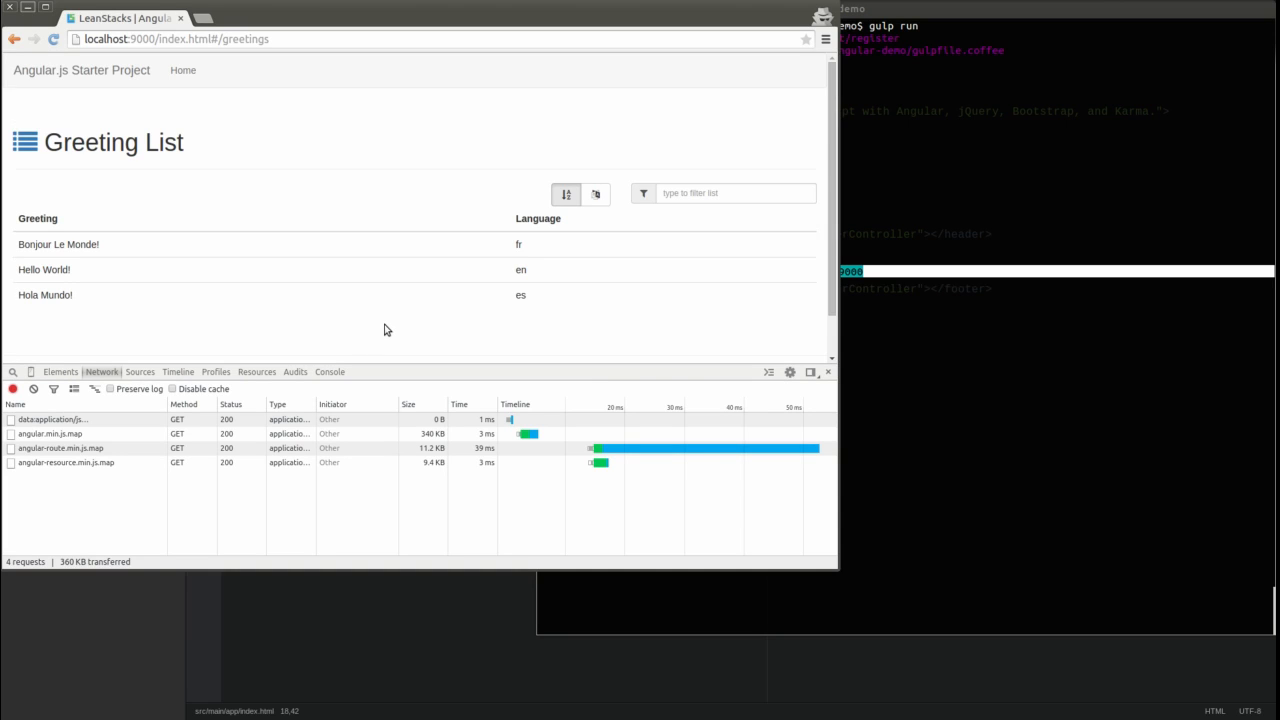
{"action": "mouse_move", "coordinate": [378, 332]}
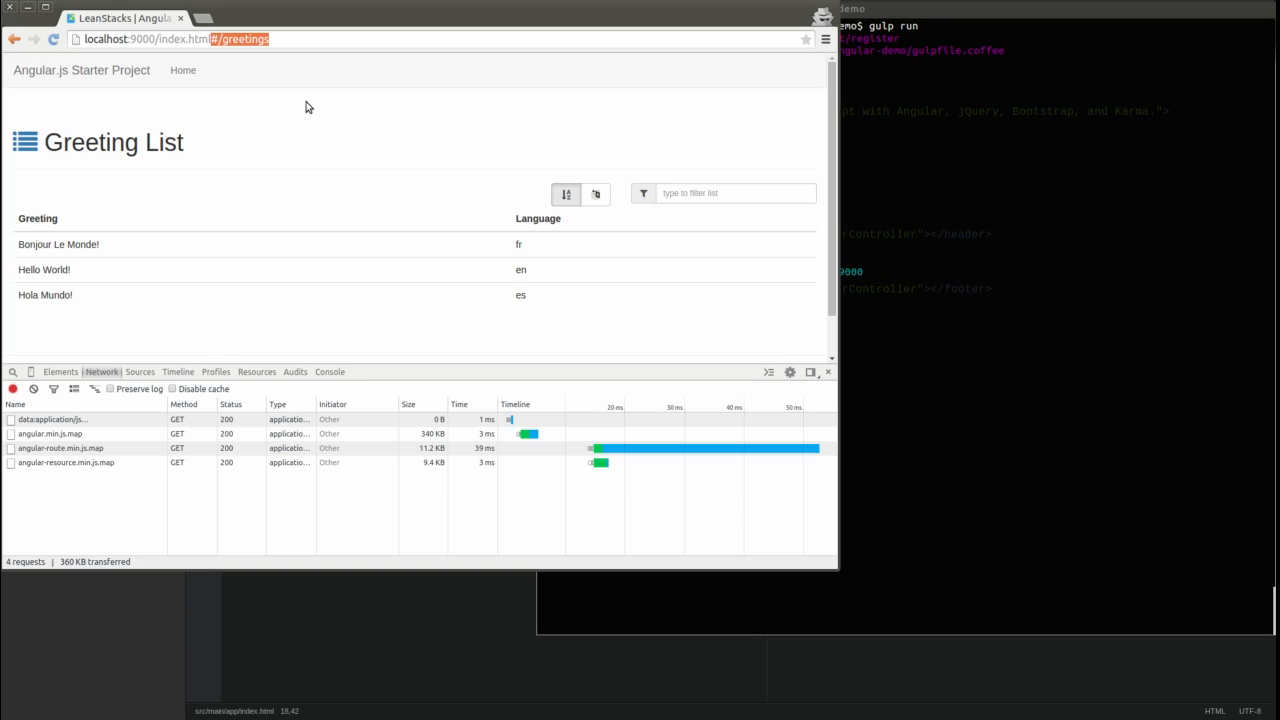
{"action": "mouse_move", "coordinate": [316, 114]}
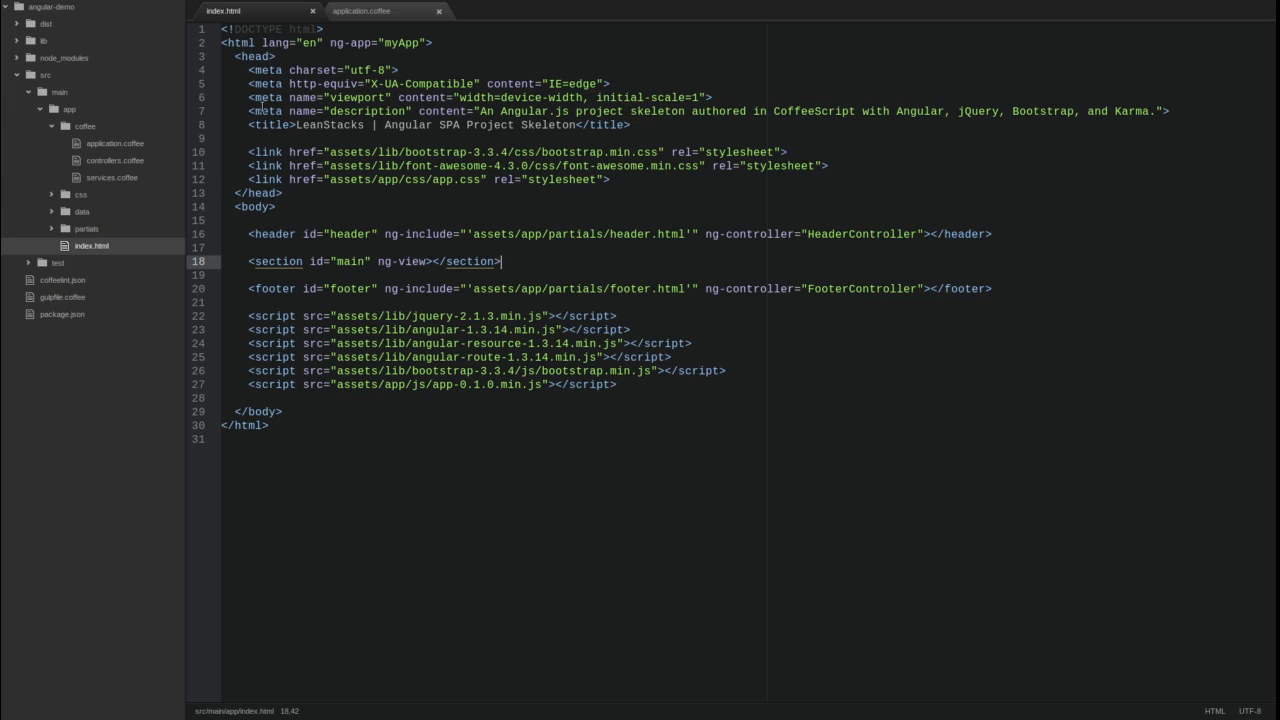
Step: Create partials/home.html and fill it with the Home page header, description and LeanStacks links
{"action": "left_click", "coordinate": [86, 228]}
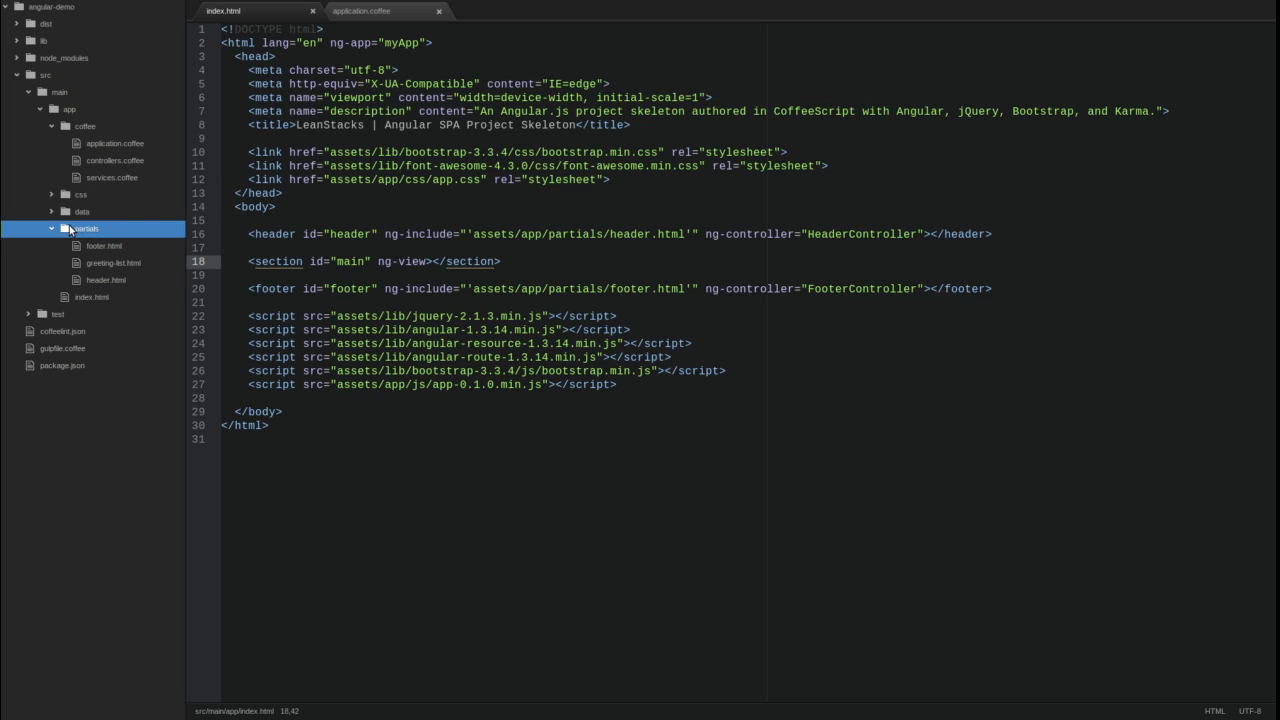
{"action": "right_click", "coordinate": [84, 228]}
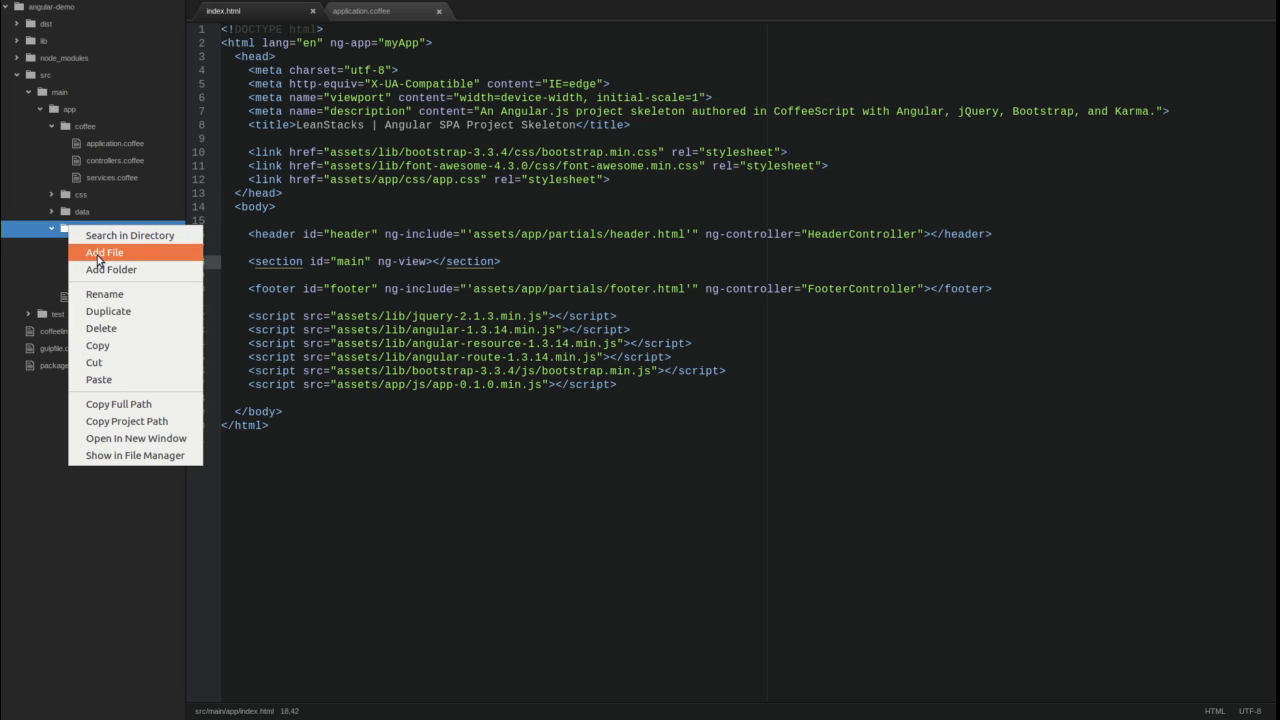
{"action": "left_click", "coordinate": [104, 252]}
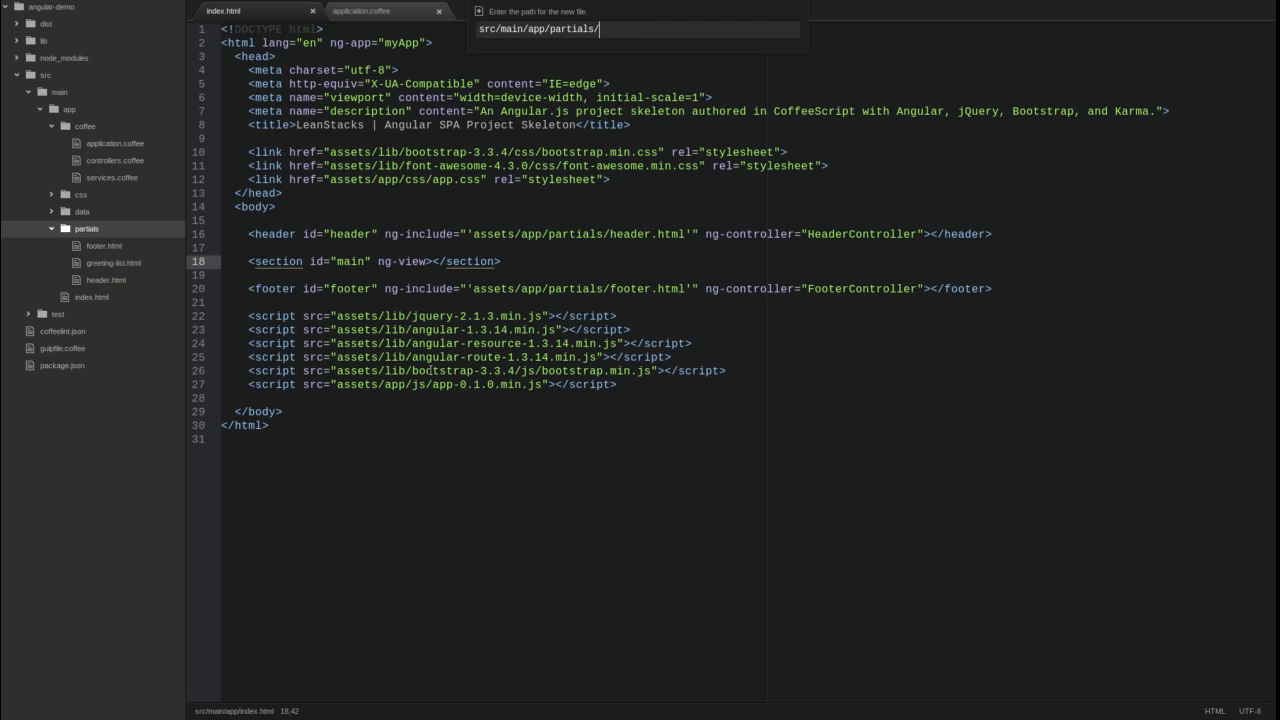
{"action": "type", "text": "home.html"}
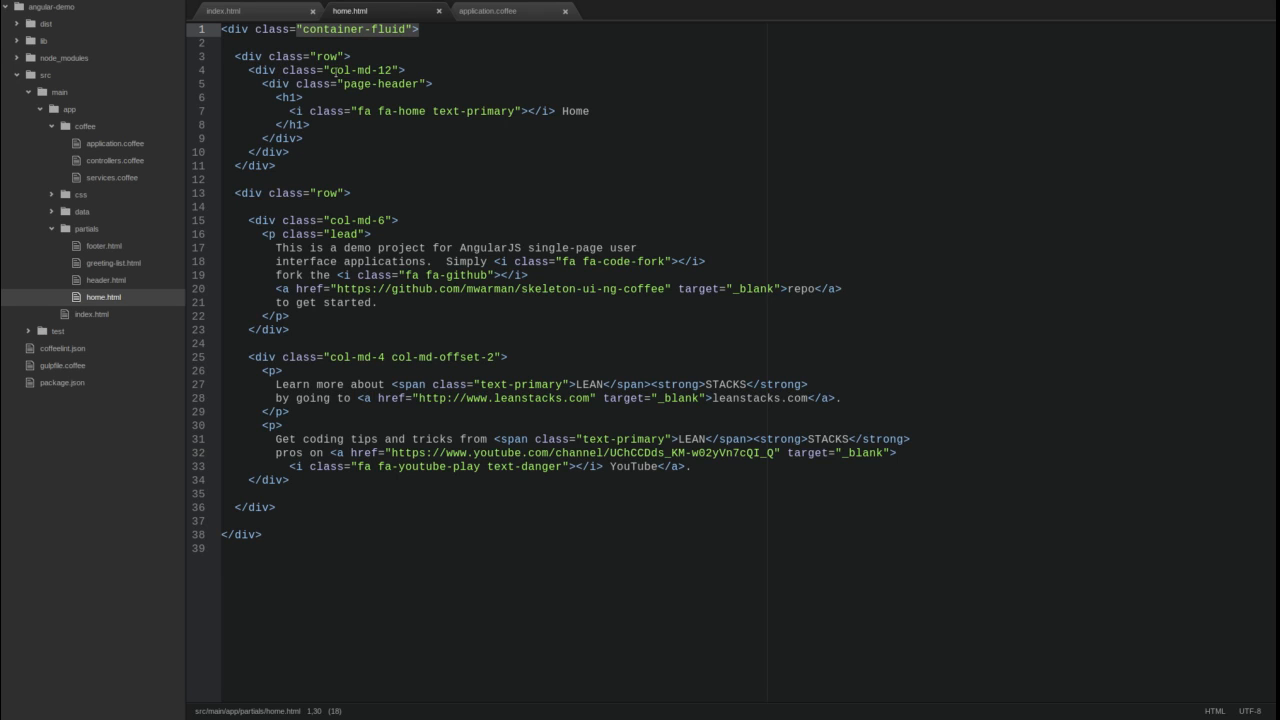
{"action": "double_click", "coordinate": [380, 84]}
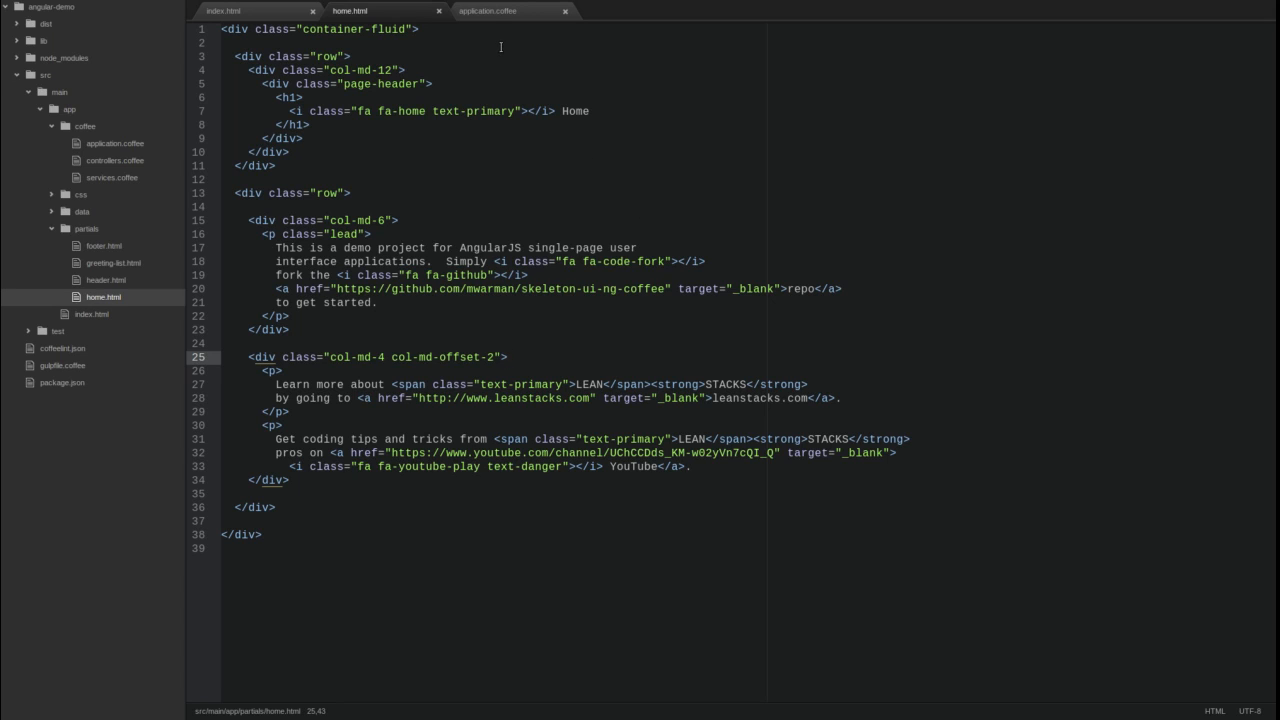
Step: Route '/home' to assets/app/partials/home.html and change the otherwise redirectTo to '/home'
{"action": "left_click", "coordinate": [488, 12]}
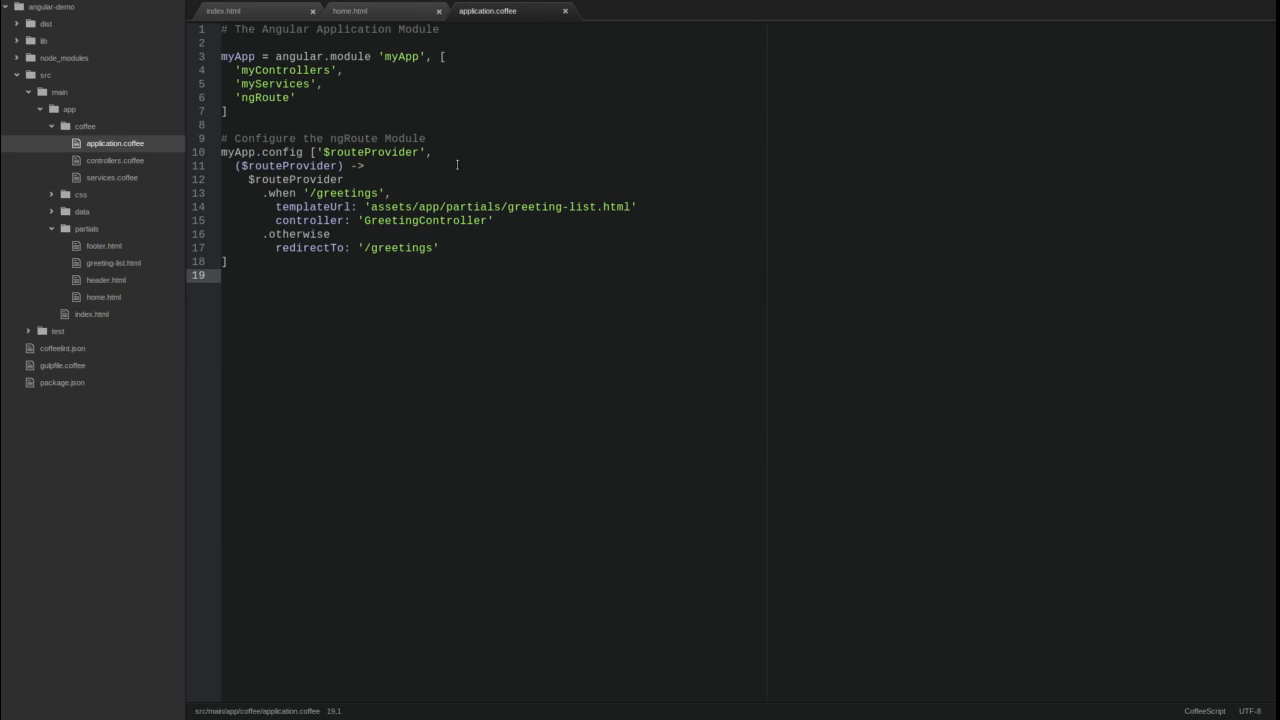
{"action": "left_click", "coordinate": [392, 180]}
{"action": "type", "text": ".w"}
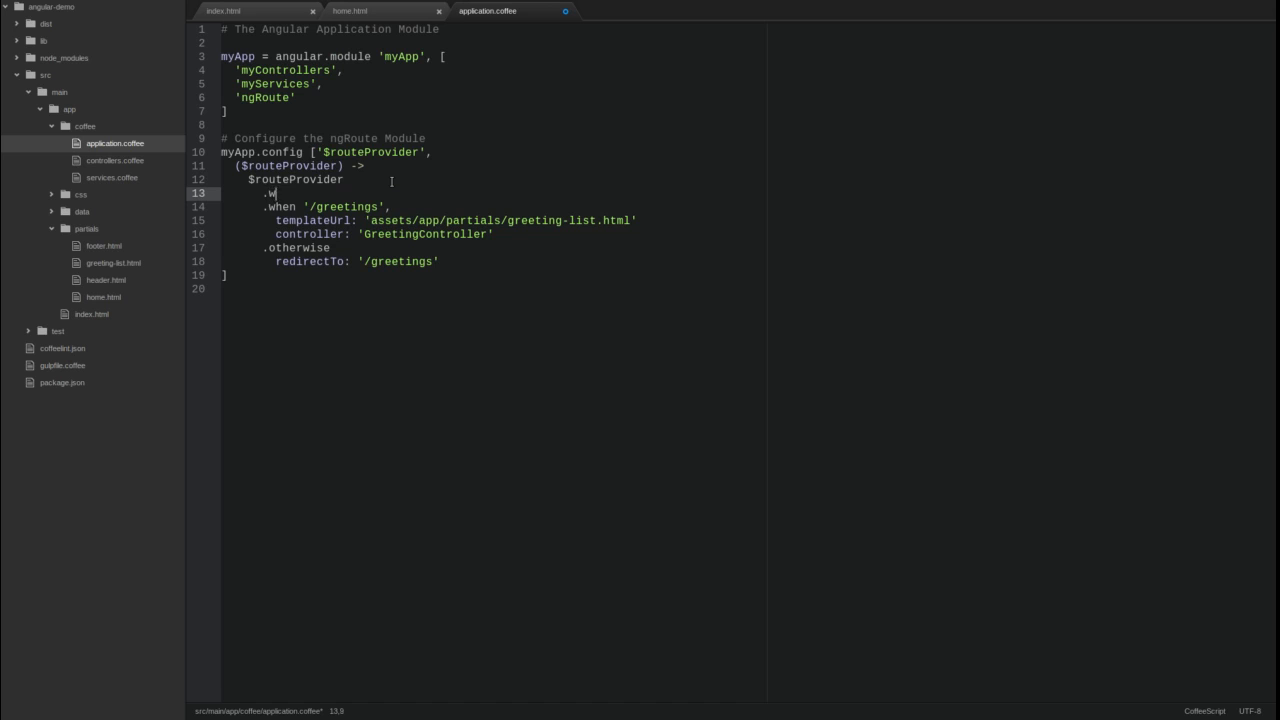
{"action": "type", "text": "hen '/hom'"}
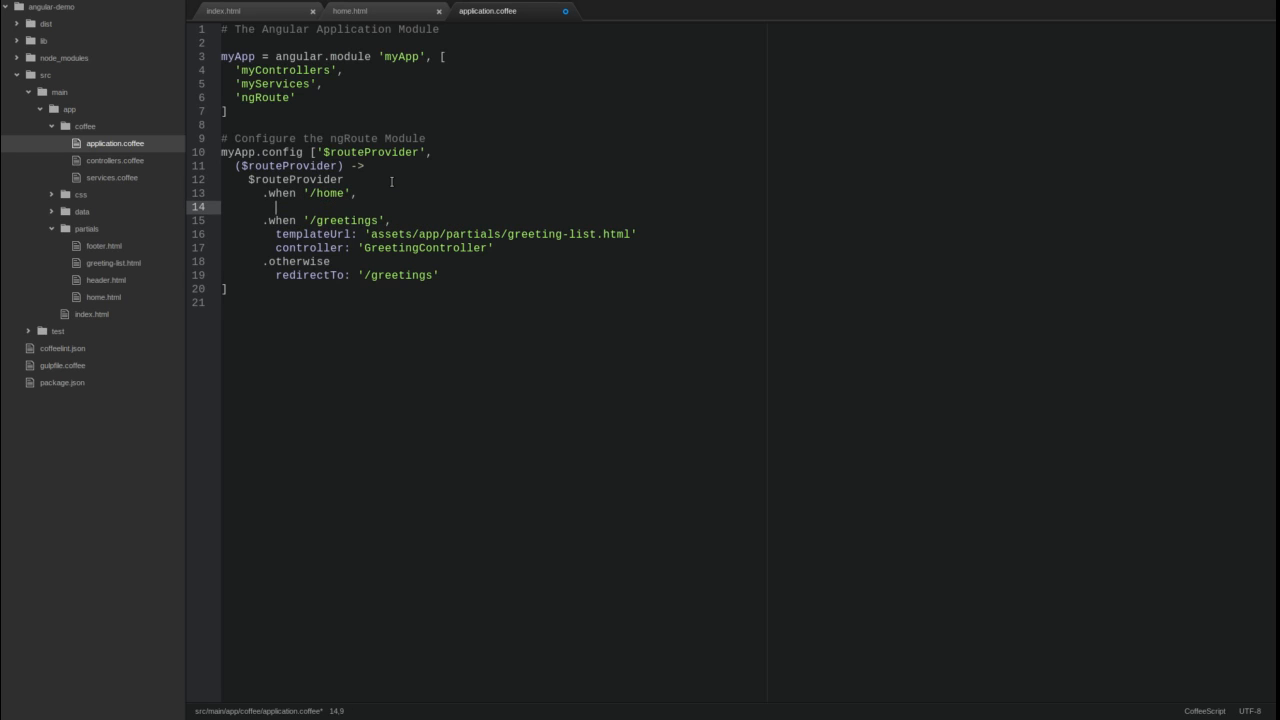
{"action": "type", "text": "templateUrl: 'asse"}
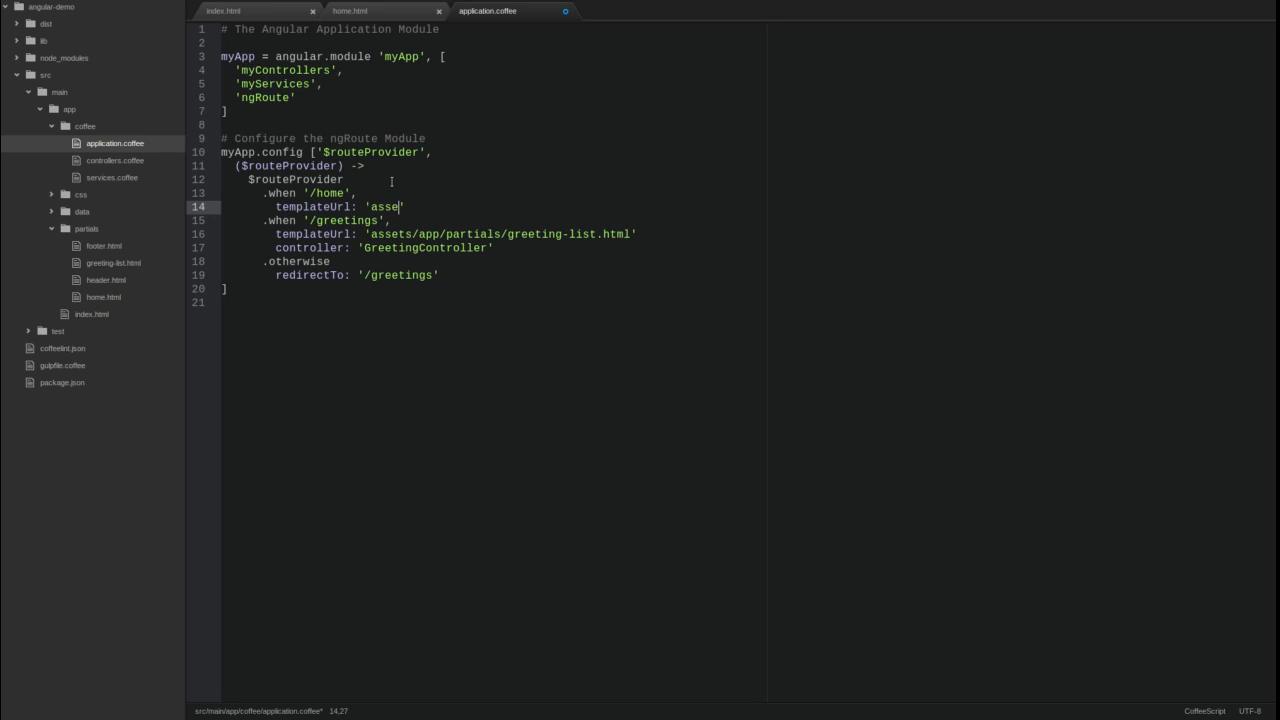
{"action": "type", "text": "ts/app/par"}
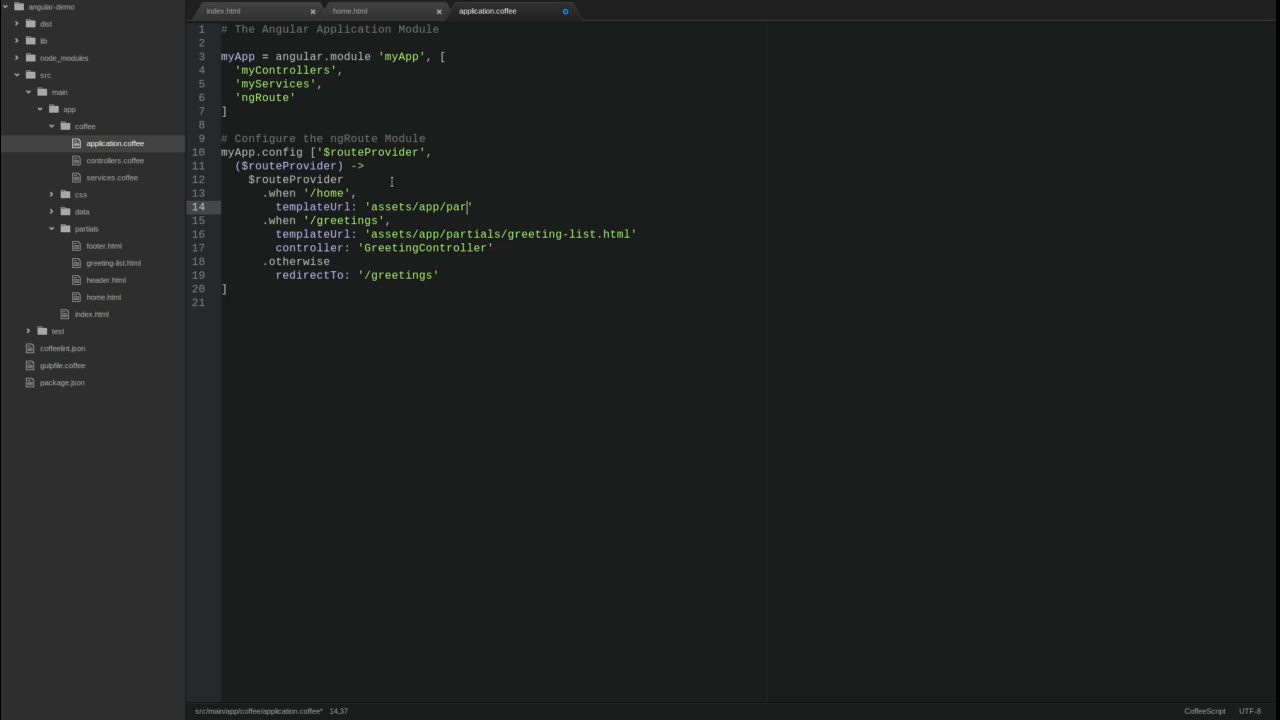
{"action": "type", "text": "tials/home.html"}
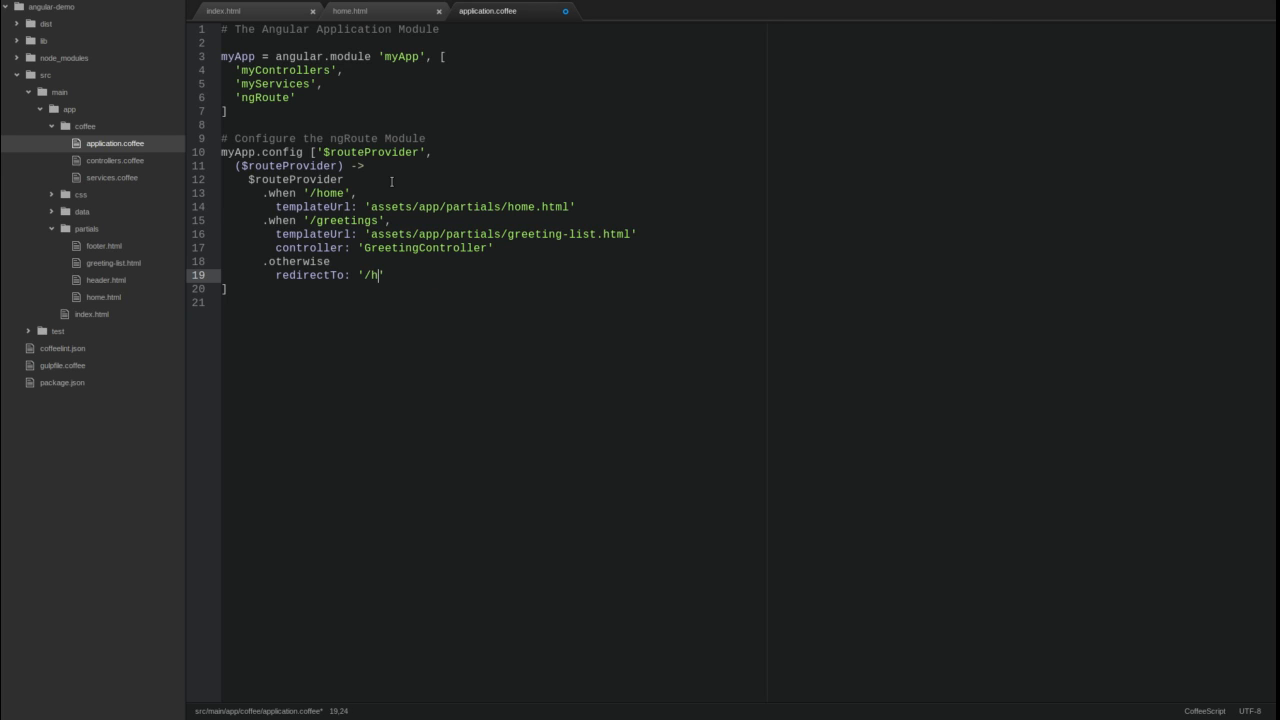
{"action": "type", "text": "ome"}
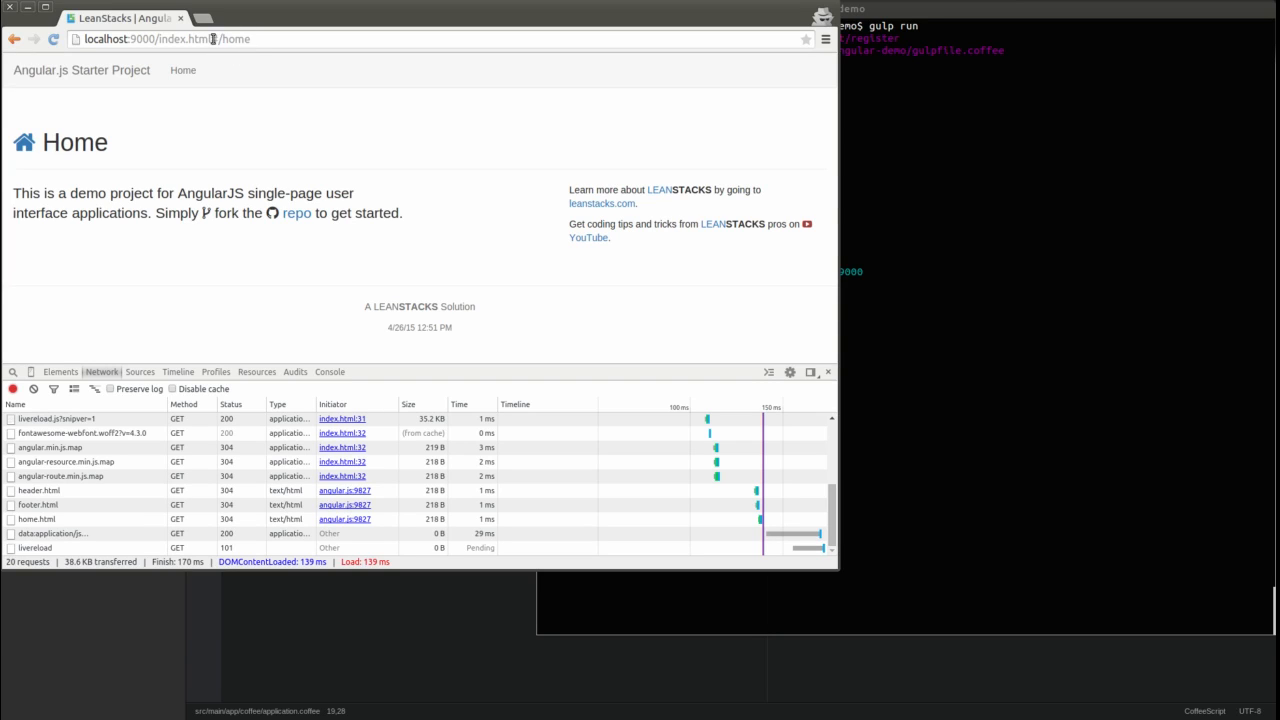
{"action": "double_click", "coordinate": [228, 40]}
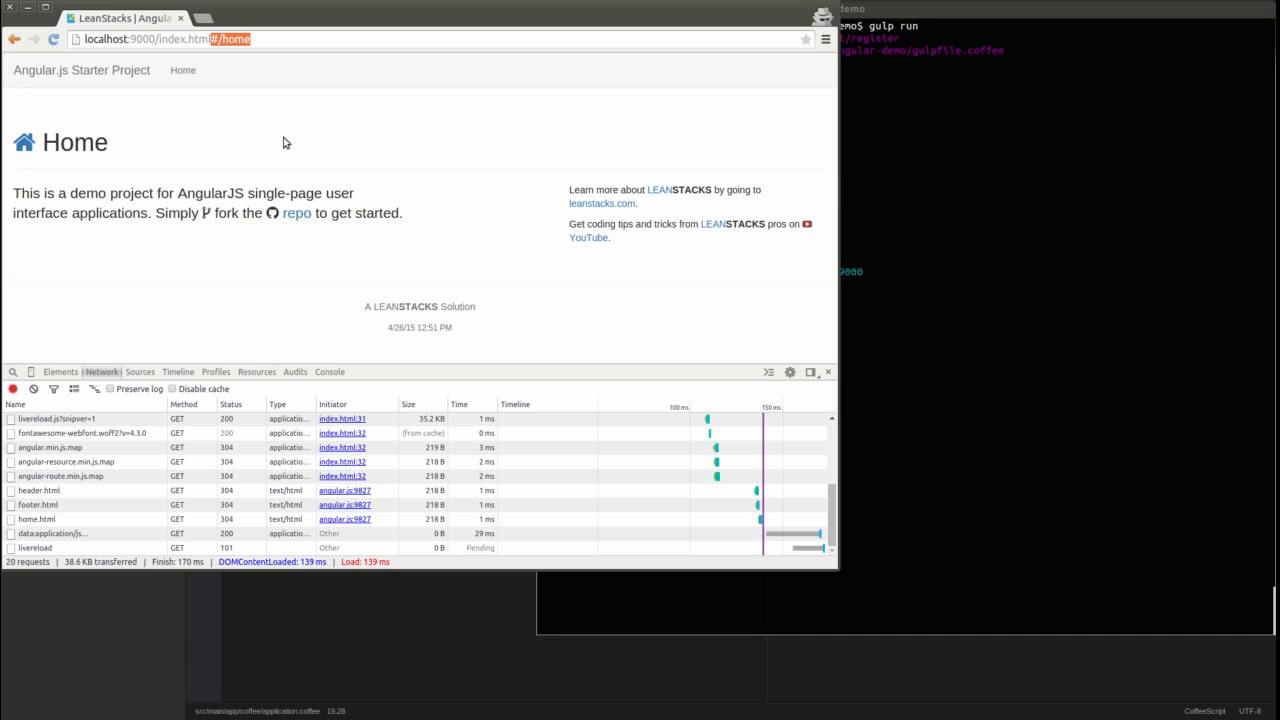
{"action": "mouse_move", "coordinate": [672, 316]}
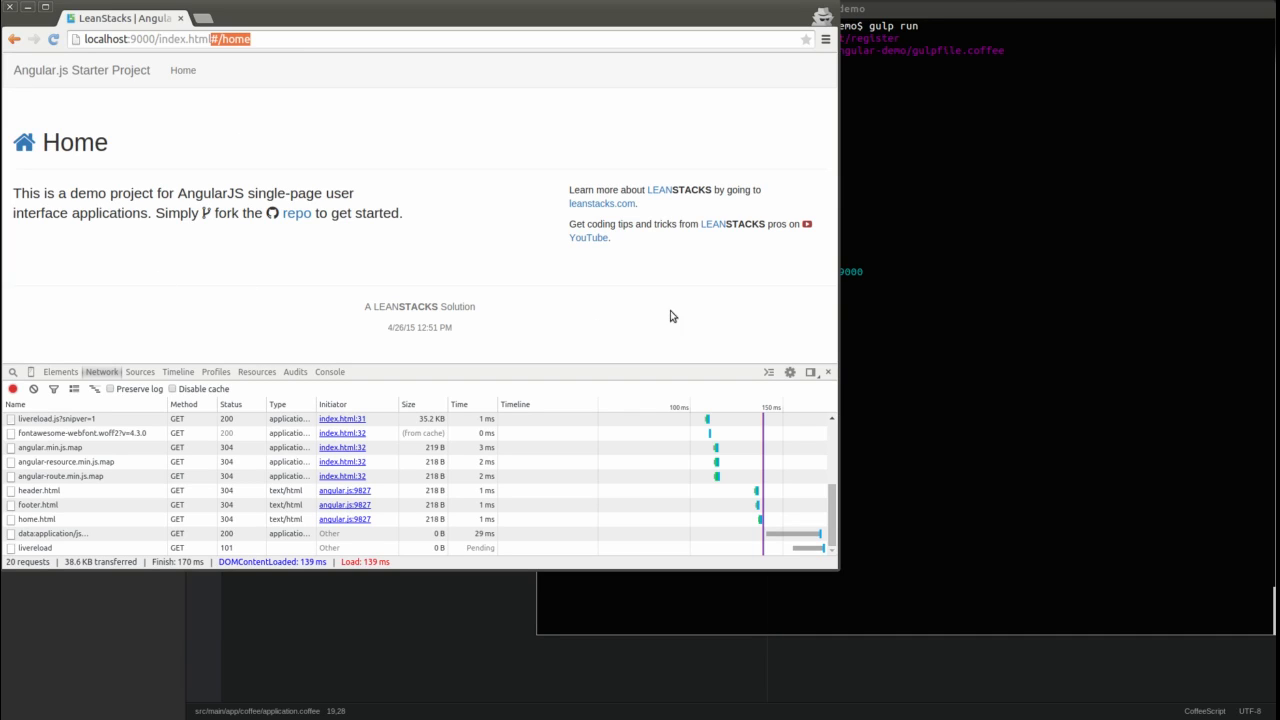
{"action": "mouse_move", "coordinate": [292, 282]}
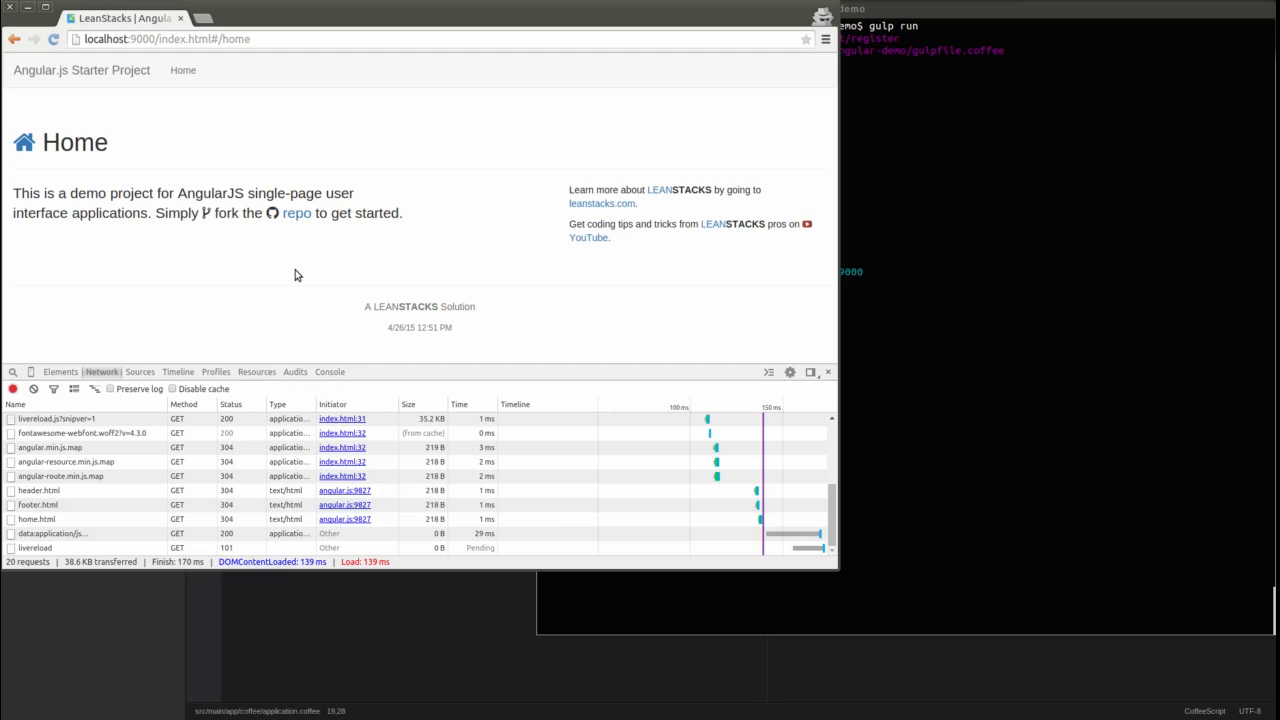
{"action": "mouse_move", "coordinate": [8, 198]}
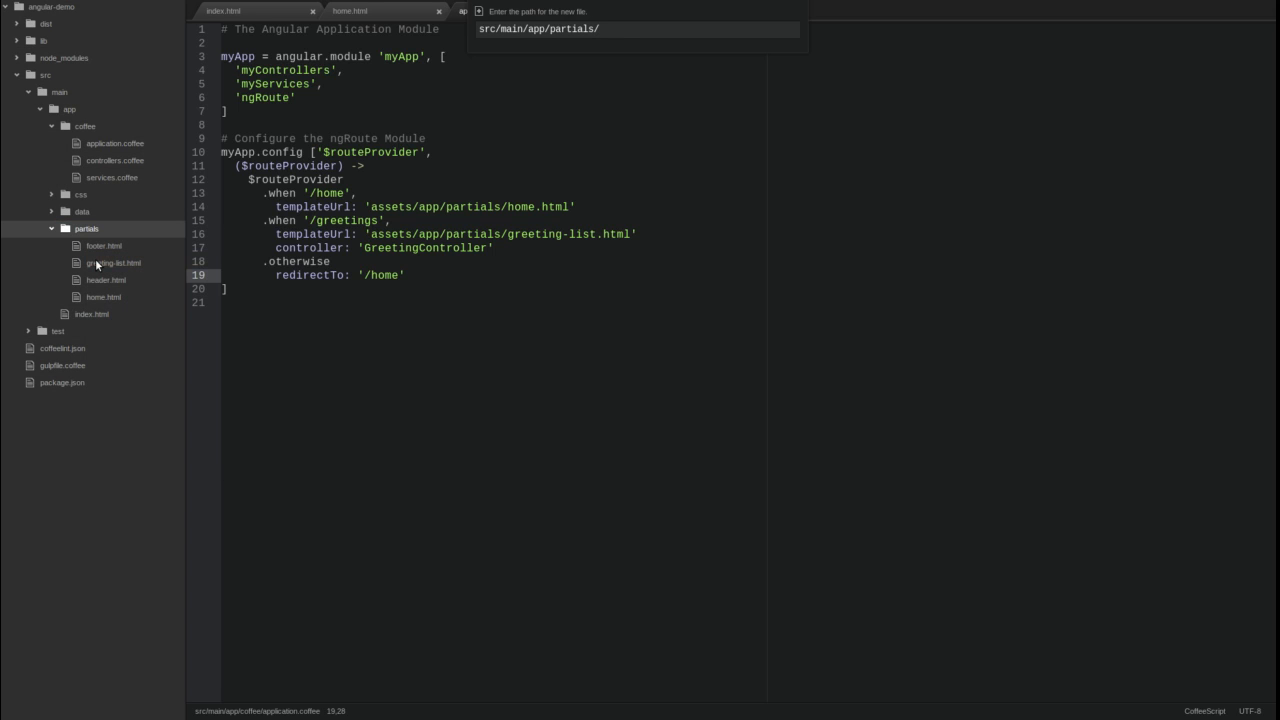
Step: Create partials/greeting-detail.html with Greeting Detail header, List link and ID, Language, Text rows
{"action": "type", "text": "greeting-"}
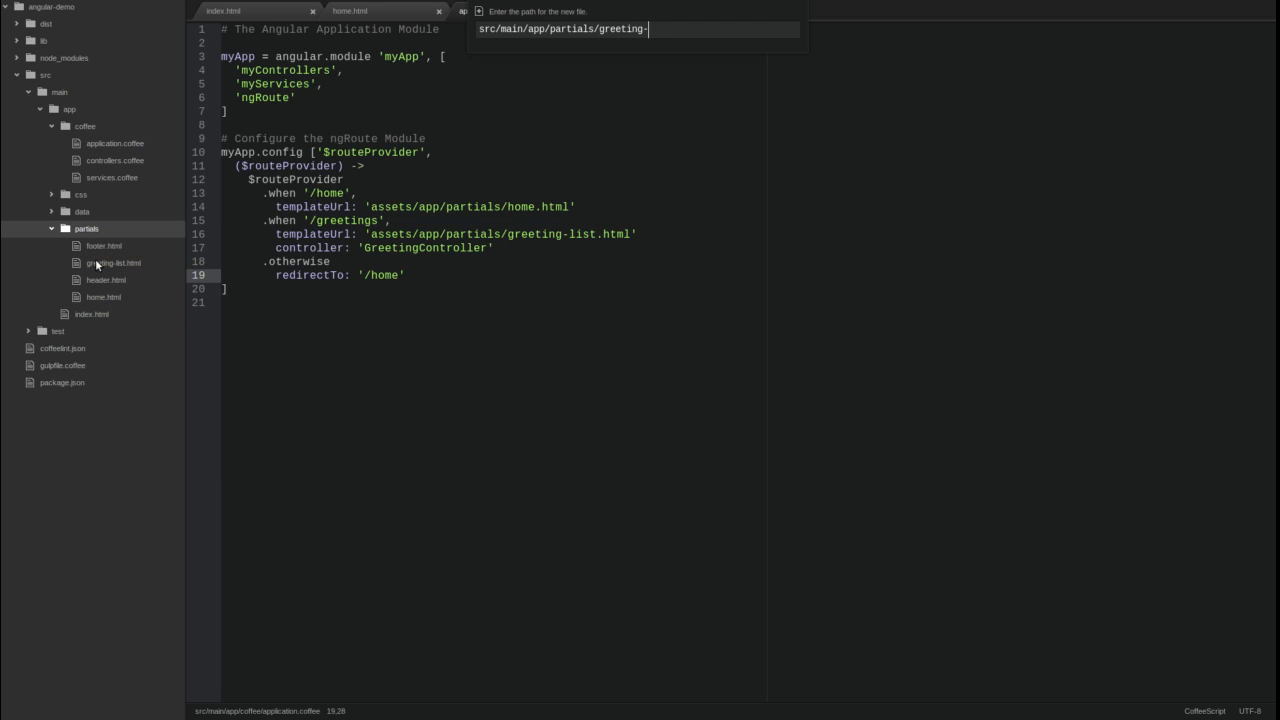
{"action": "type", "text": "detail.html"}
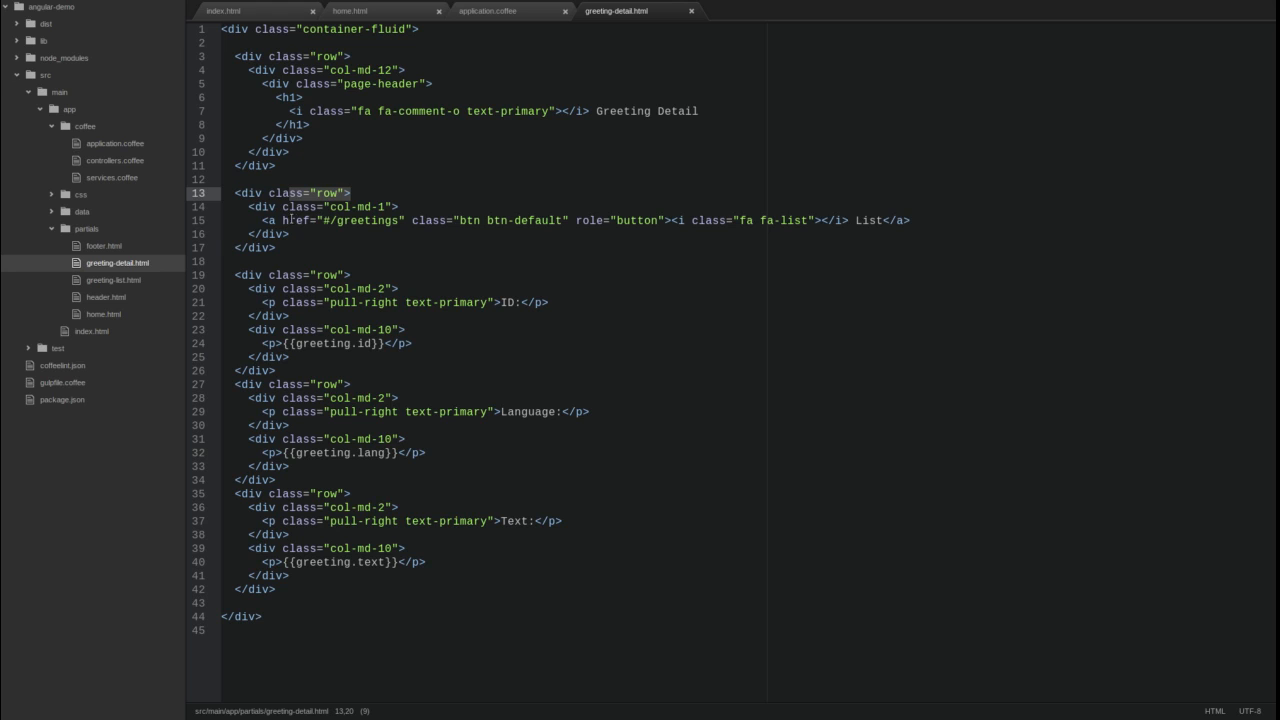
{"action": "double_click", "coordinate": [350, 220]}
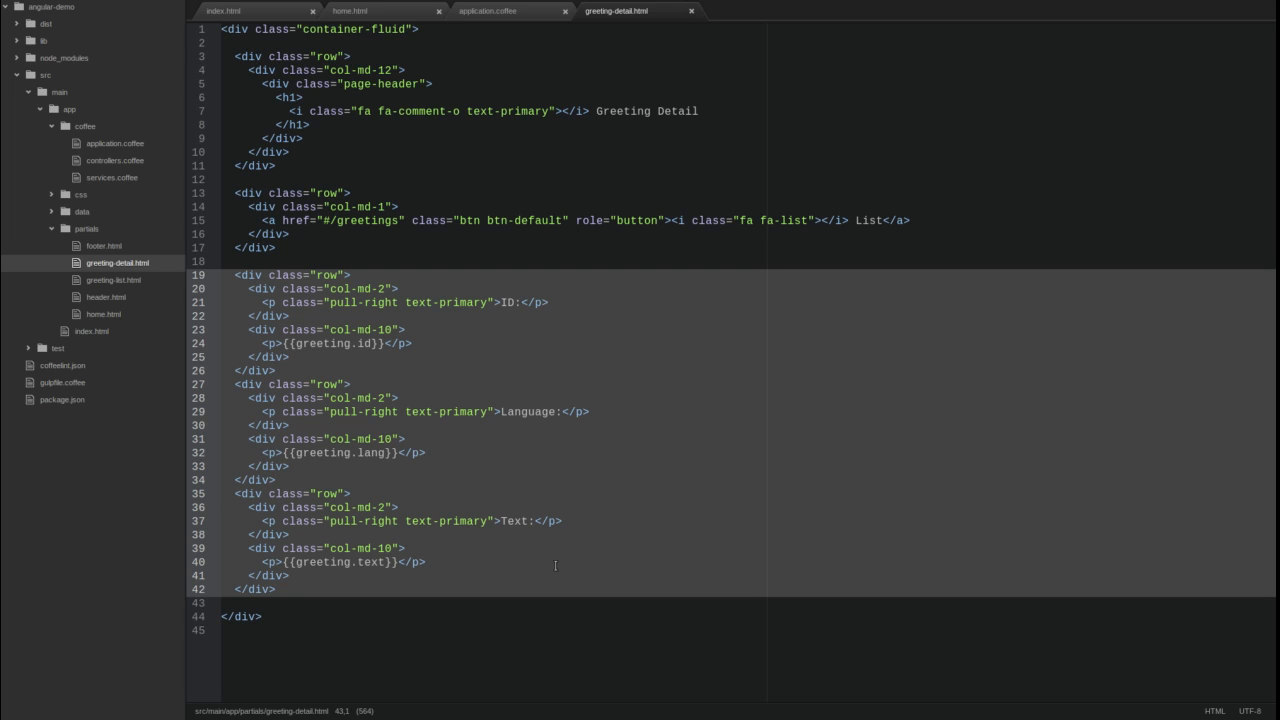
{"action": "mouse_move", "coordinate": [384, 600]}
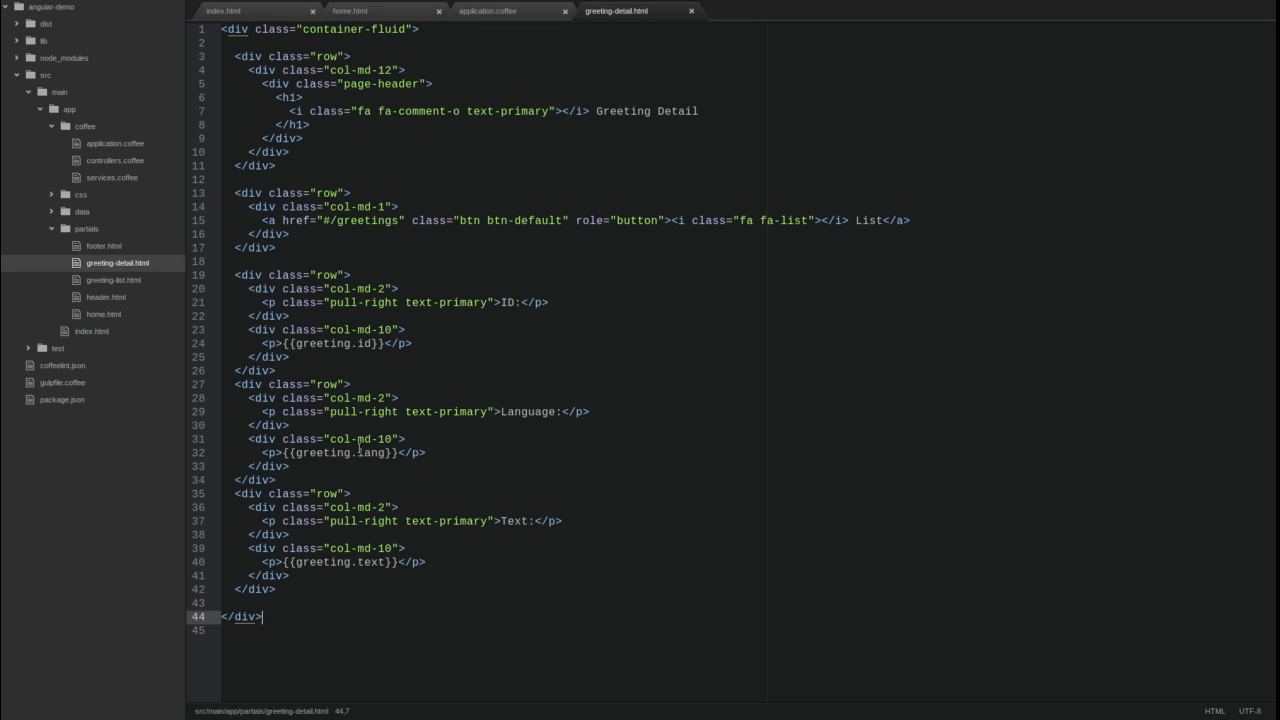
Step: Declare GreetingDetailController in controllers.coffee injecting $scope, $routeParams and Greeting
{"action": "left_click", "coordinate": [114, 160]}
{"action": "type", "text": "# Define the GreetingDe"}
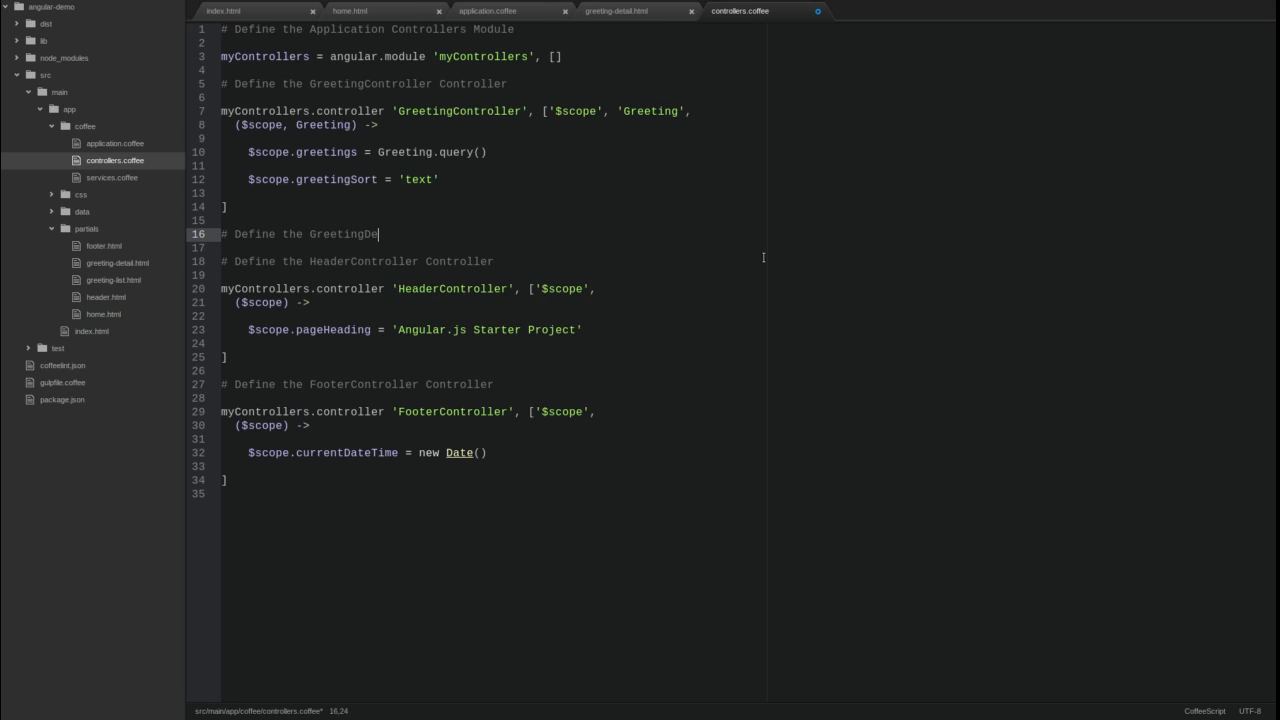
{"action": "type", "text": "tailController Controller"}
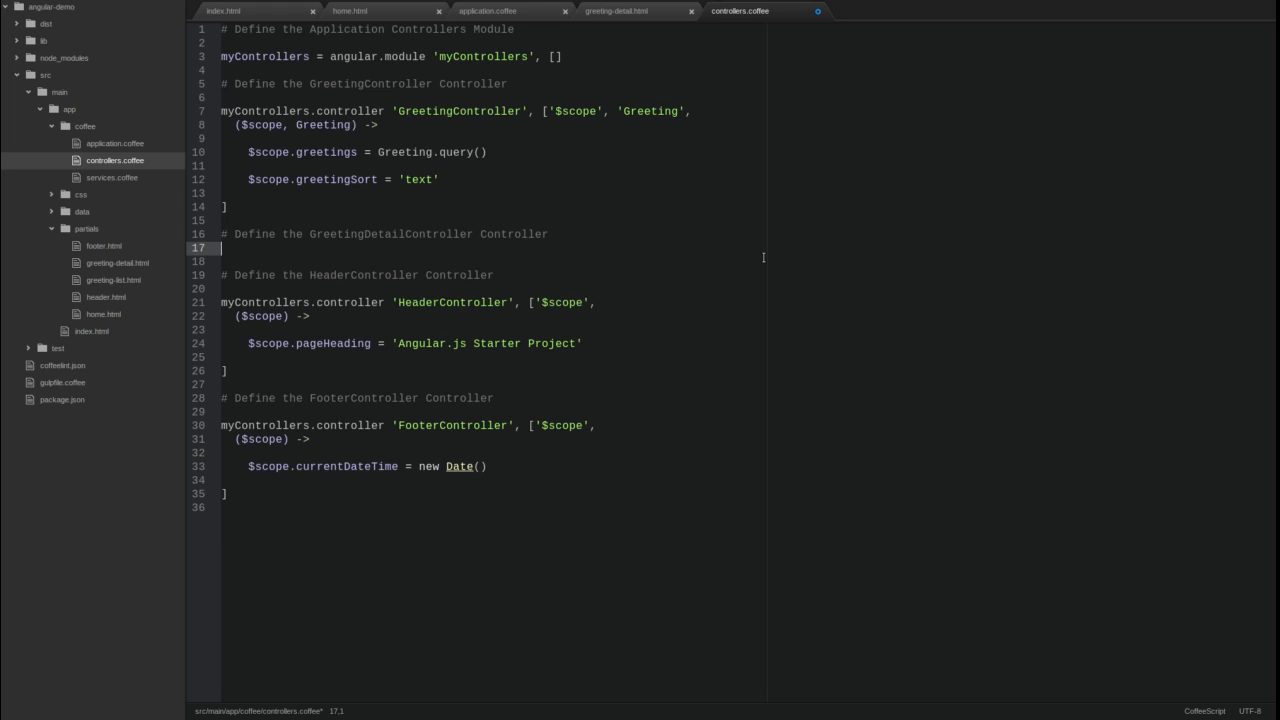
{"action": "type", "text": "myControll"}
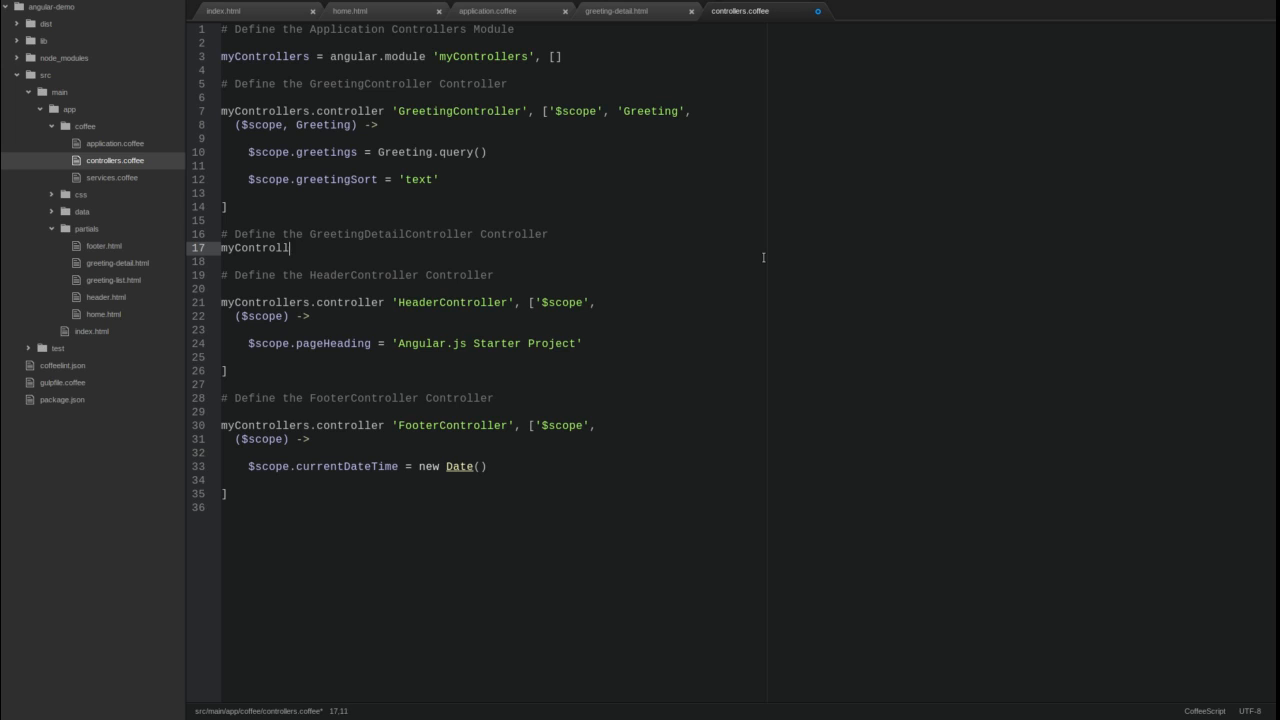
{"action": "type", "text": "ers.controller"}
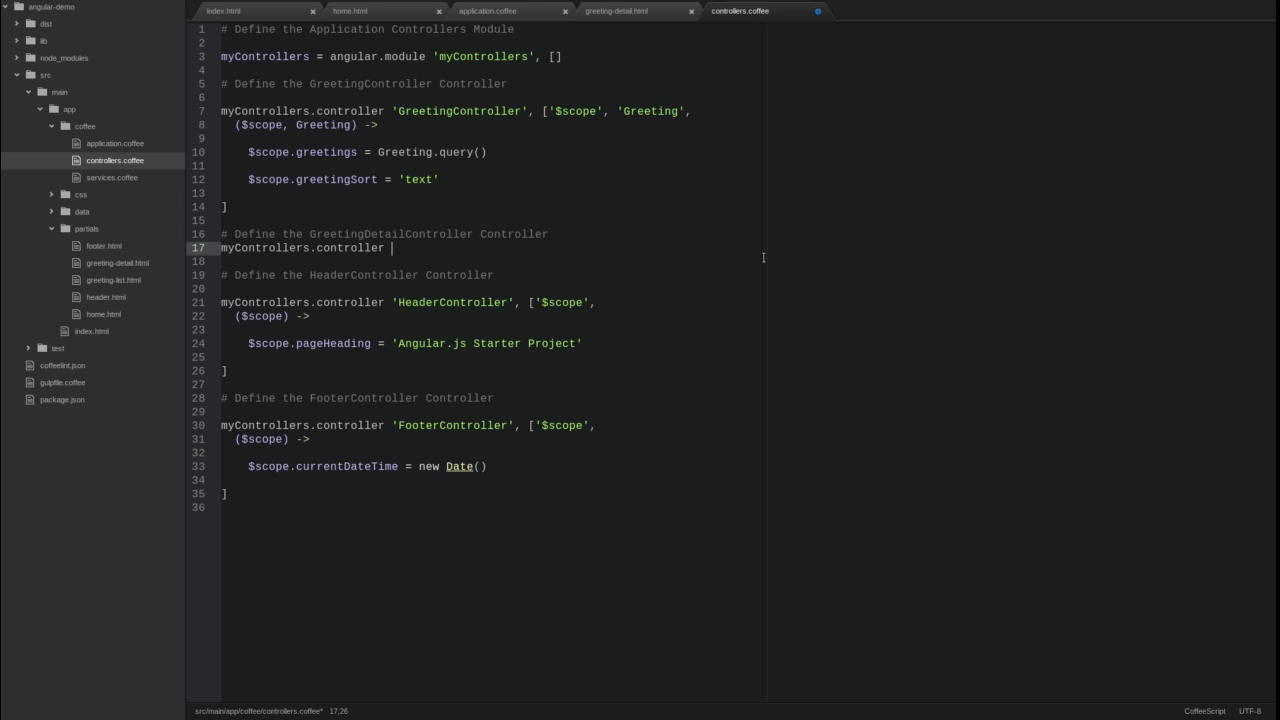
{"action": "type", "text": "'GreetingD'"}
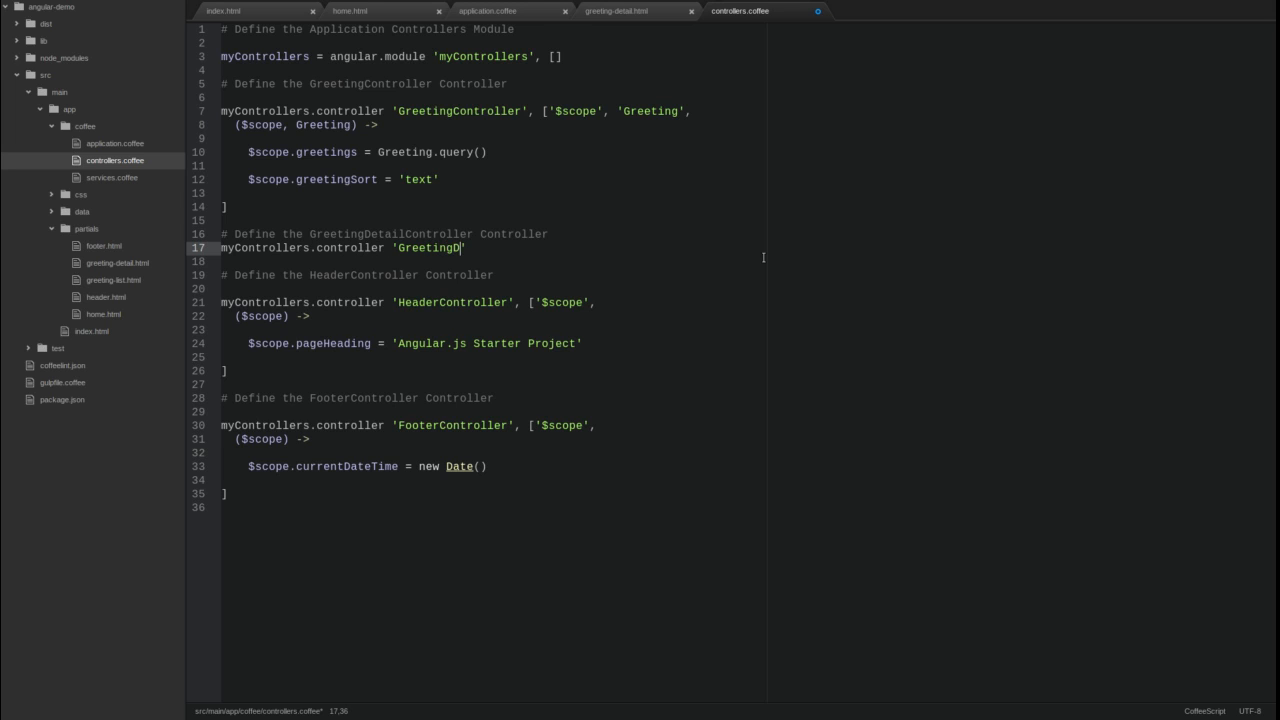
{"action": "type", "text": "etailControl"}
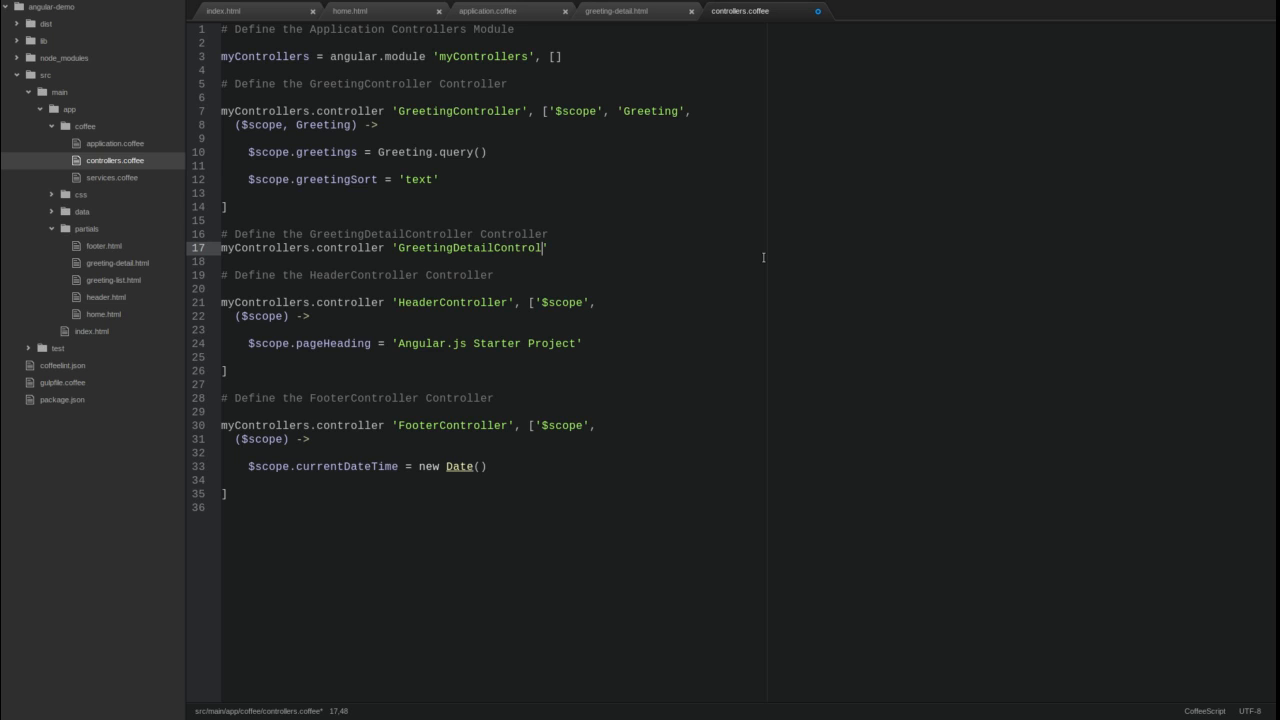
{"action": "type", "text": "ler', []"}
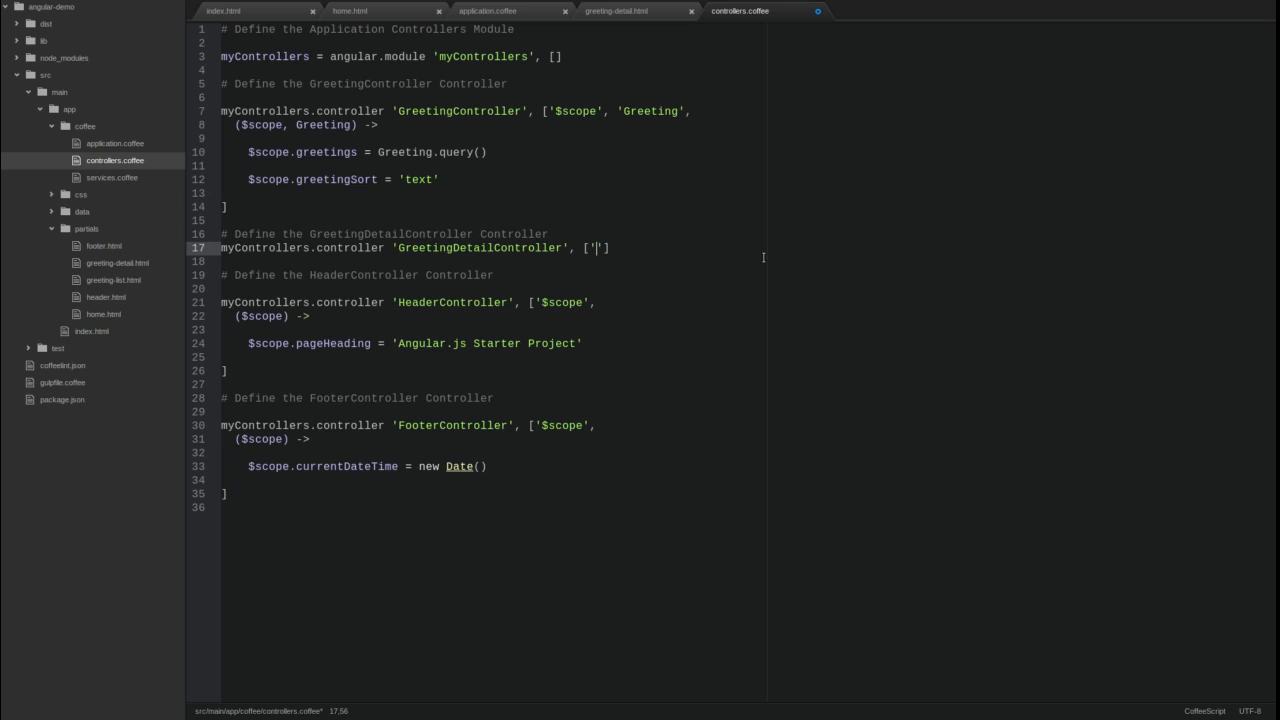
{"action": "type", "text": "$scope'"}
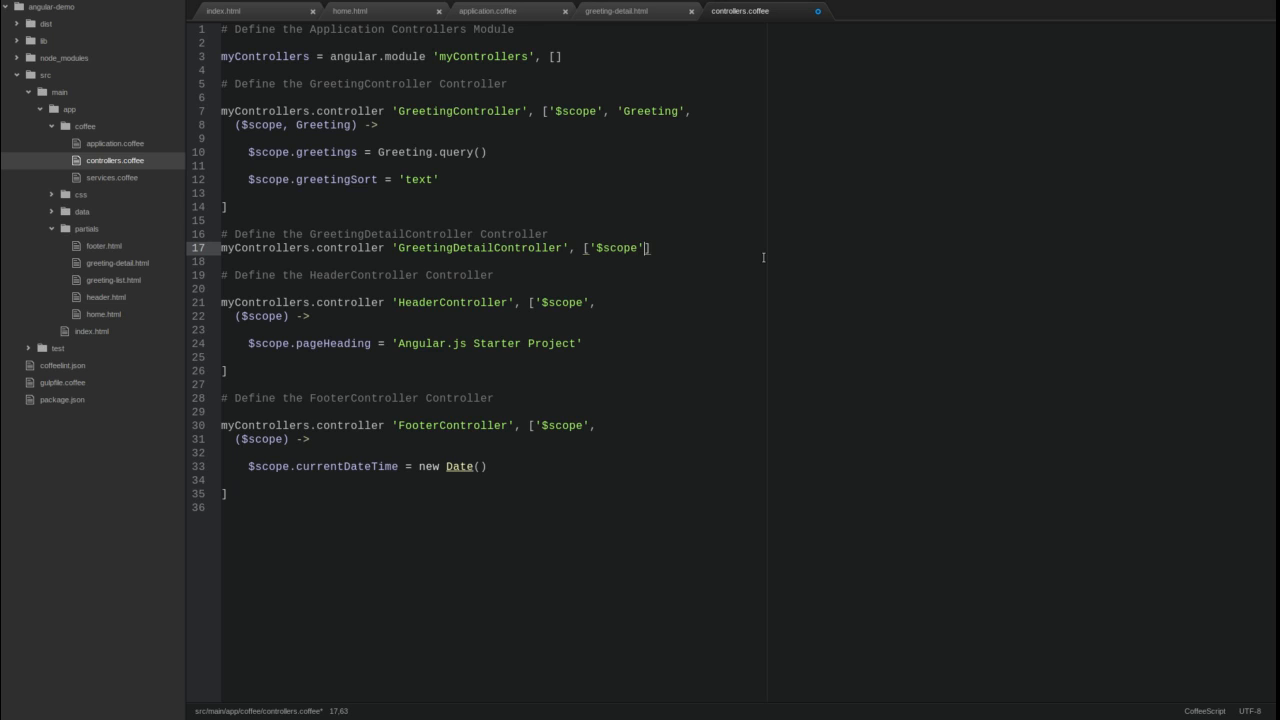
{"action": "type", "text": ", '$'"}
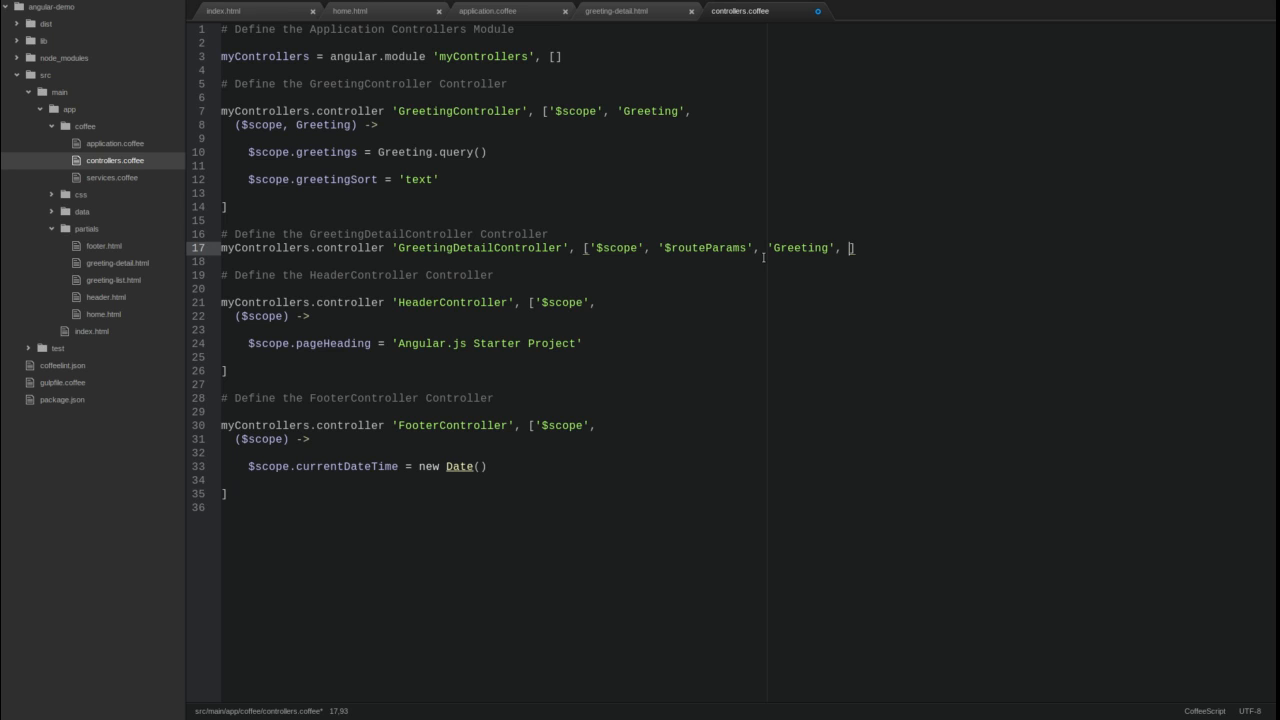
{"action": "key", "text": "enter"}
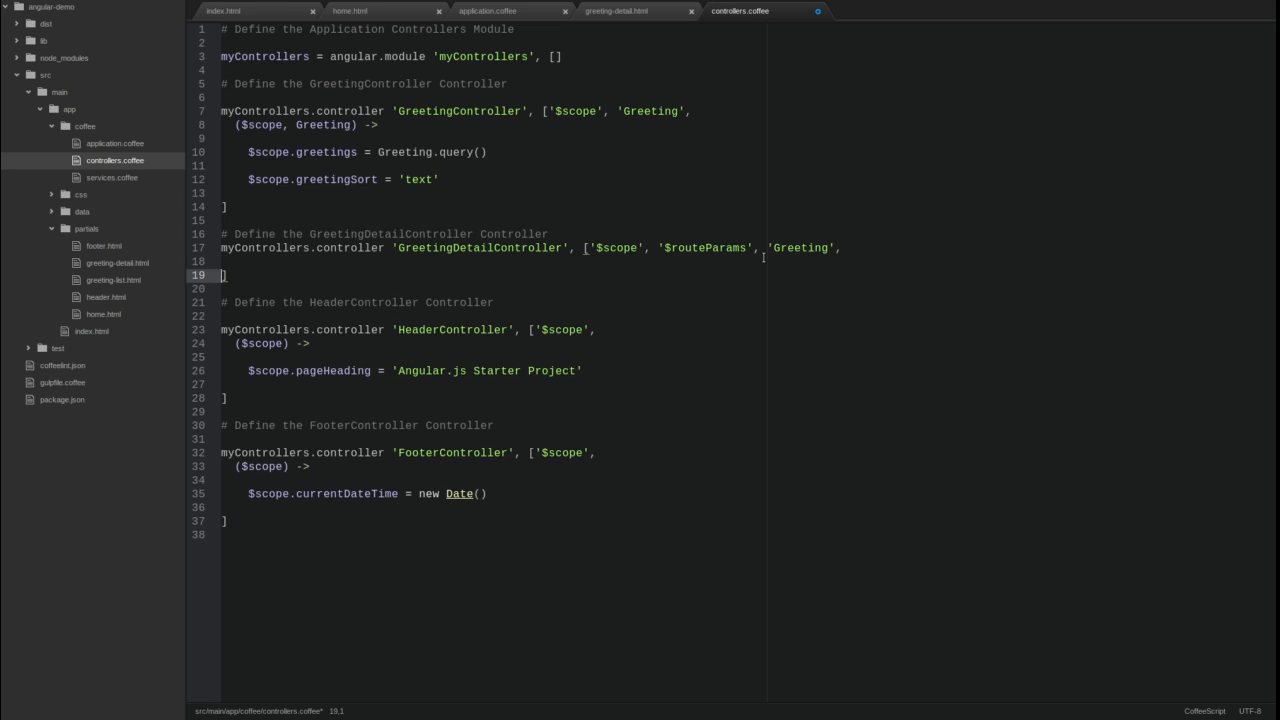
Step: Write the controller body: $scope.greeting = Greeting.get {greetingId: $routeParams.greetingId}
{"action": "type", "text": "()"}
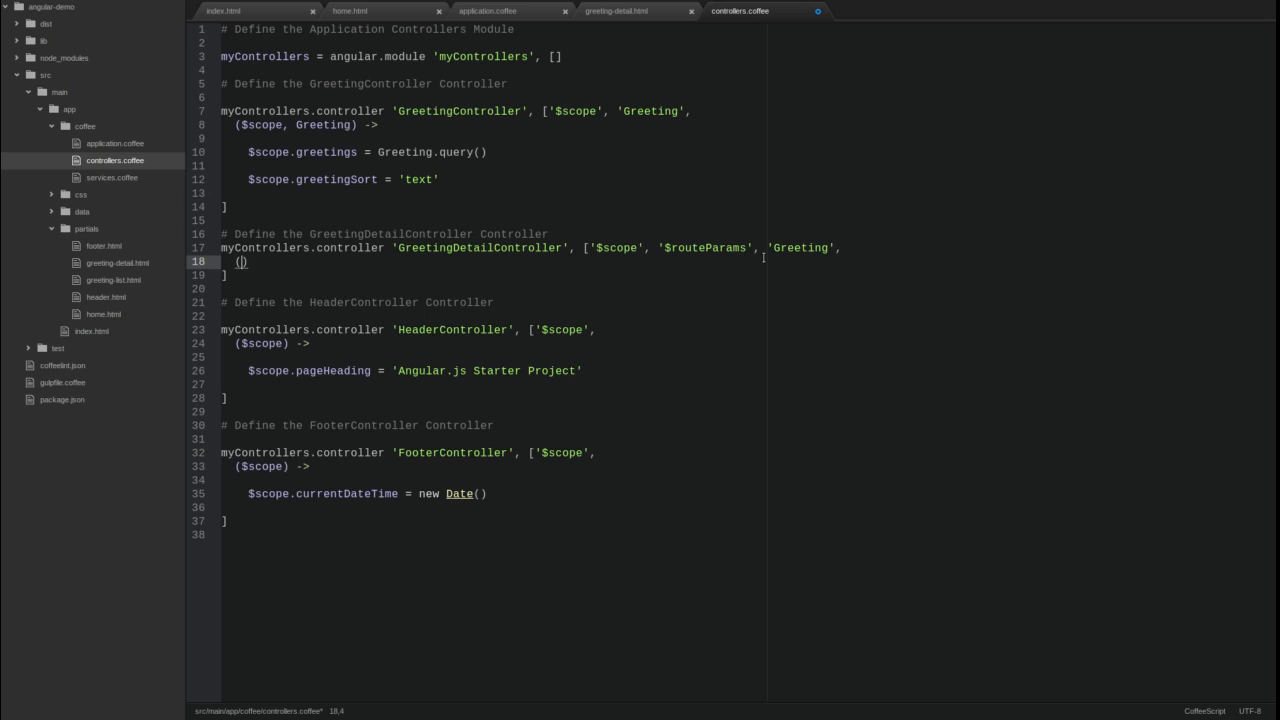
{"action": "type", "text": "$scope, $routeParams,"}
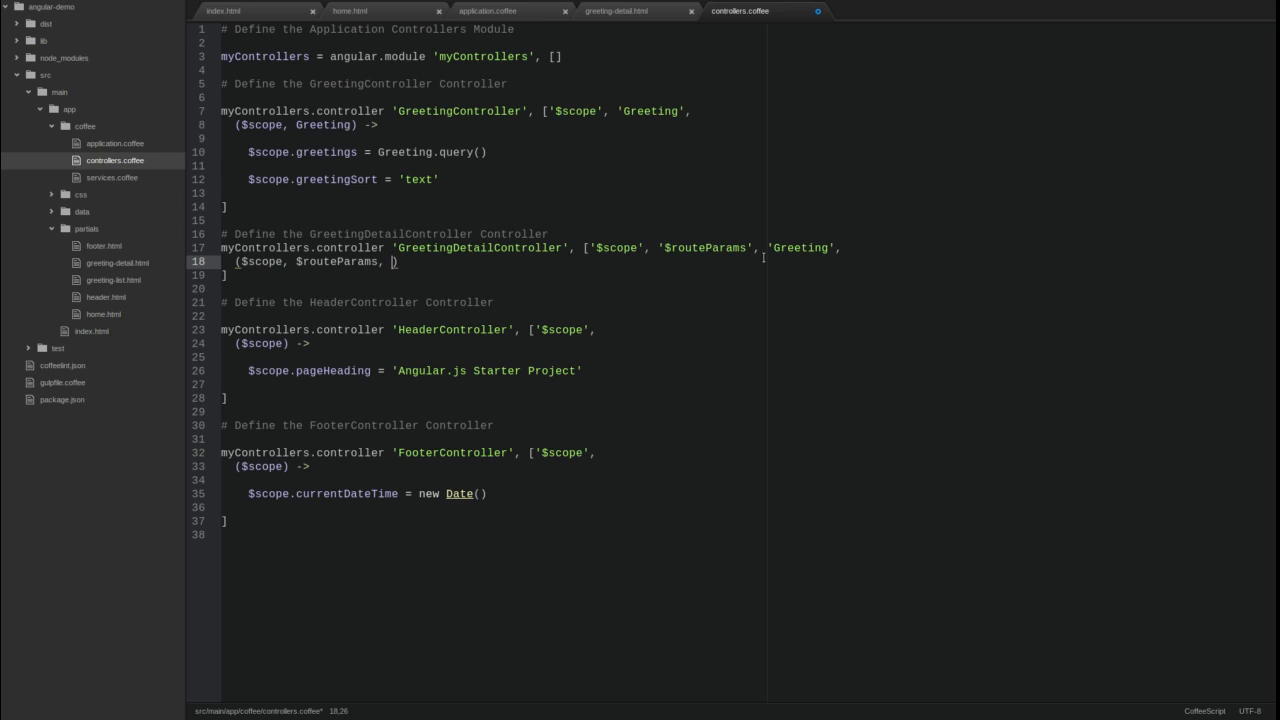
{"action": "type", "text": "Greeting"}
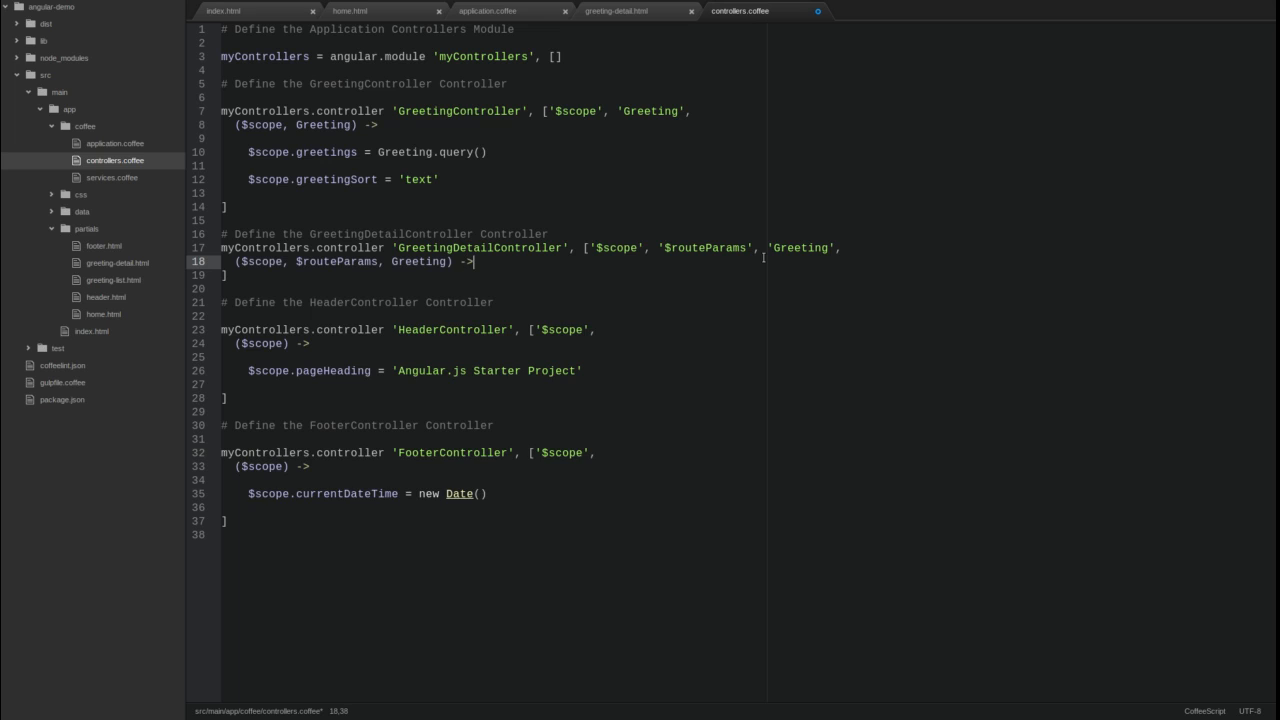
{"action": "key", "text": "enter"}
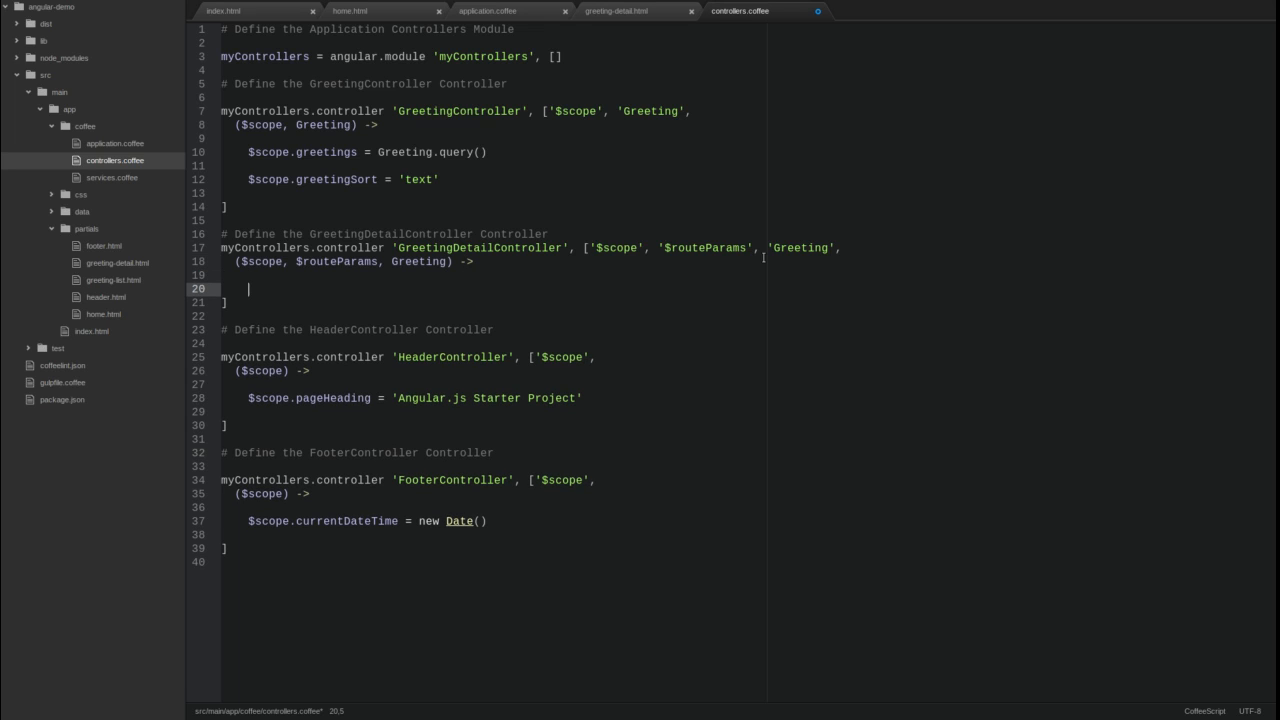
{"action": "type", "text": "$scope.greeting"}
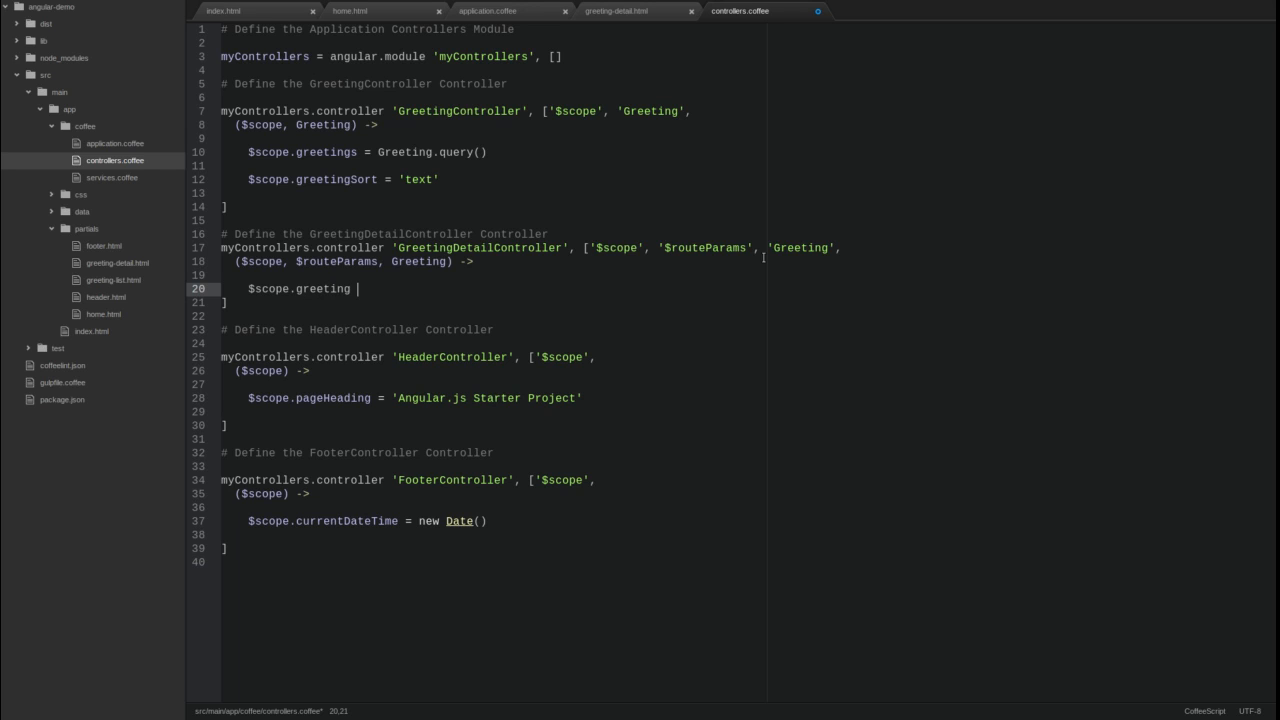
{"action": "type", "text": "= Greeting.get {greetingId:"}
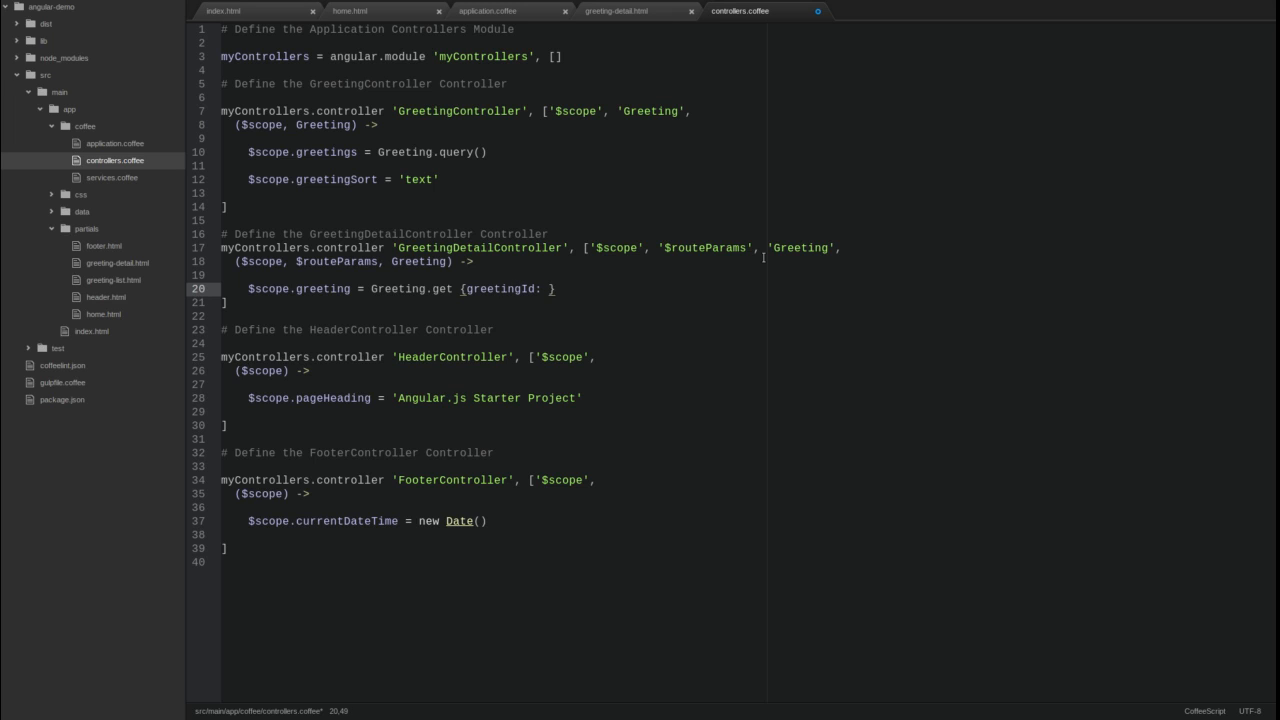
{"action": "type", "text": "$routeParams"}
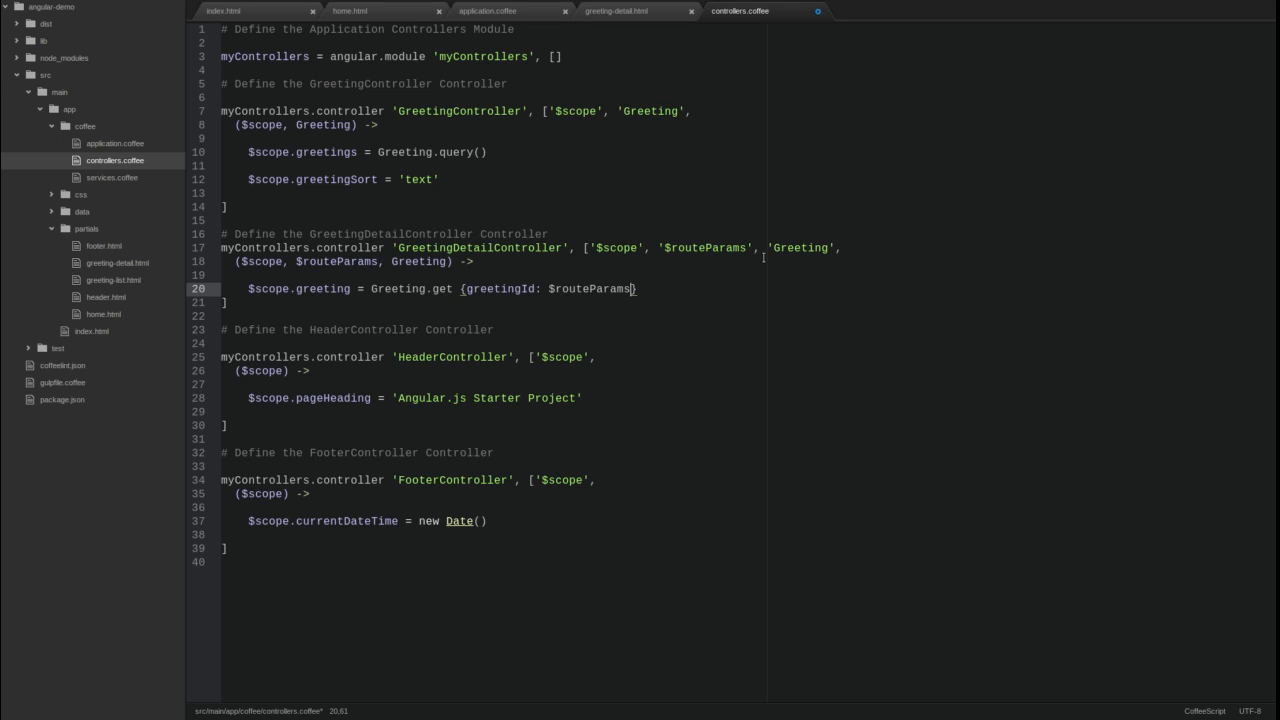
{"action": "type", "text": ".greetingId"}
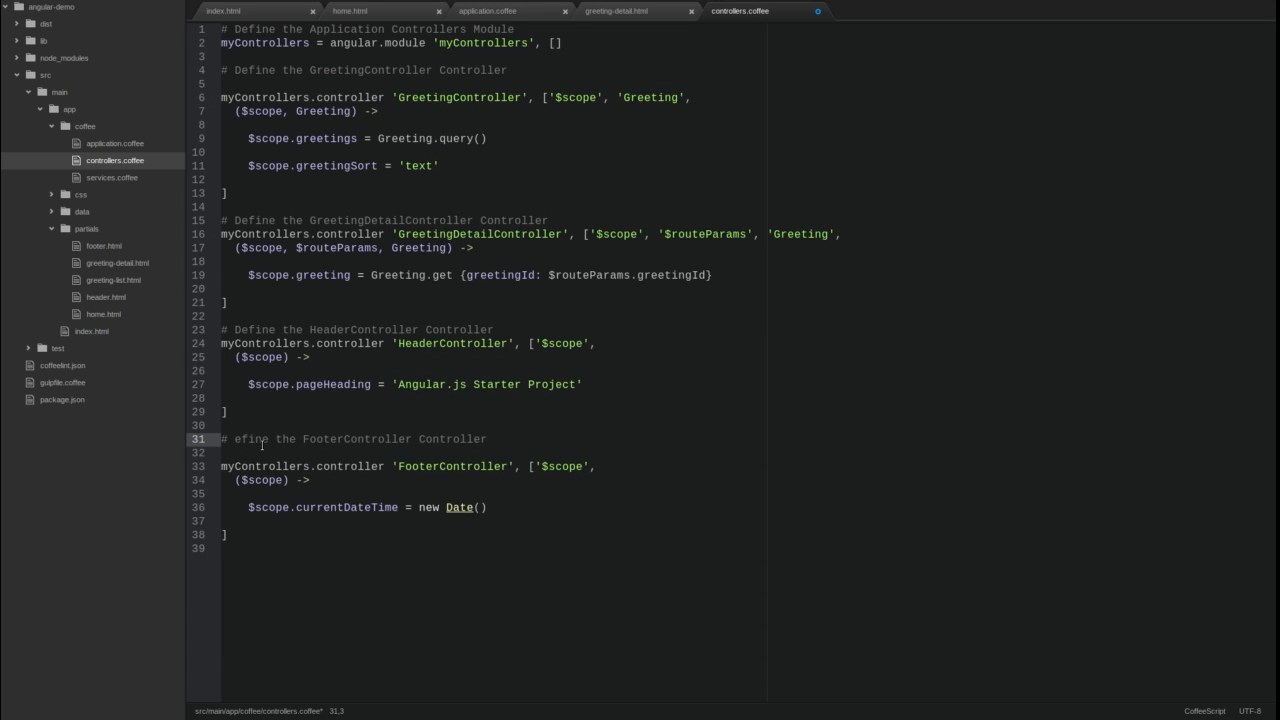
{"action": "type", "text": "D"}
{"action": "left_click", "coordinate": [456, 96]}
{"action": "type", "text": "List"}
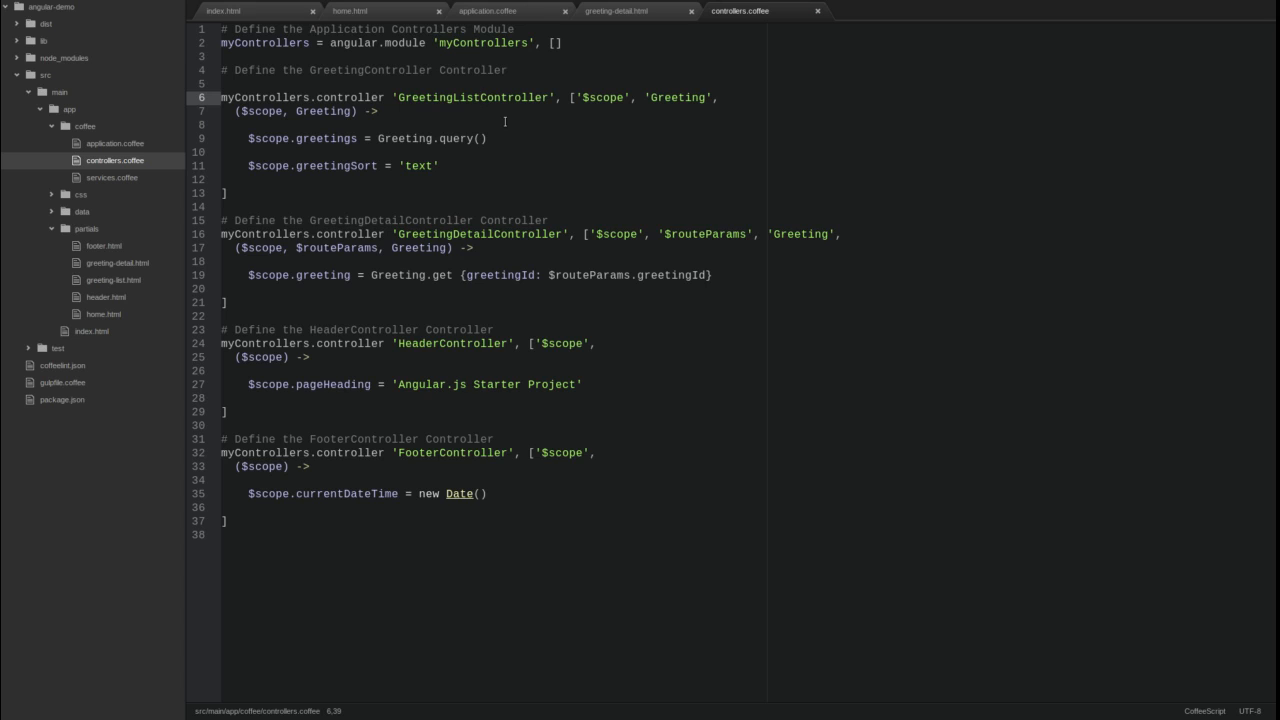
Step: Rename GreetingController to GreetingListController and return to application.coffee
{"action": "left_click", "coordinate": [480, 96]}
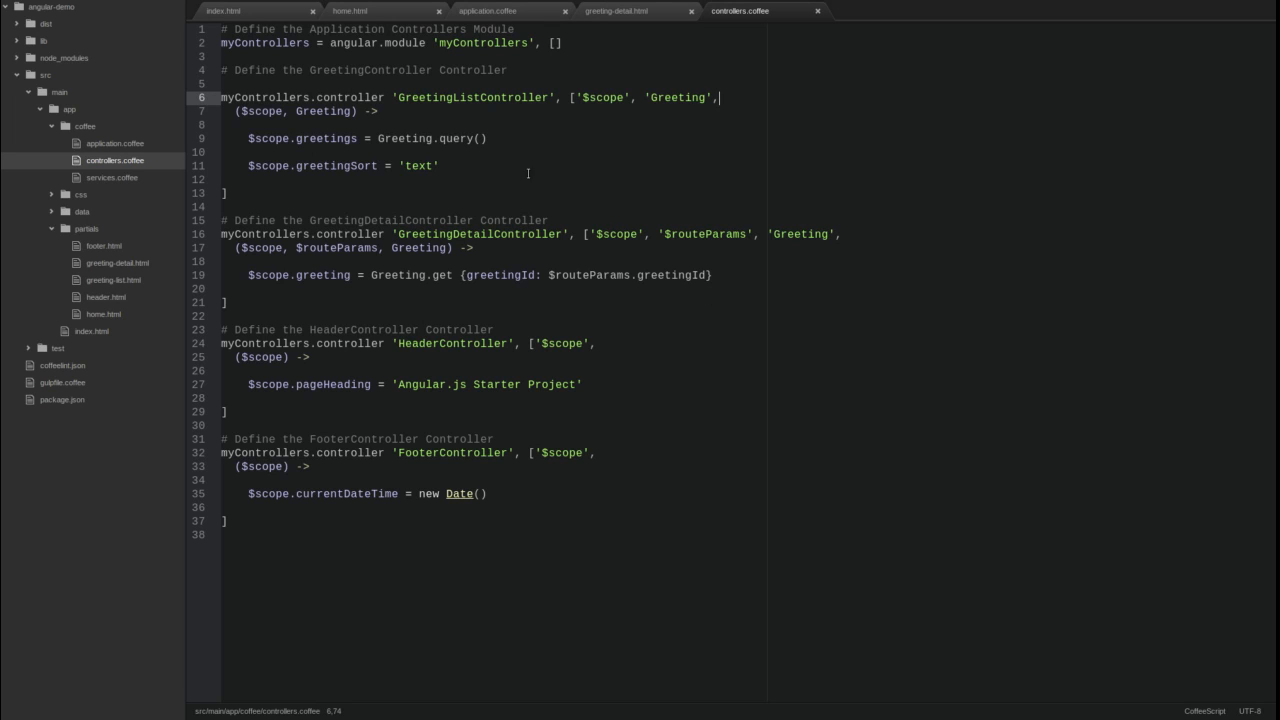
{"action": "left_click", "coordinate": [488, 12]}
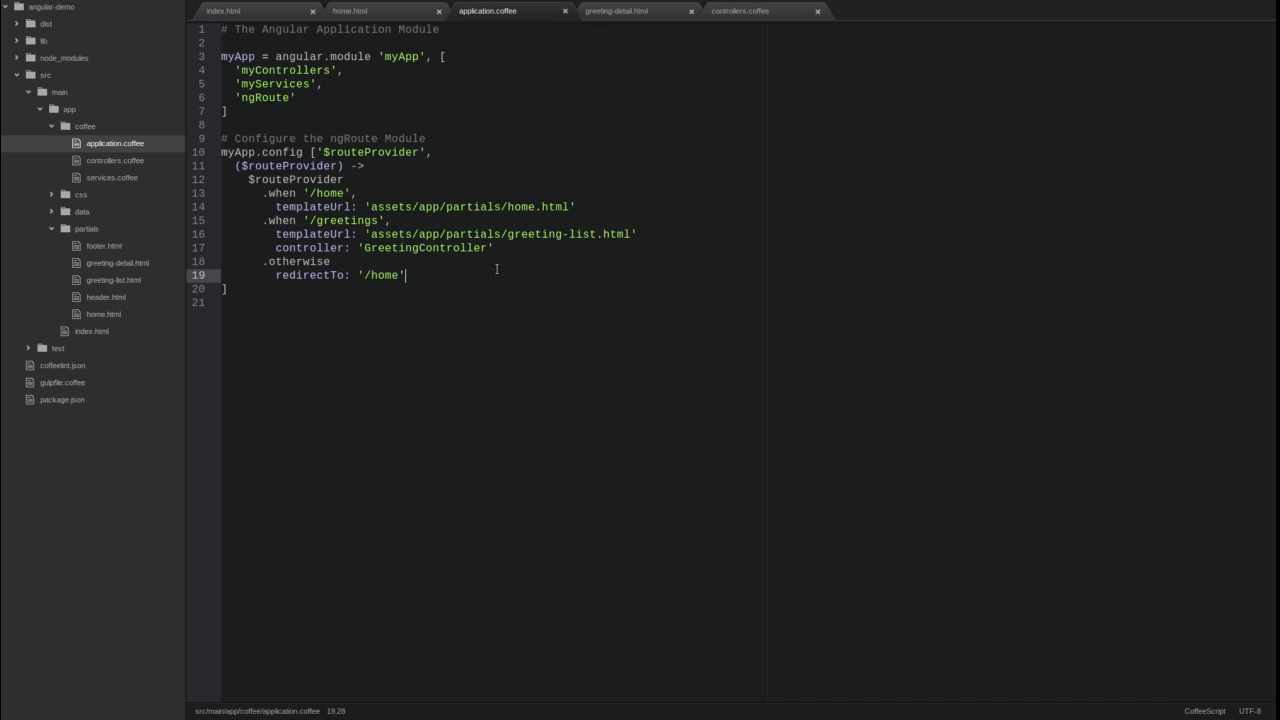
Step: Add a .when '/greetings/:greetingId' route after the greetings route
{"action": "left_click", "coordinate": [492, 248]}
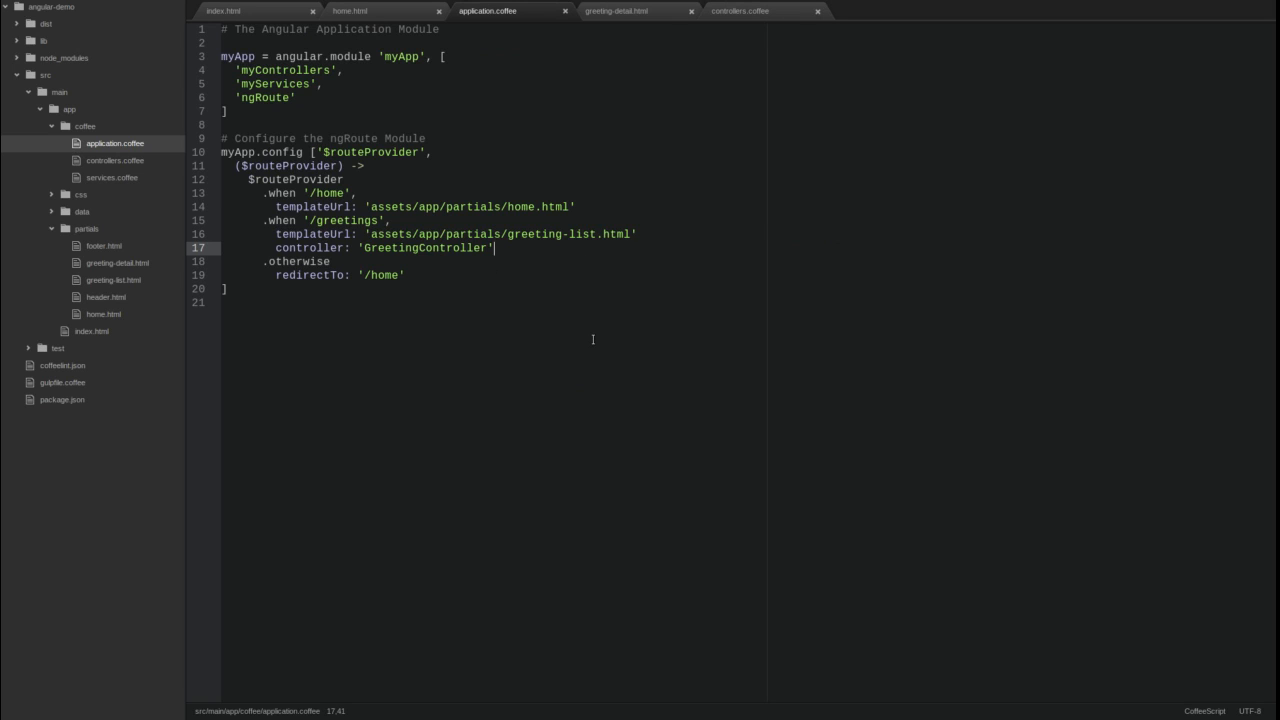
{"action": "type", "text": ".2h"}
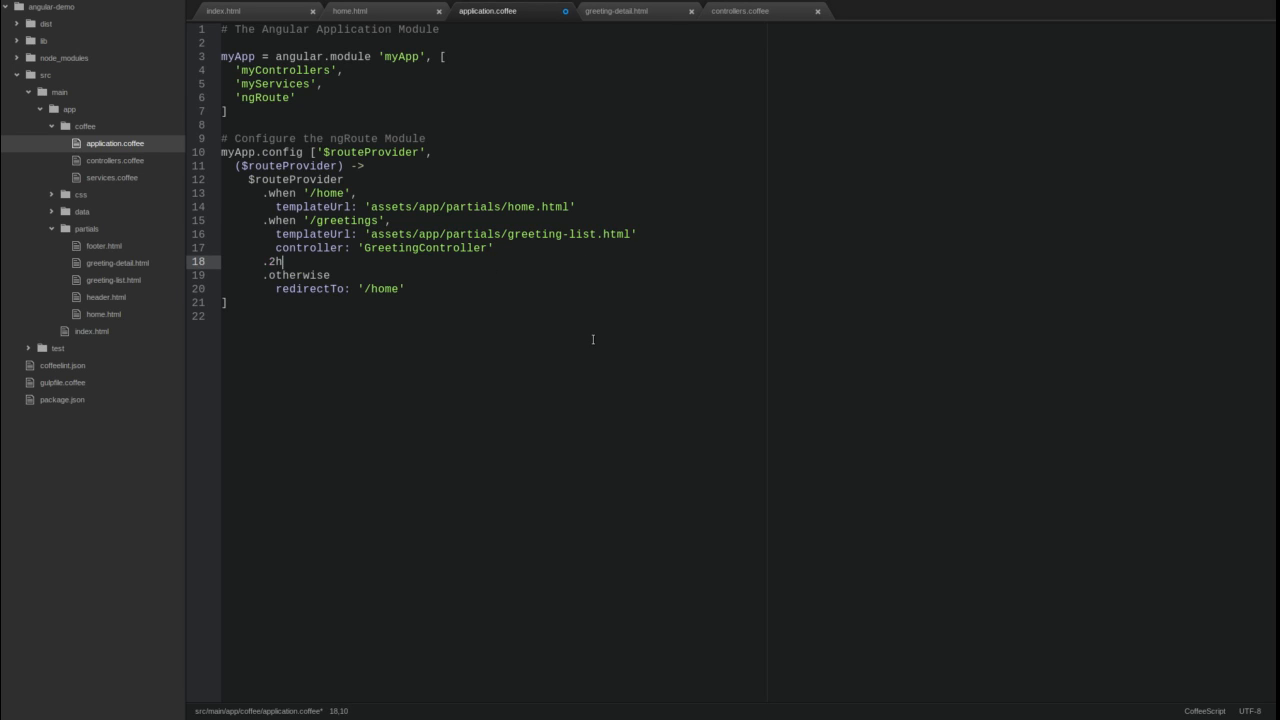
{"action": "type", "text": "when"}
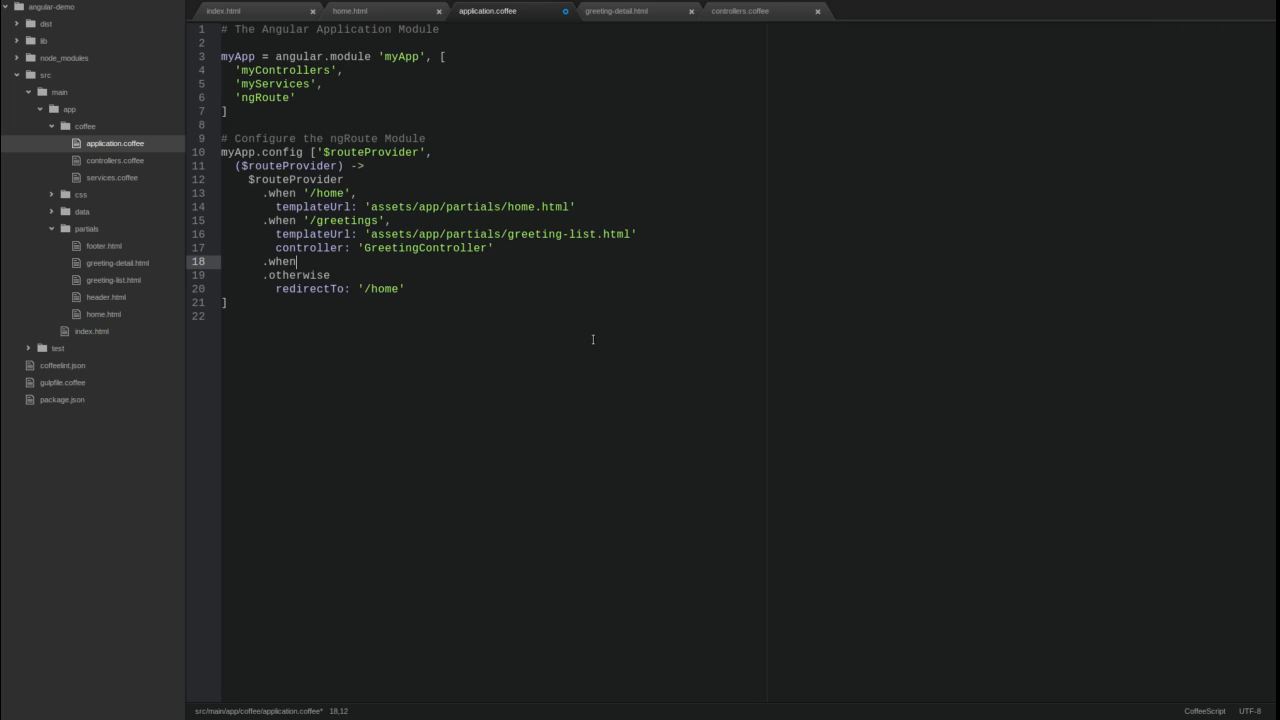
{"action": "type", "text": "'/gre'"}
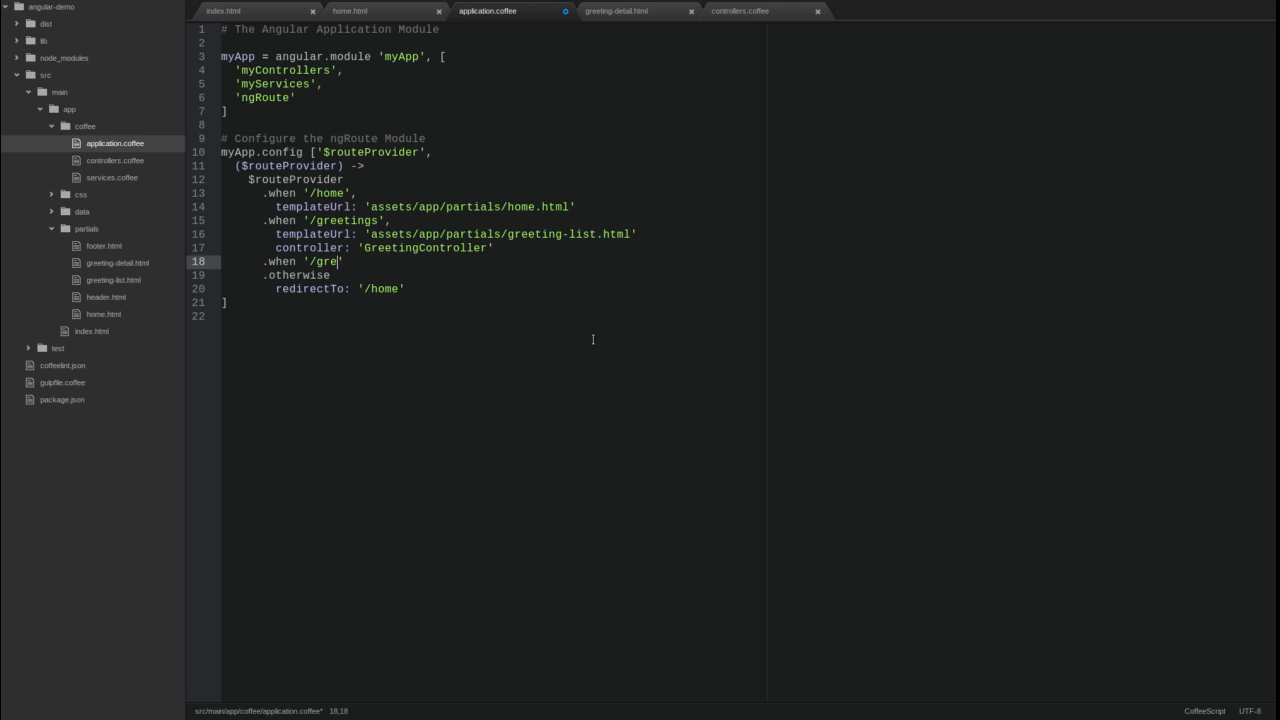
{"action": "type", "text": "etings/:g"}
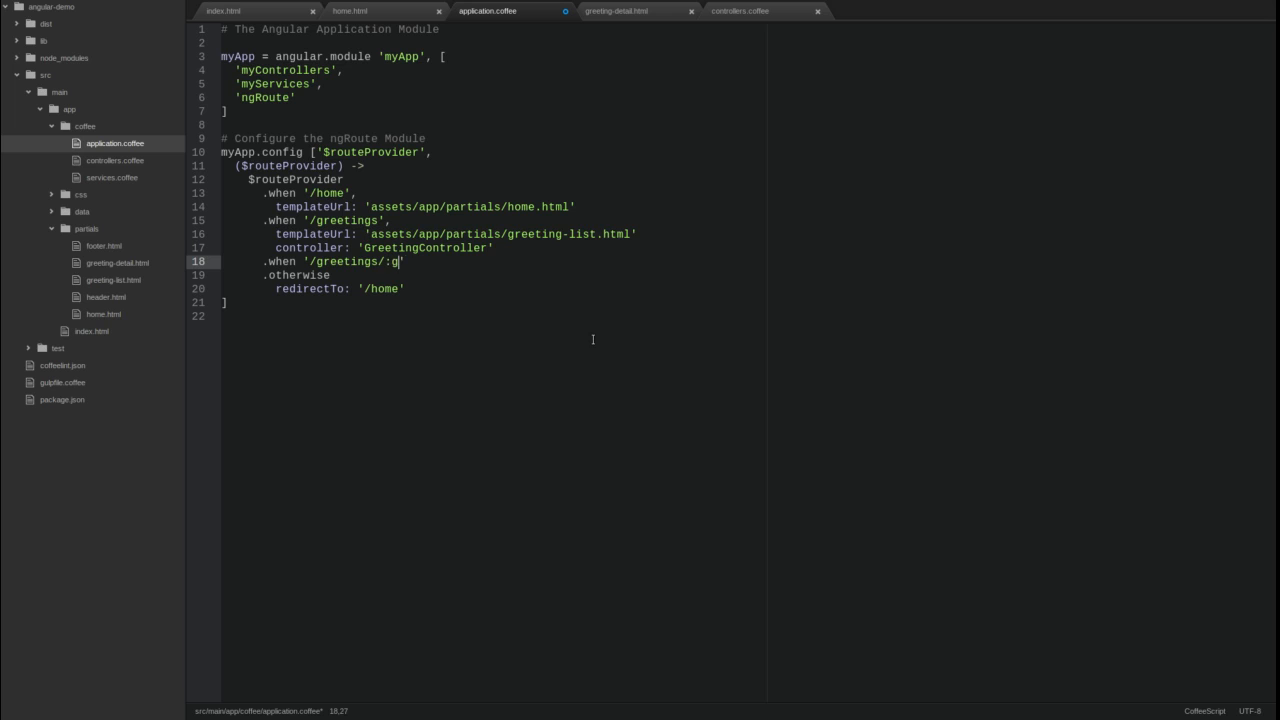
{"action": "type", "text": "reetingId"}
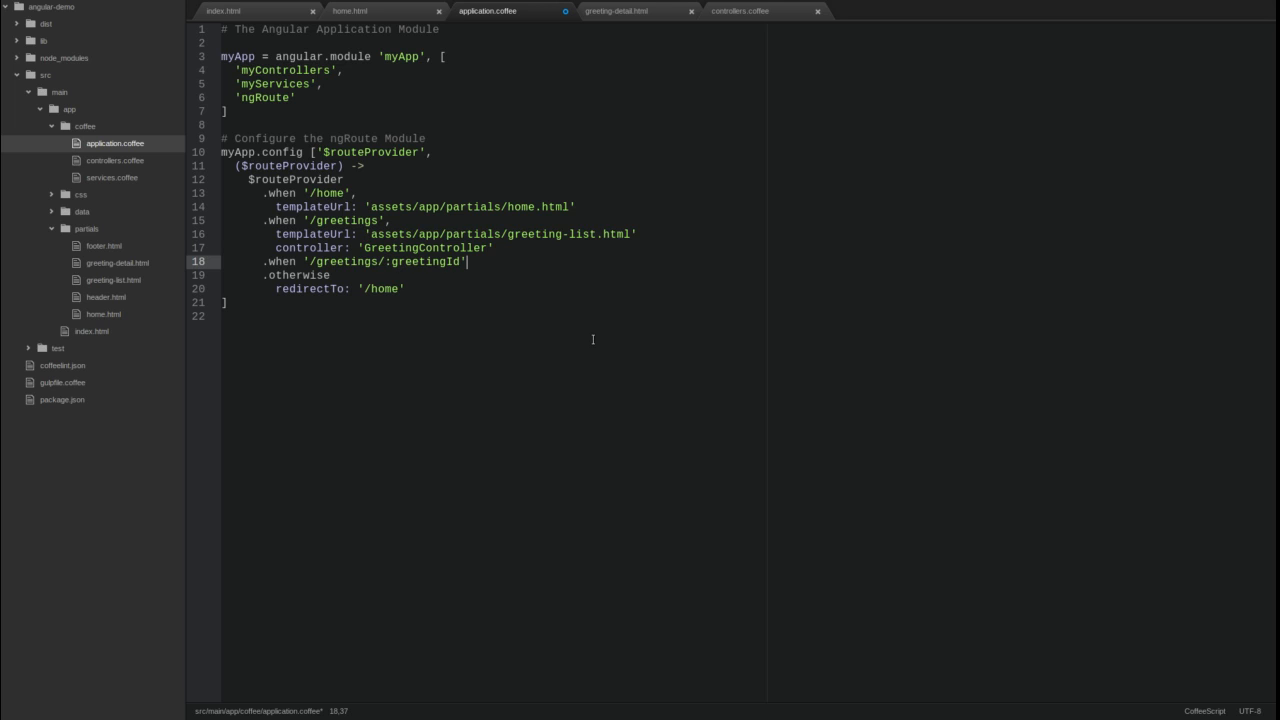
{"action": "type", "text": "templateUrl: 'assets/app"}
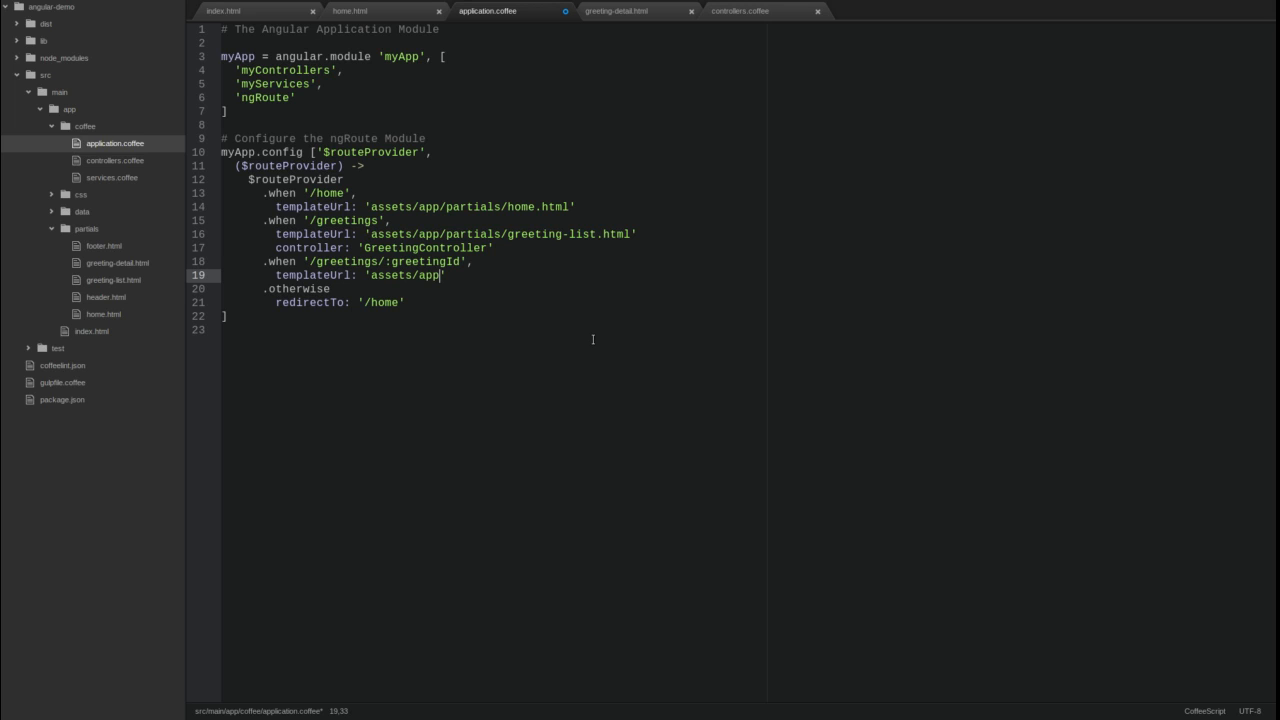
Step: Give the new route templateUrl partials/greeting-detail.html and controller 'GreetingDetailController'
{"action": "type", "text": "/partials/greeting-"}
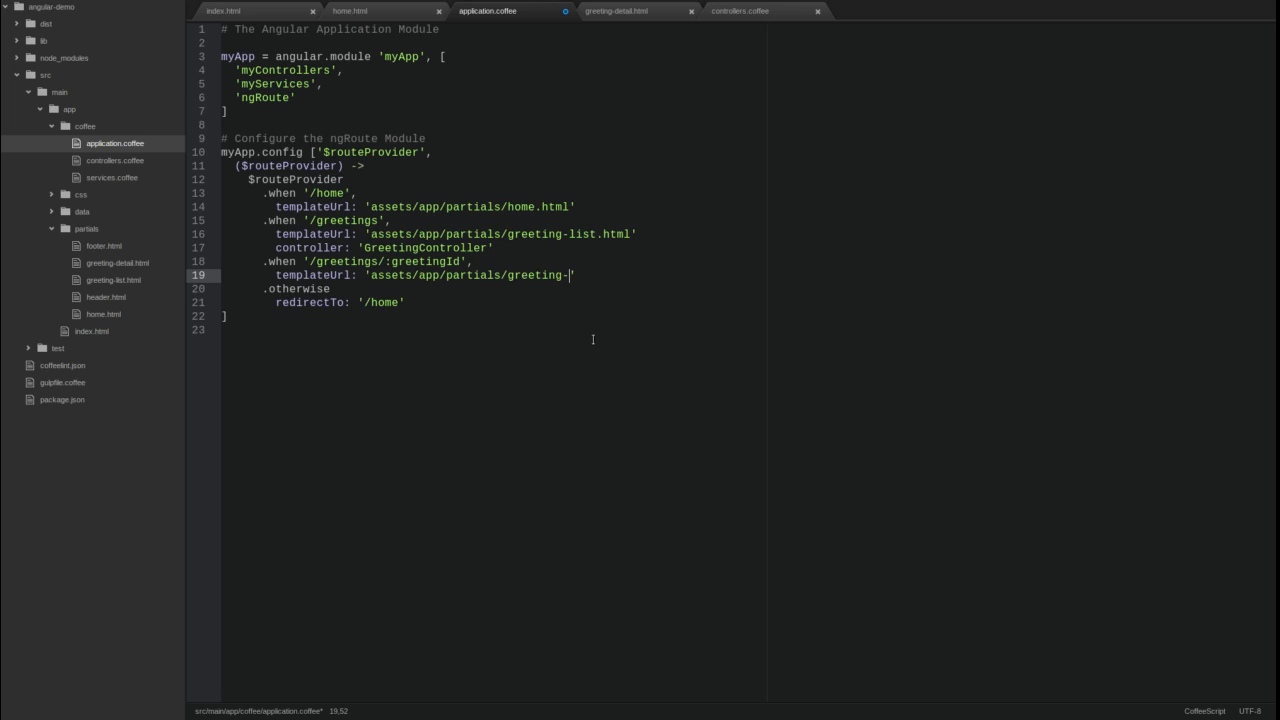
{"action": "type", "text": "detail.html"}
{"action": "type", "text": "contr"}
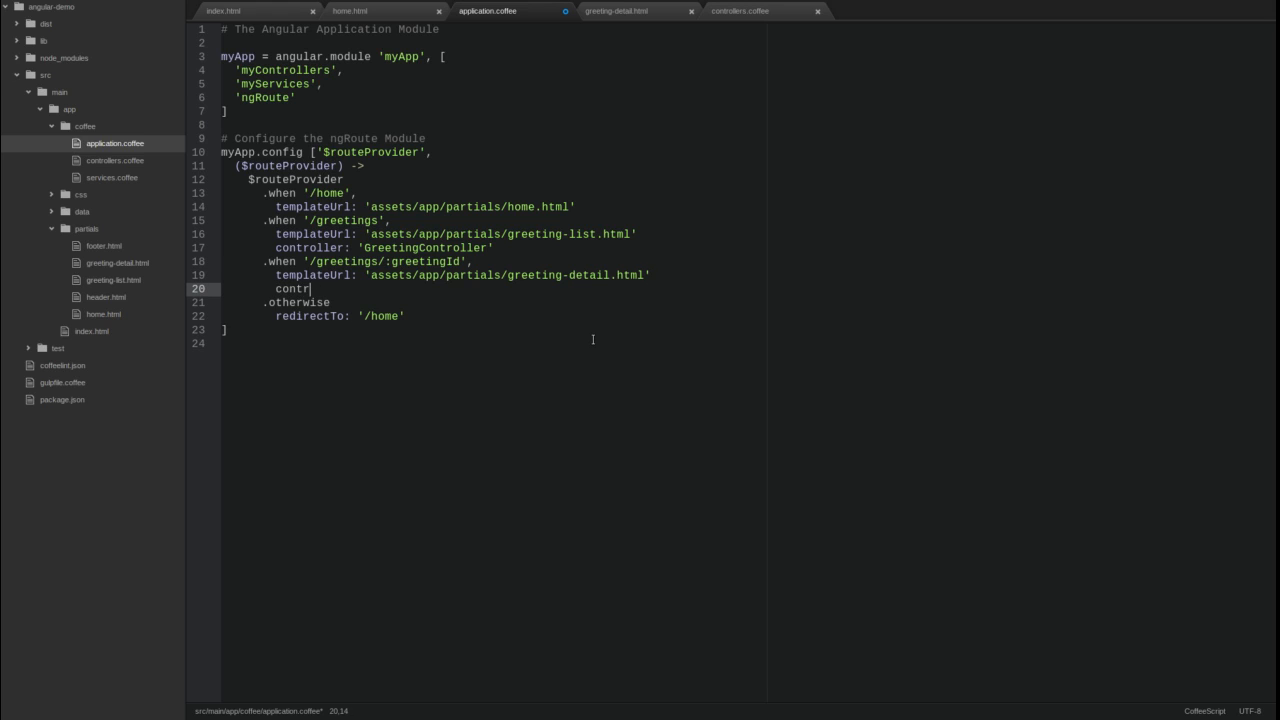
{"action": "type", "text": "oller: '"}
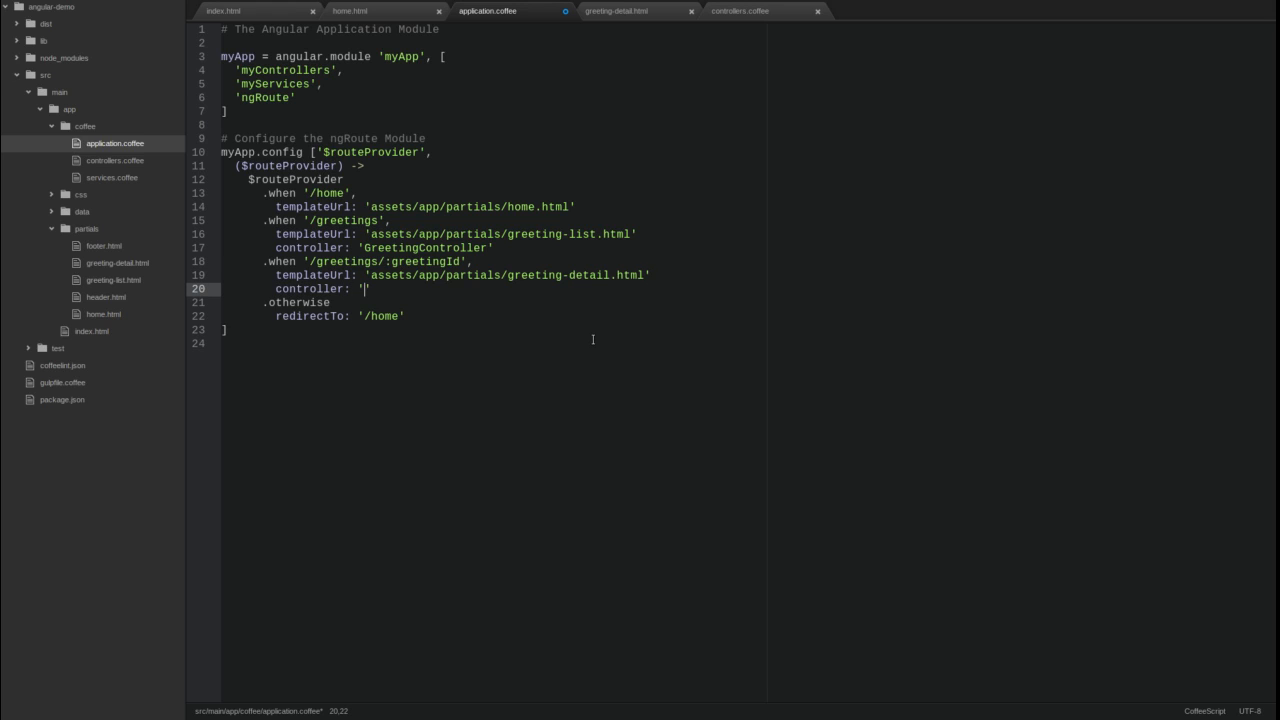
{"action": "type", "text": "GreetingD"}
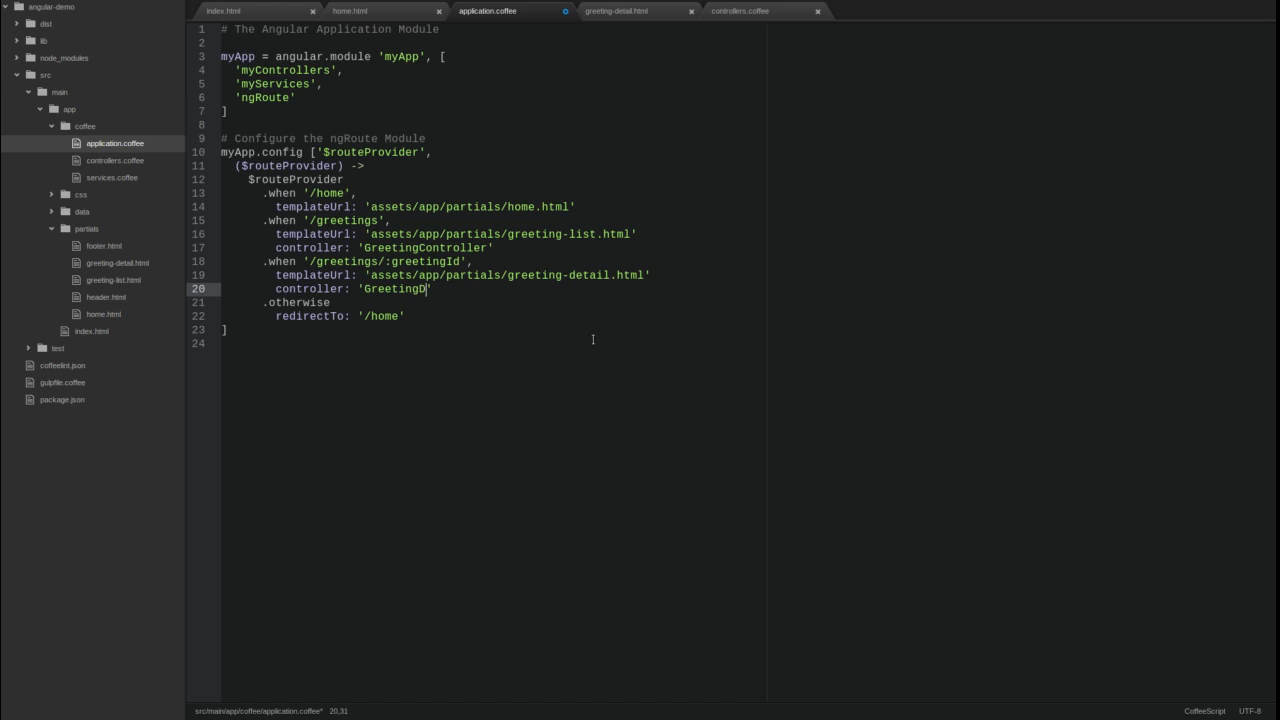
{"action": "type", "text": "etailControll"}
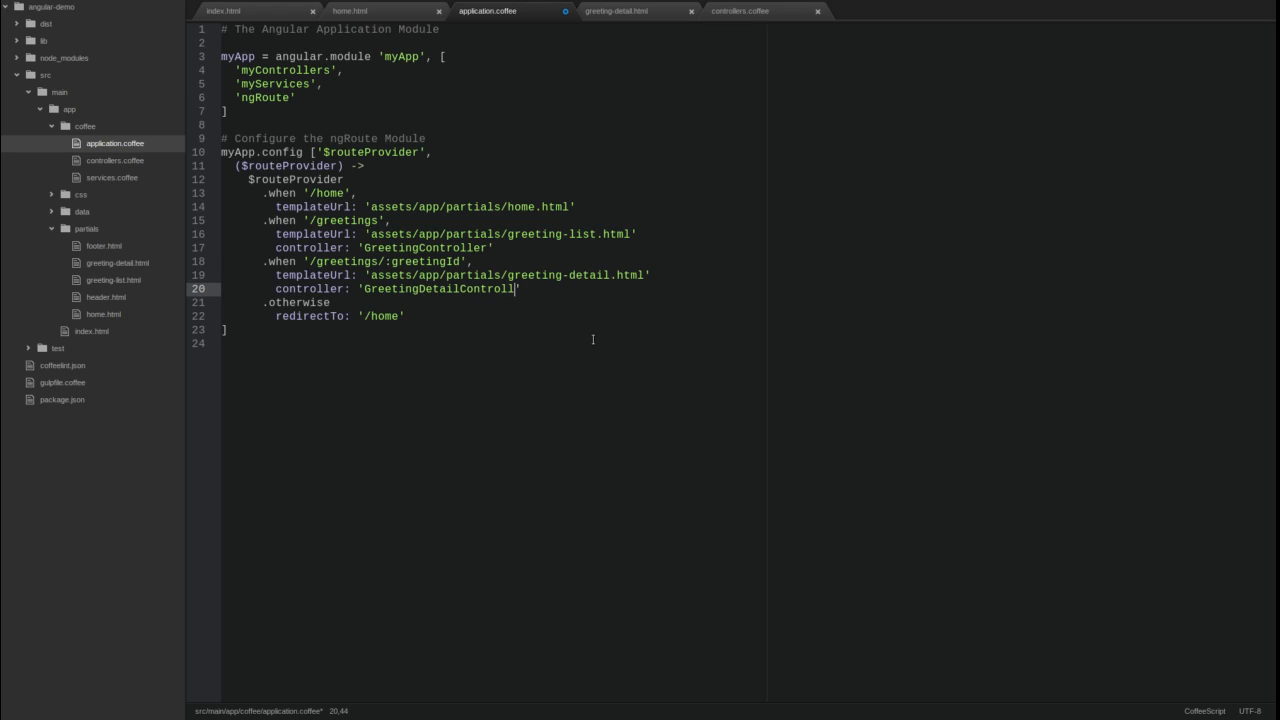
{"action": "type", "text": "er"}
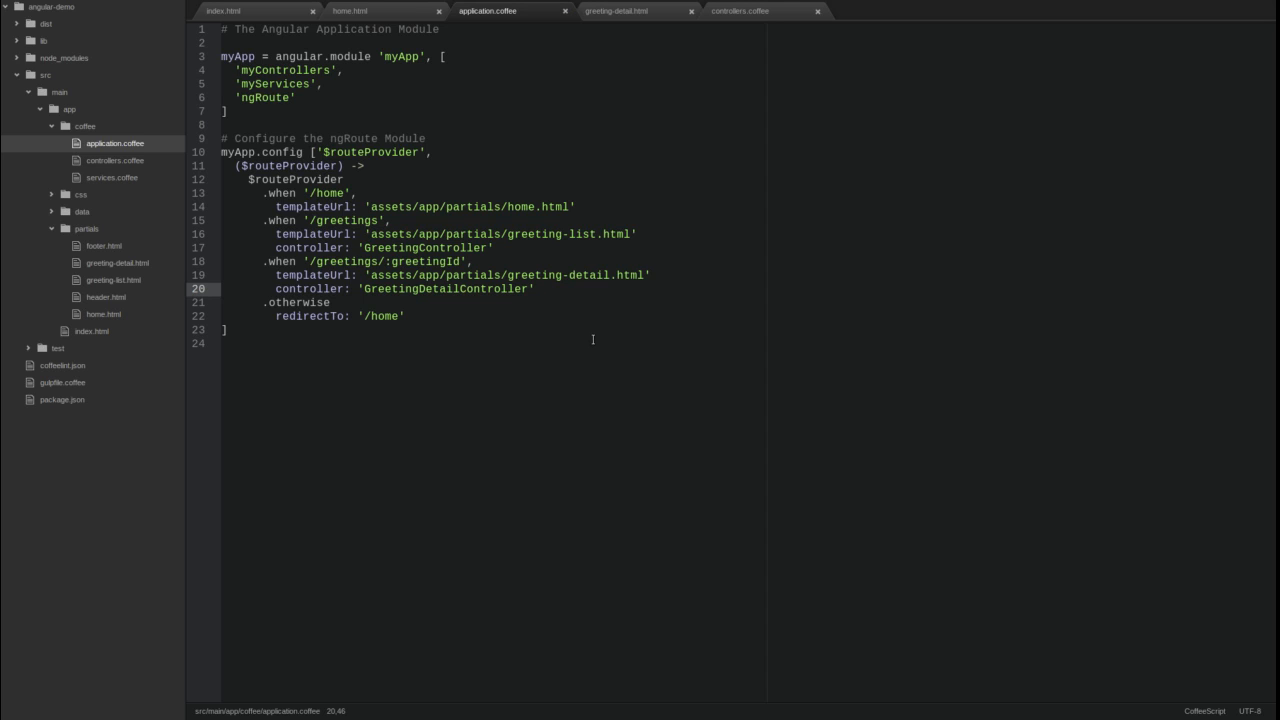
{"action": "left_click", "coordinate": [532, 288]}
{"action": "type", "text": "List"}
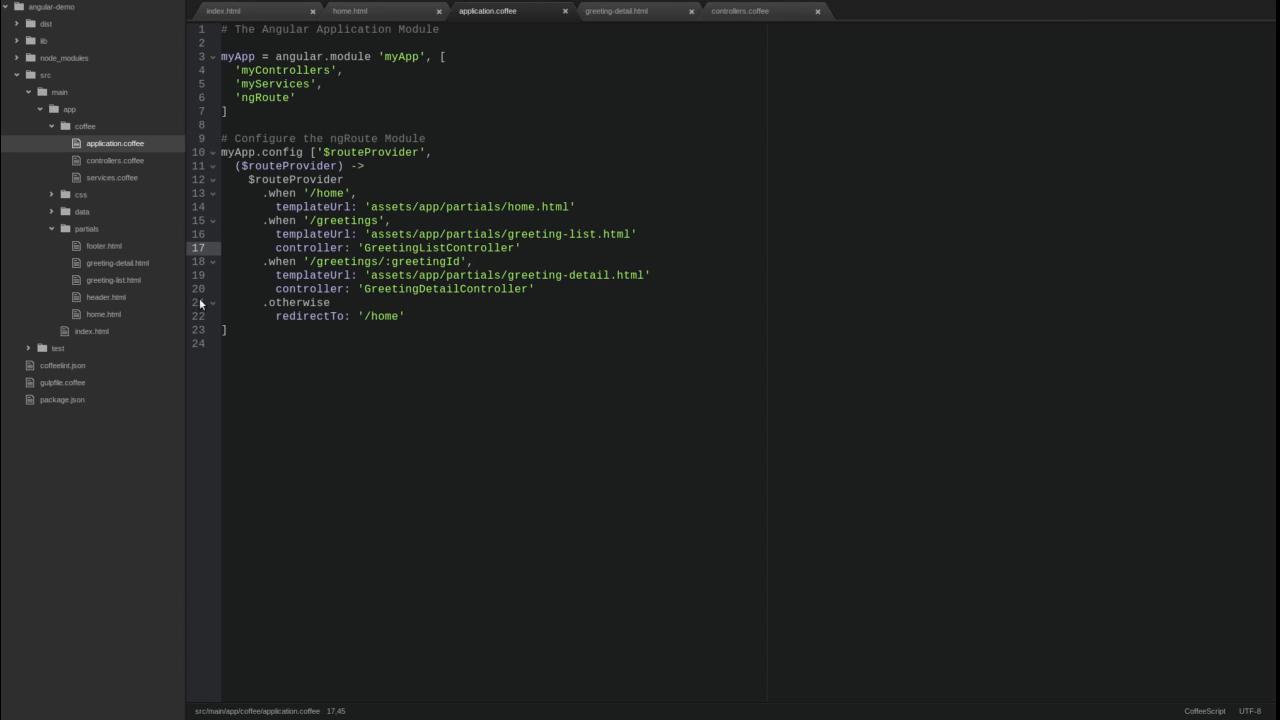
Step: Rename the '/greetings' route controller to GreetingListController and open greeting-list.html
{"action": "left_click", "coordinate": [114, 280]}
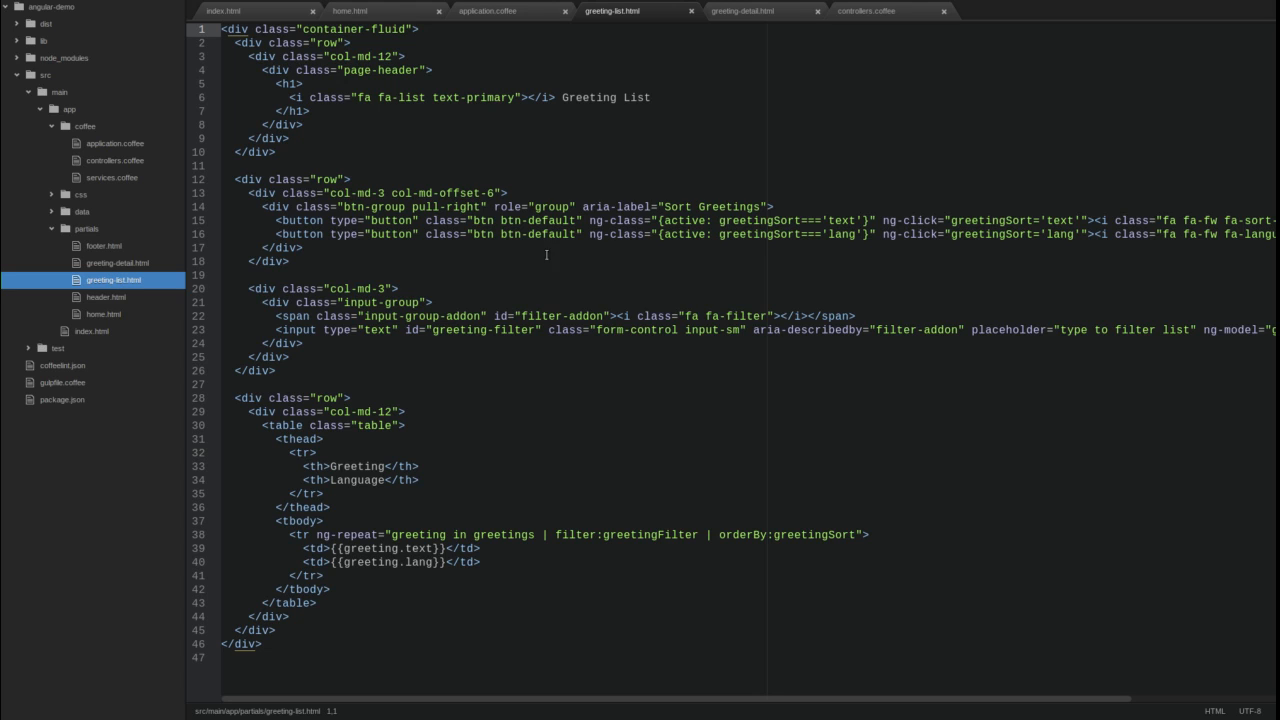
{"action": "mouse_move", "coordinate": [342, 564]}
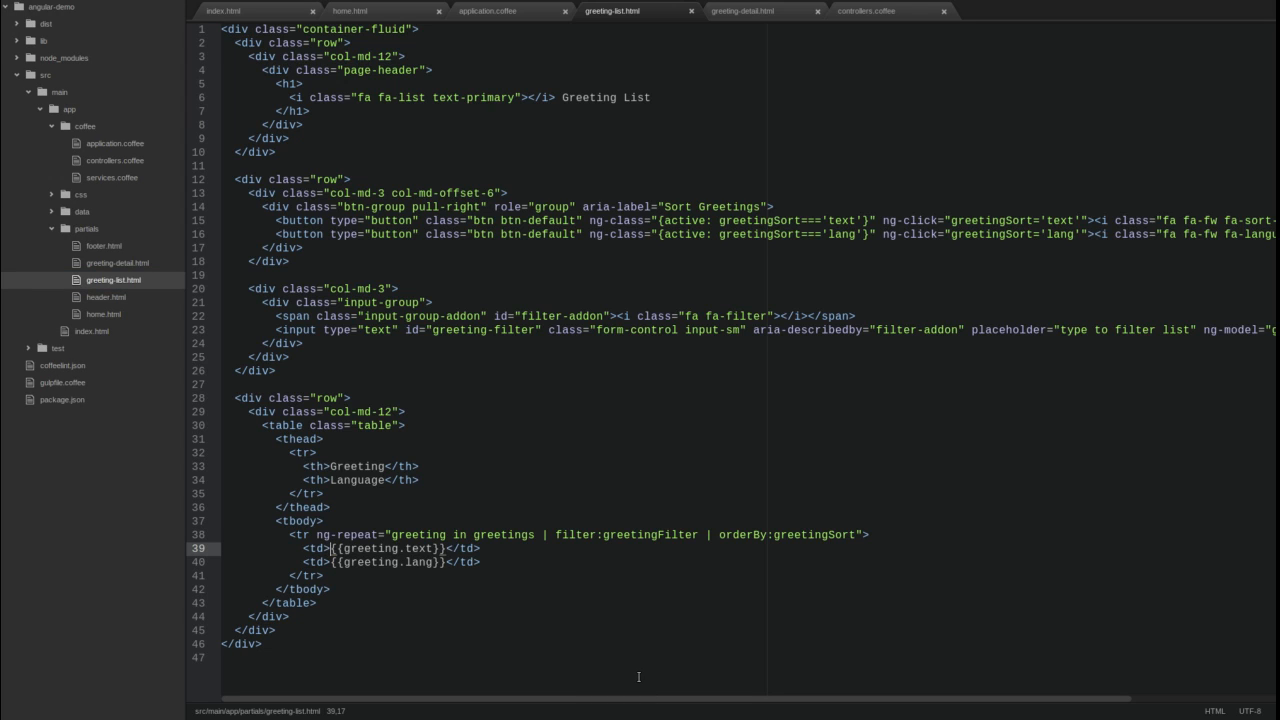
Step: Wrap {{greeting.text}} in a link to #/greetings/{{greeting.id}} and return to controllers.coffee
{"action": "type", "text": "<a href=\"$"}
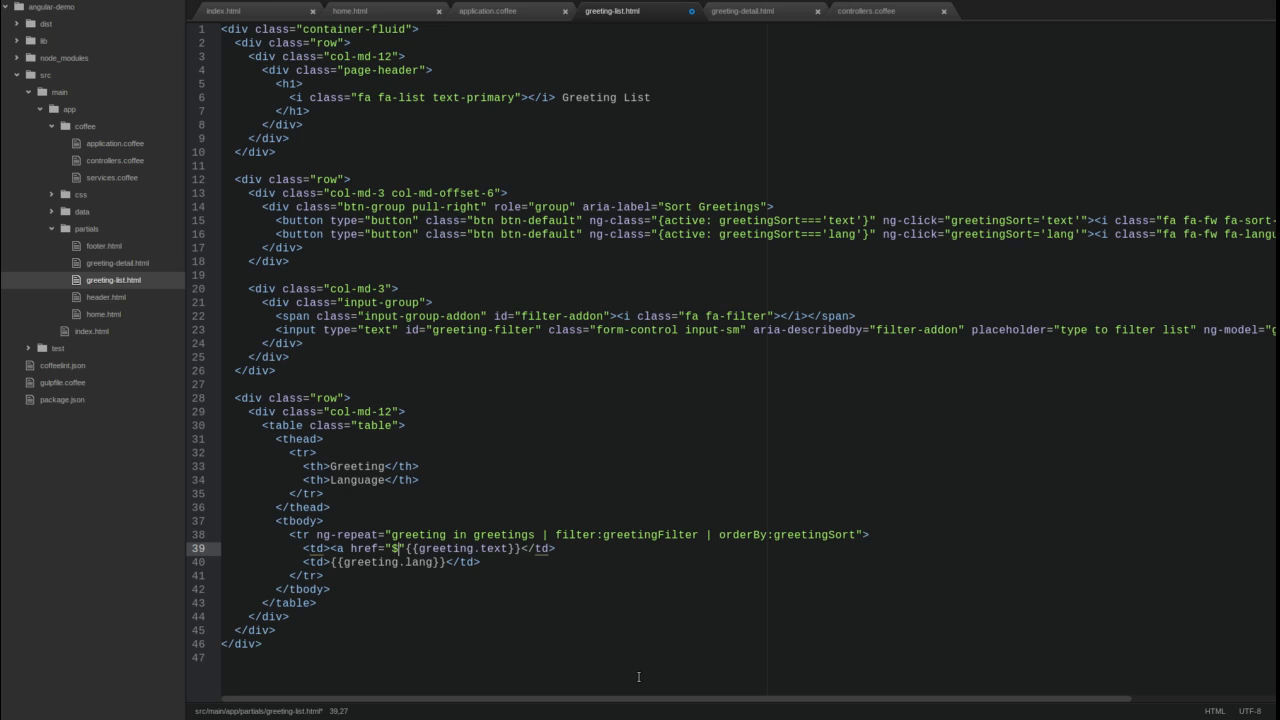
{"action": "type", "text": "/greetings/{{greeeting.id"}
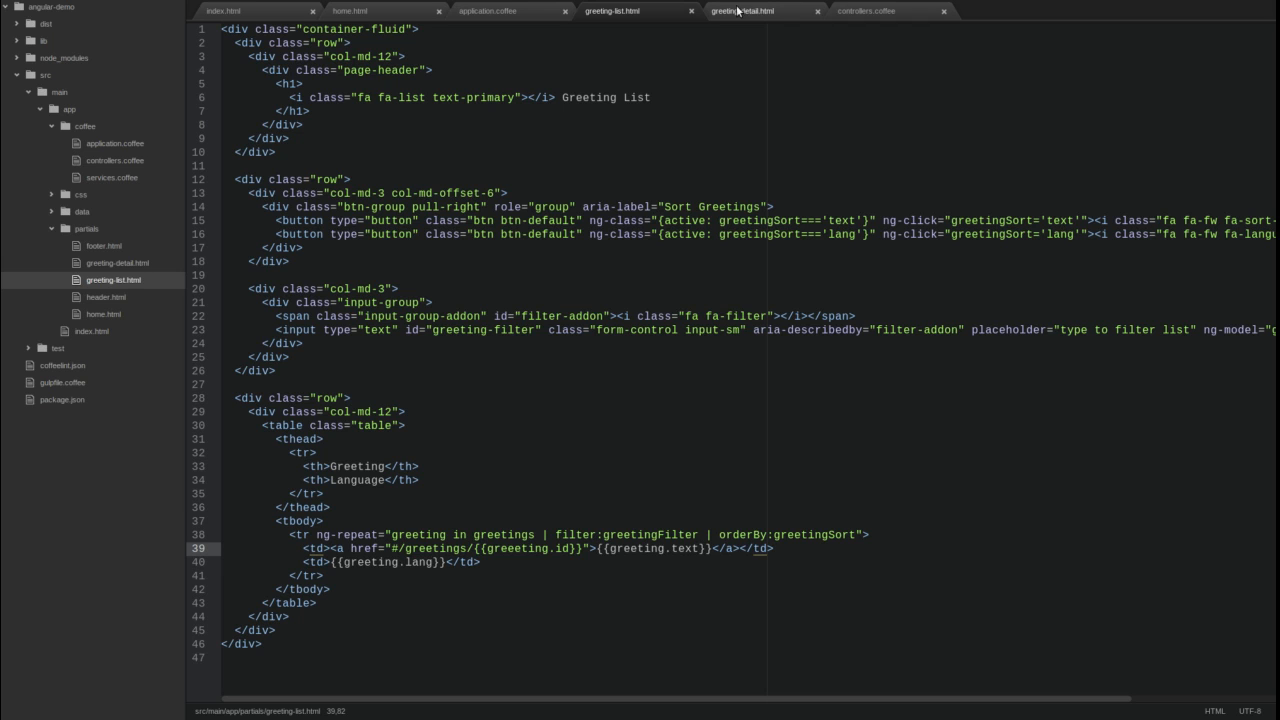
{"action": "left_click", "coordinate": [636, 12]}
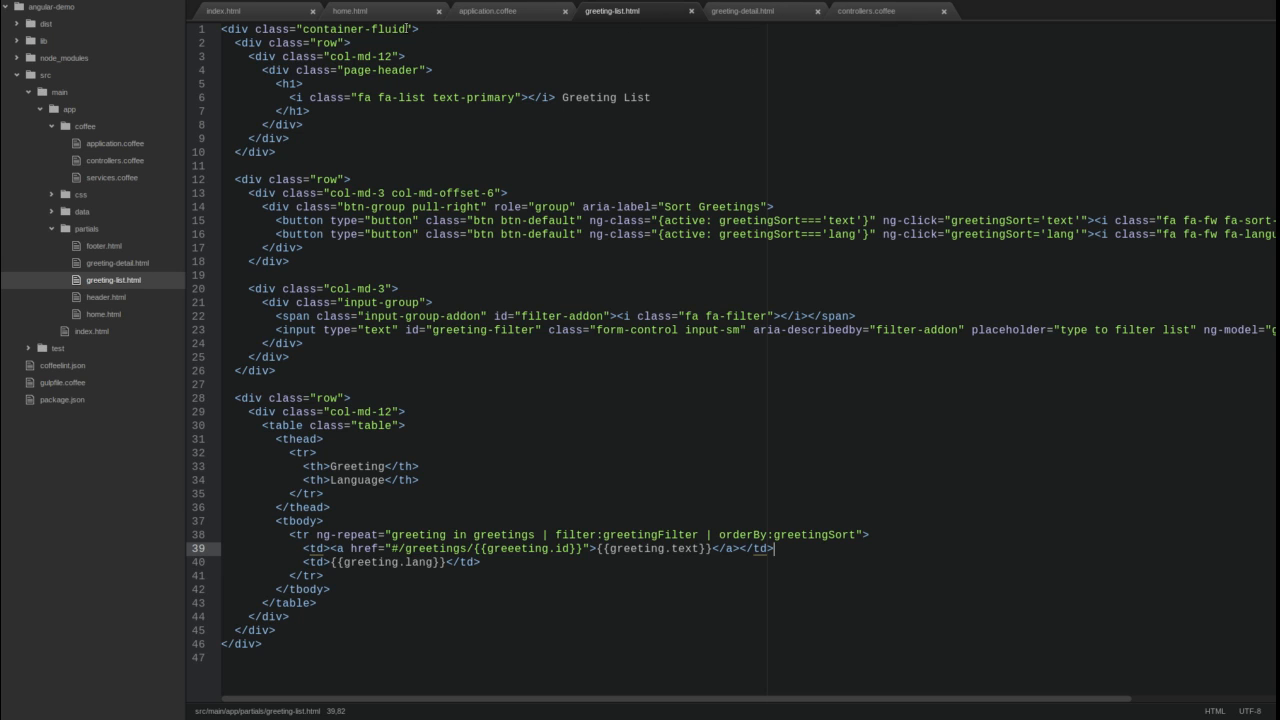
{"action": "left_click", "coordinate": [866, 12]}
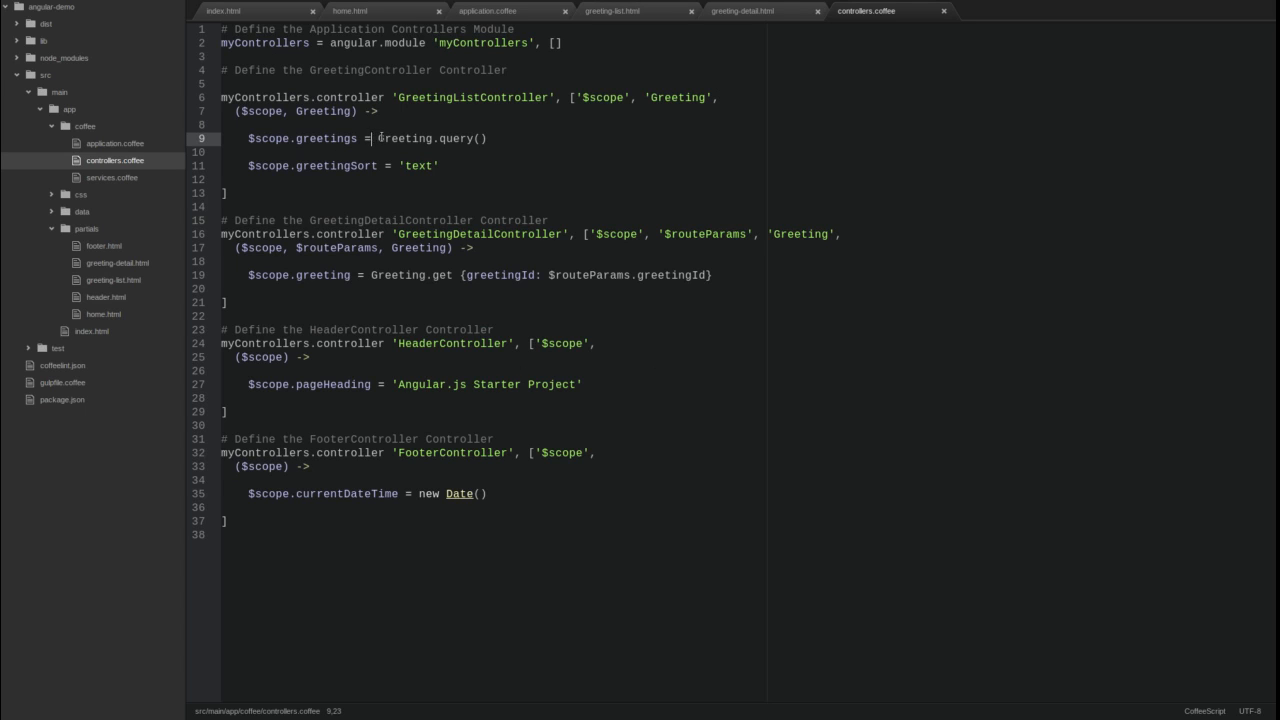
Step: Review Greeting.query() and the resource path in services.coffee, then open data/greetings/greetings.json
{"action": "left_click_drag", "start_coordinate": [376, 138], "coordinate": [492, 138]}
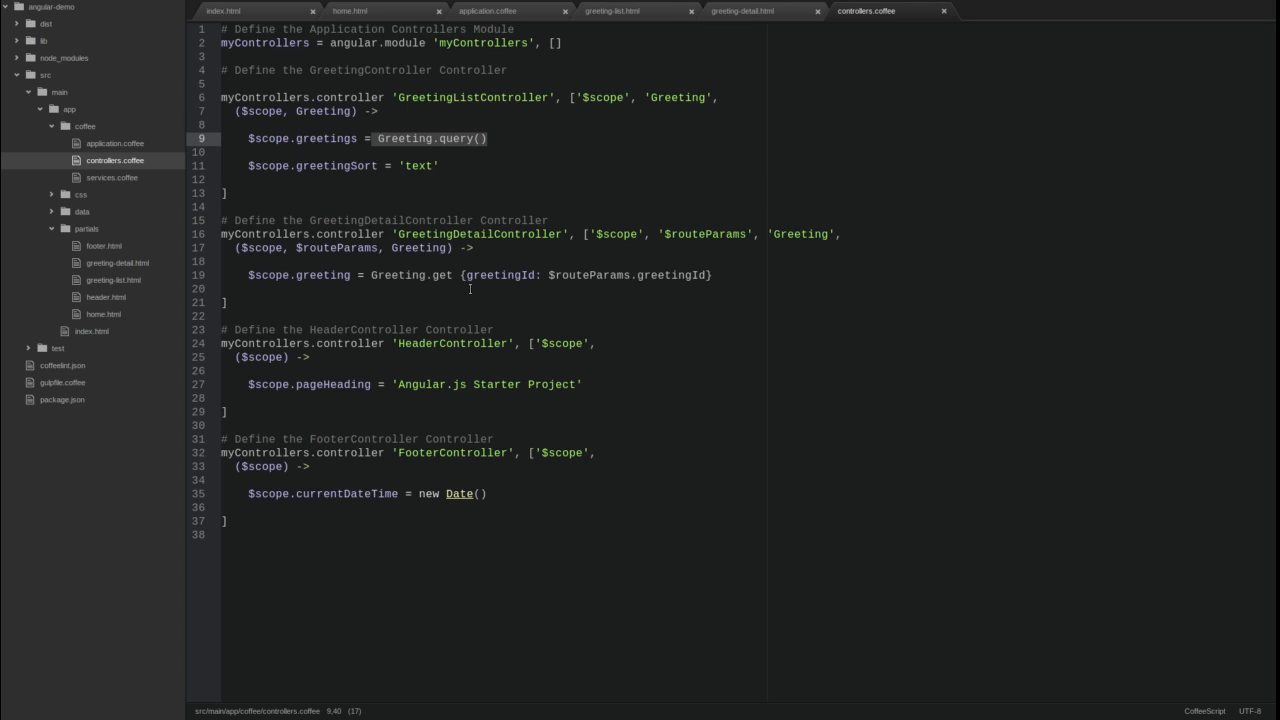
{"action": "mouse_move", "coordinate": [116, 178]}
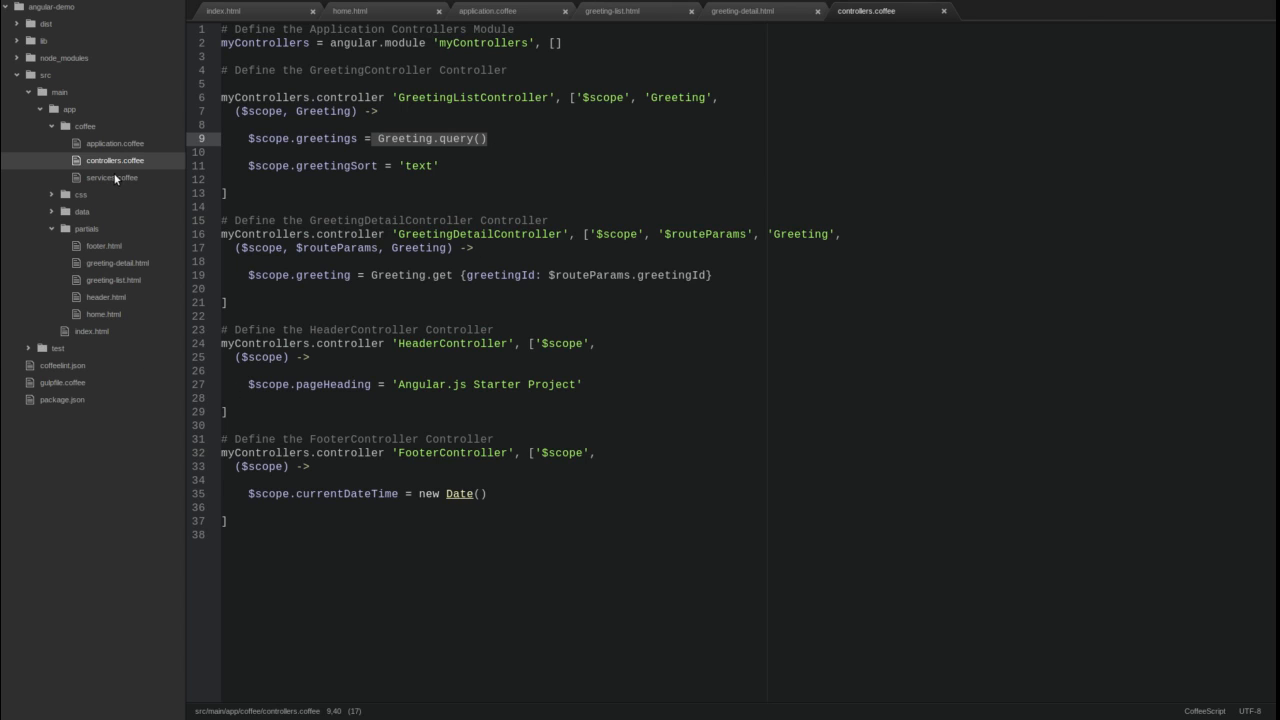
{"action": "left_click", "coordinate": [112, 176]}
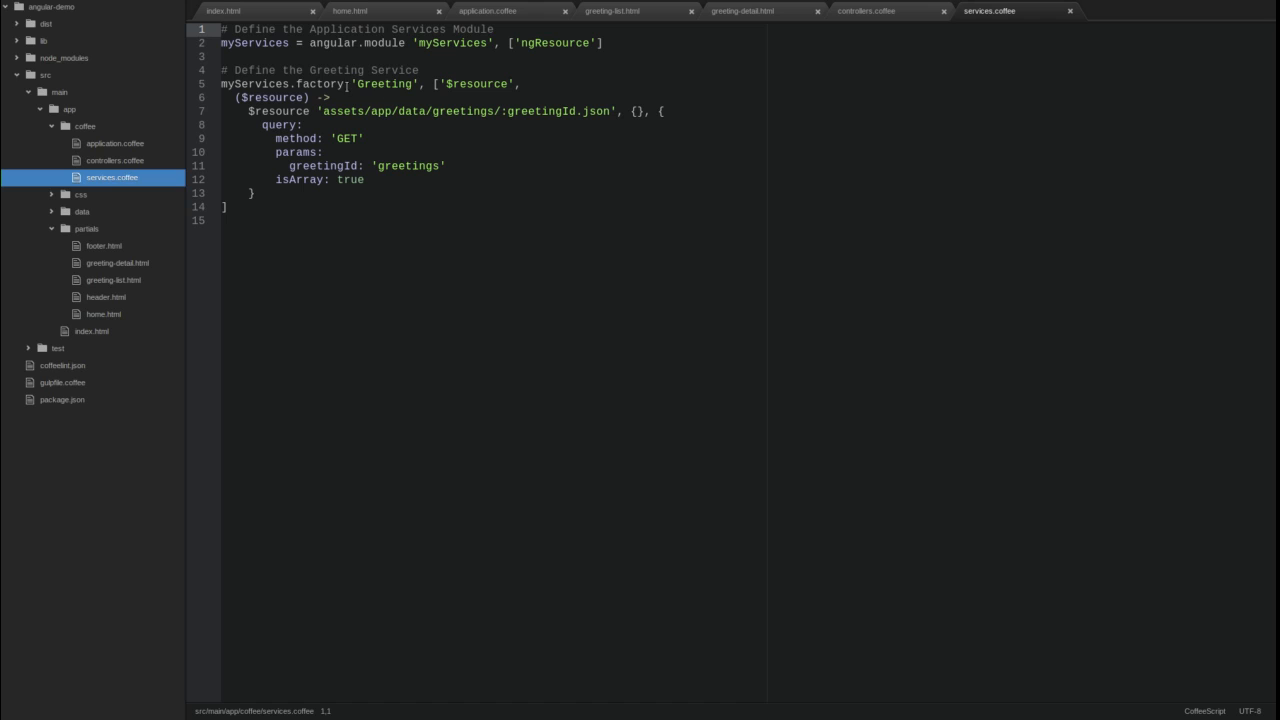
{"action": "double_click", "coordinate": [384, 84]}
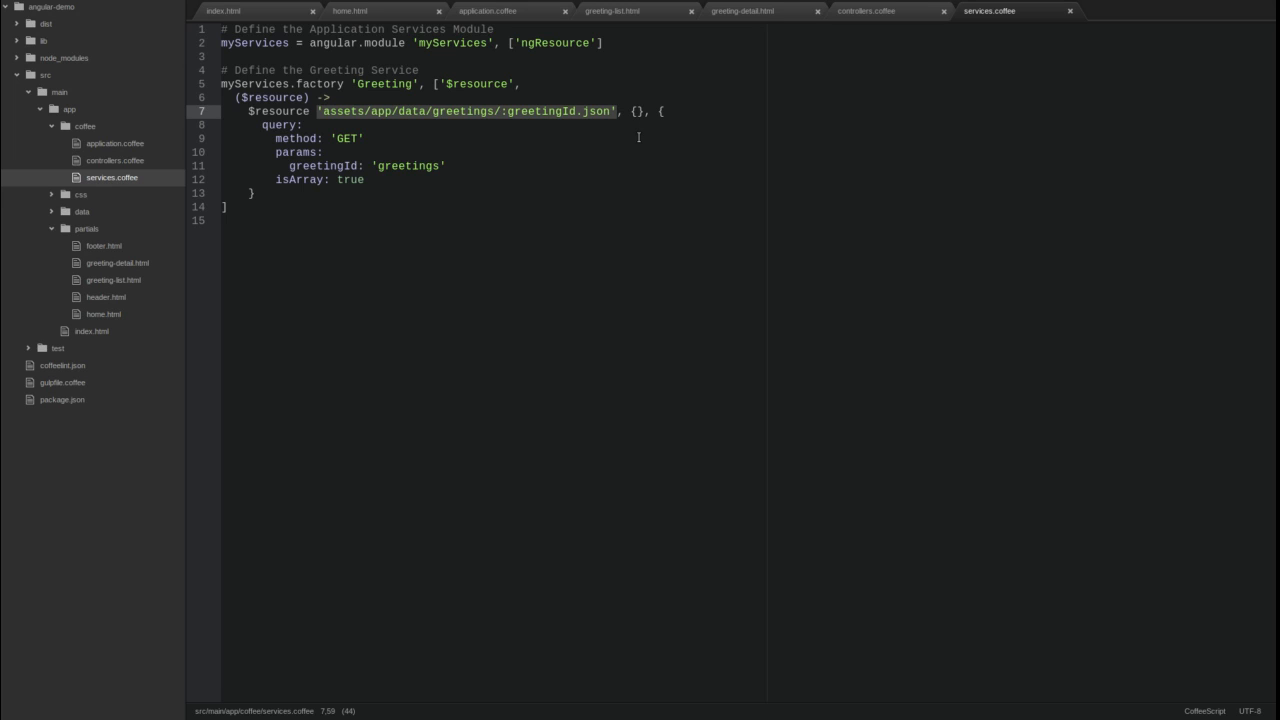
{"action": "mouse_move", "coordinate": [632, 152]}
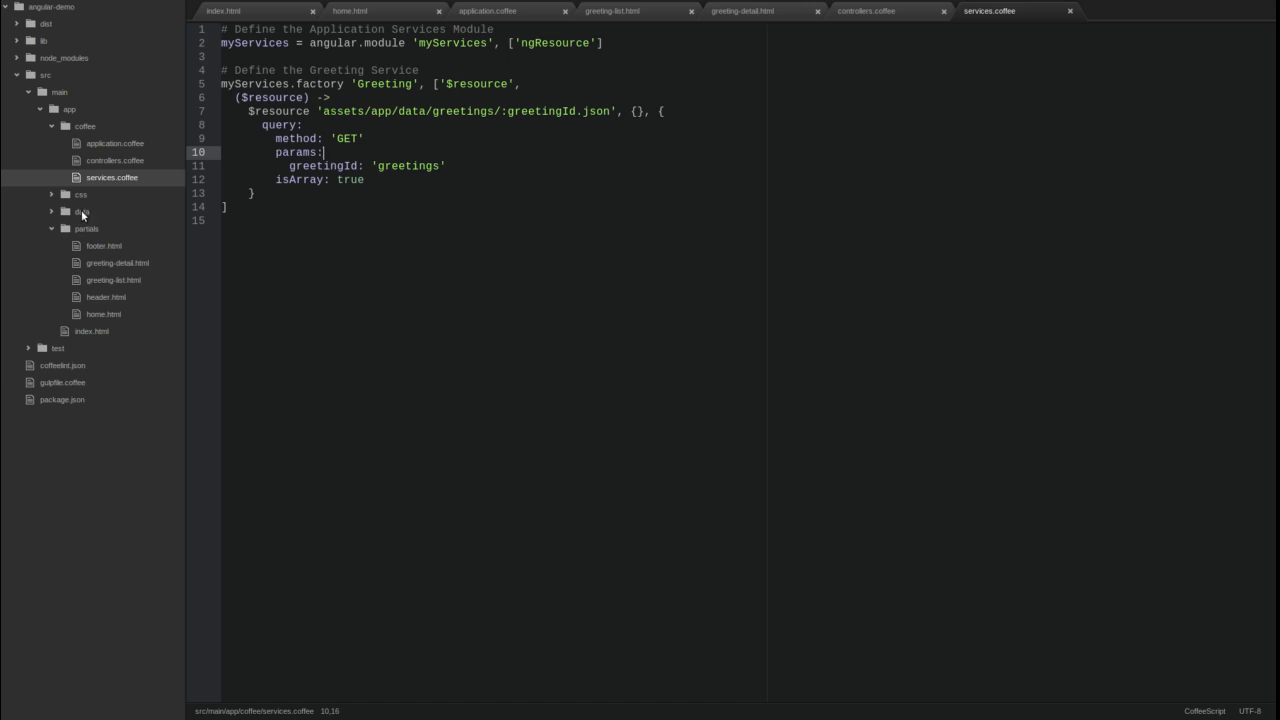
{"action": "left_click", "coordinate": [80, 212]}
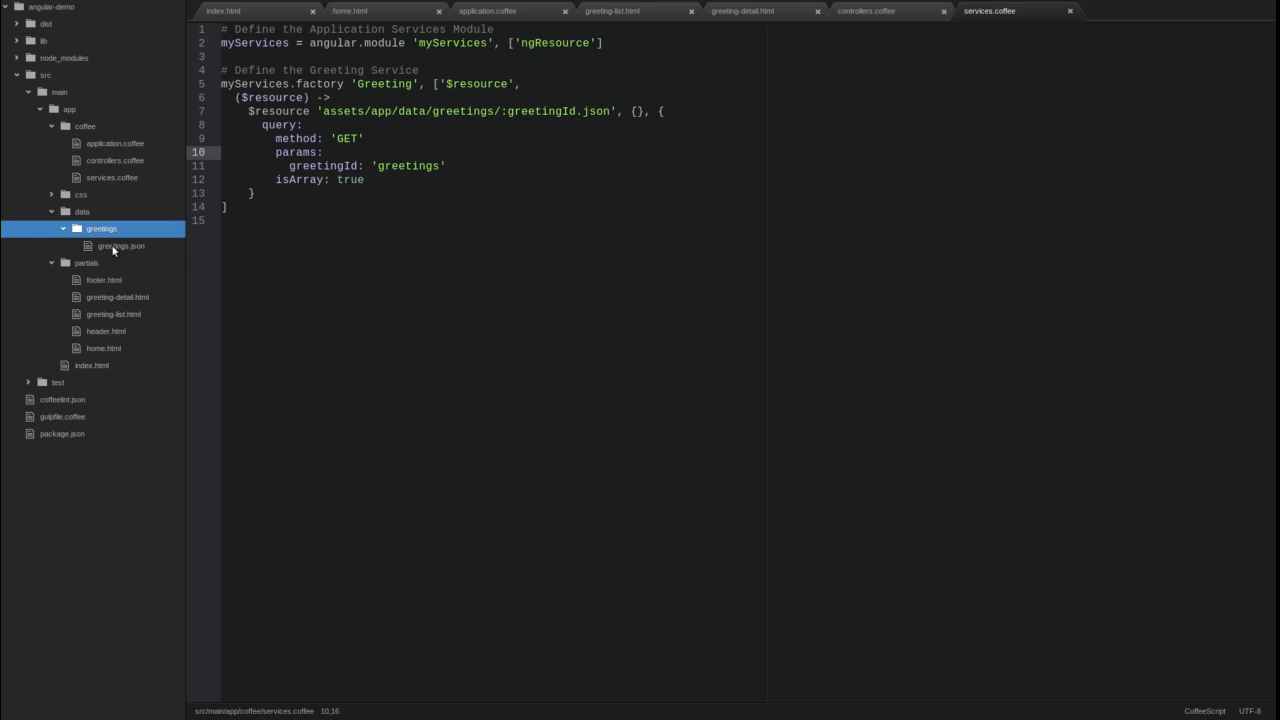
{"action": "left_click", "coordinate": [120, 246]}
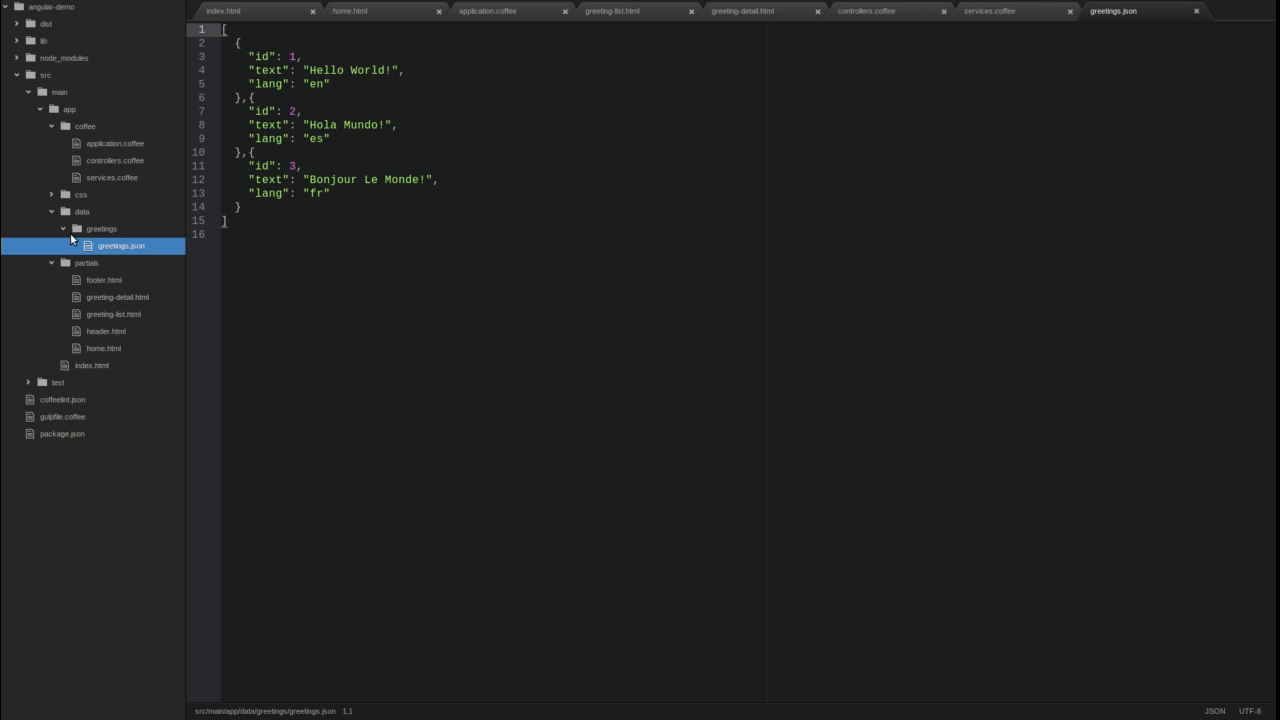
Step: Create new per-greeting JSON files in the data/greetings folder
{"action": "right_click", "coordinate": [100, 228]}
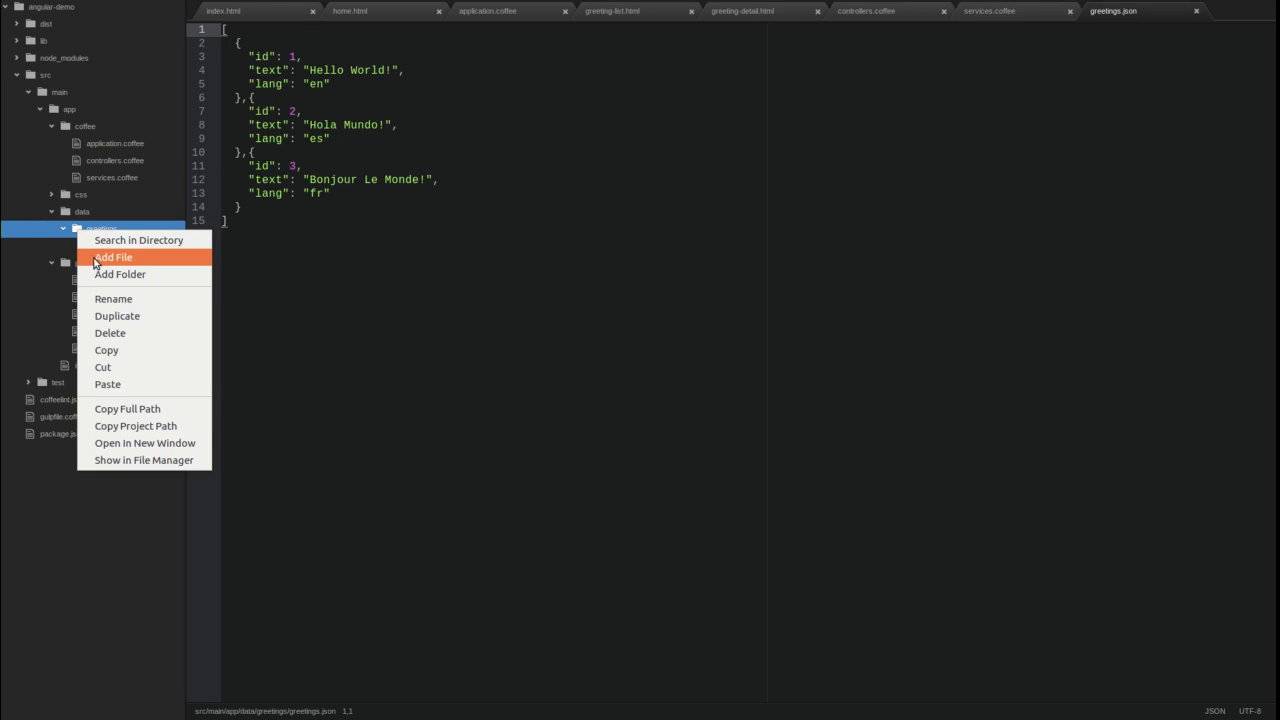
{"action": "left_click", "coordinate": [112, 256]}
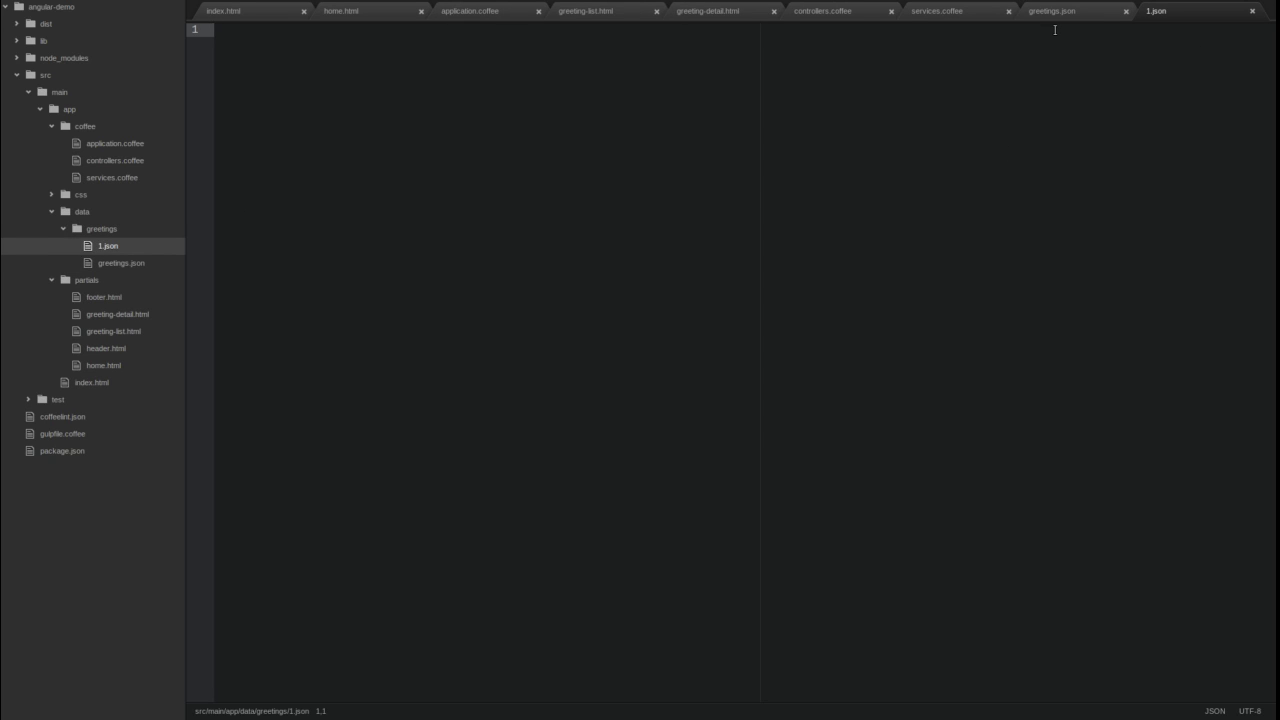
{"action": "left_click", "coordinate": [120, 262]}
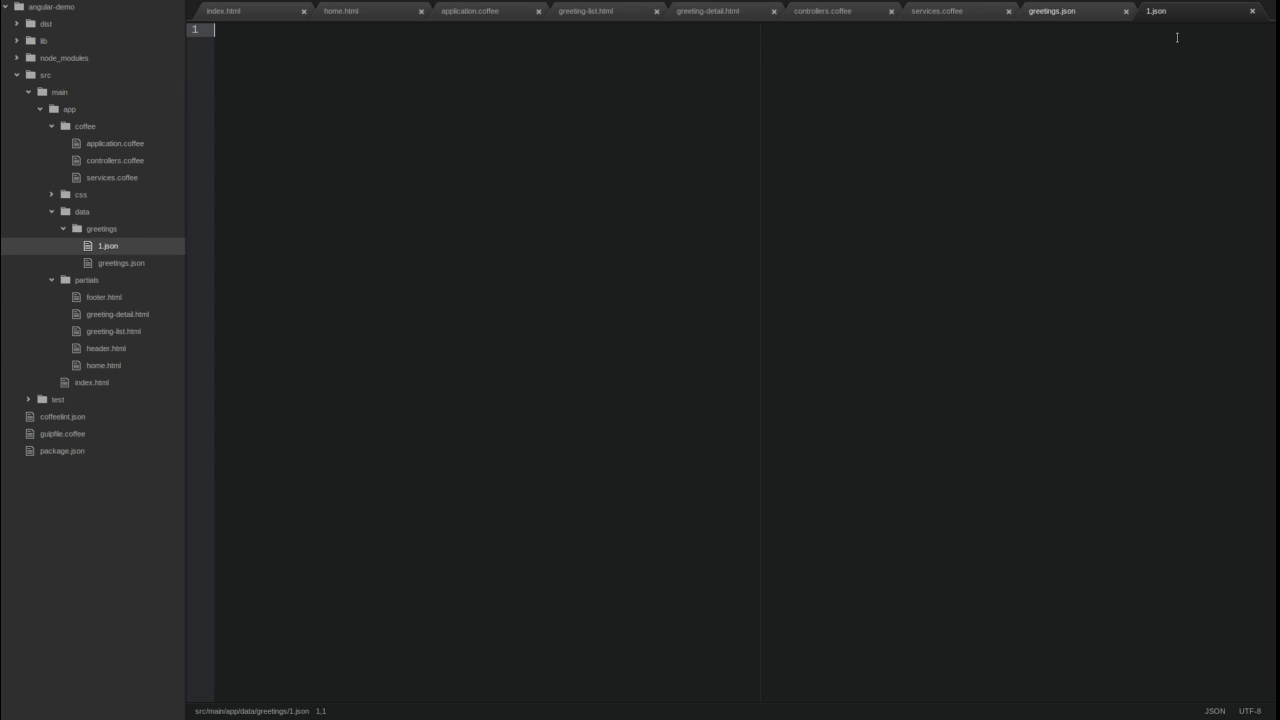
{"action": "left_click", "coordinate": [108, 244]}
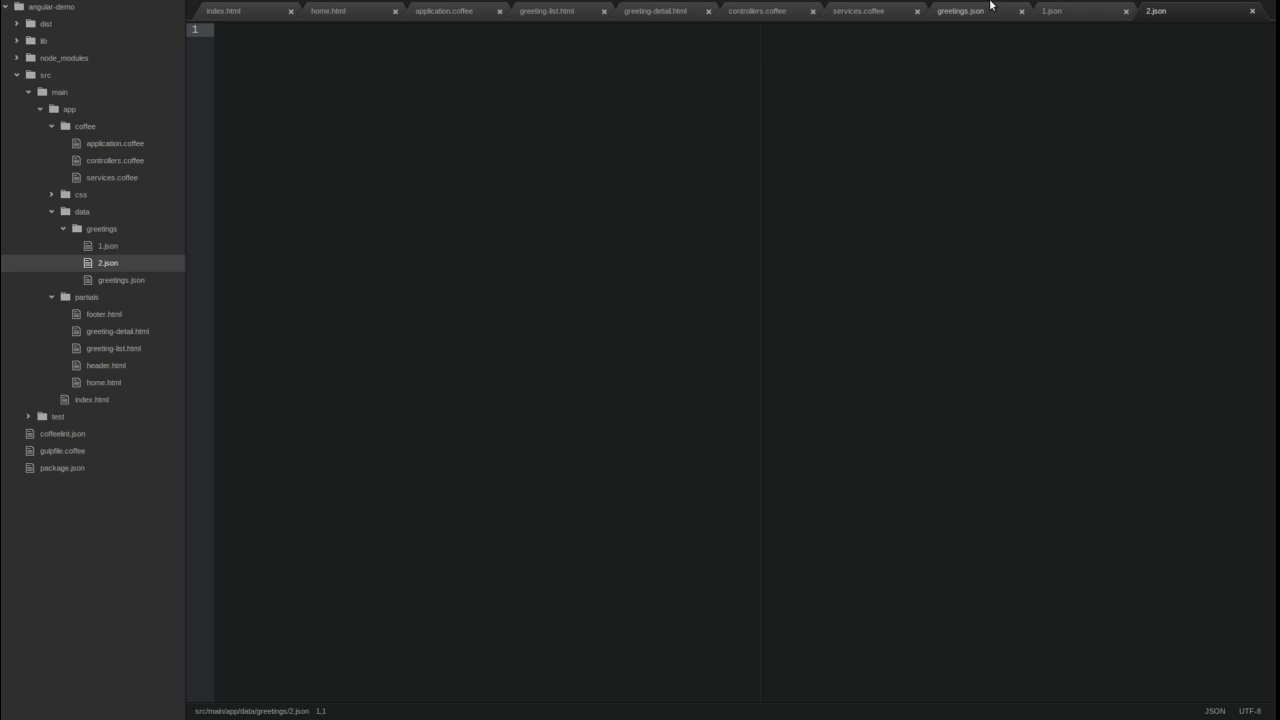
{"action": "left_click", "coordinate": [960, 12]}
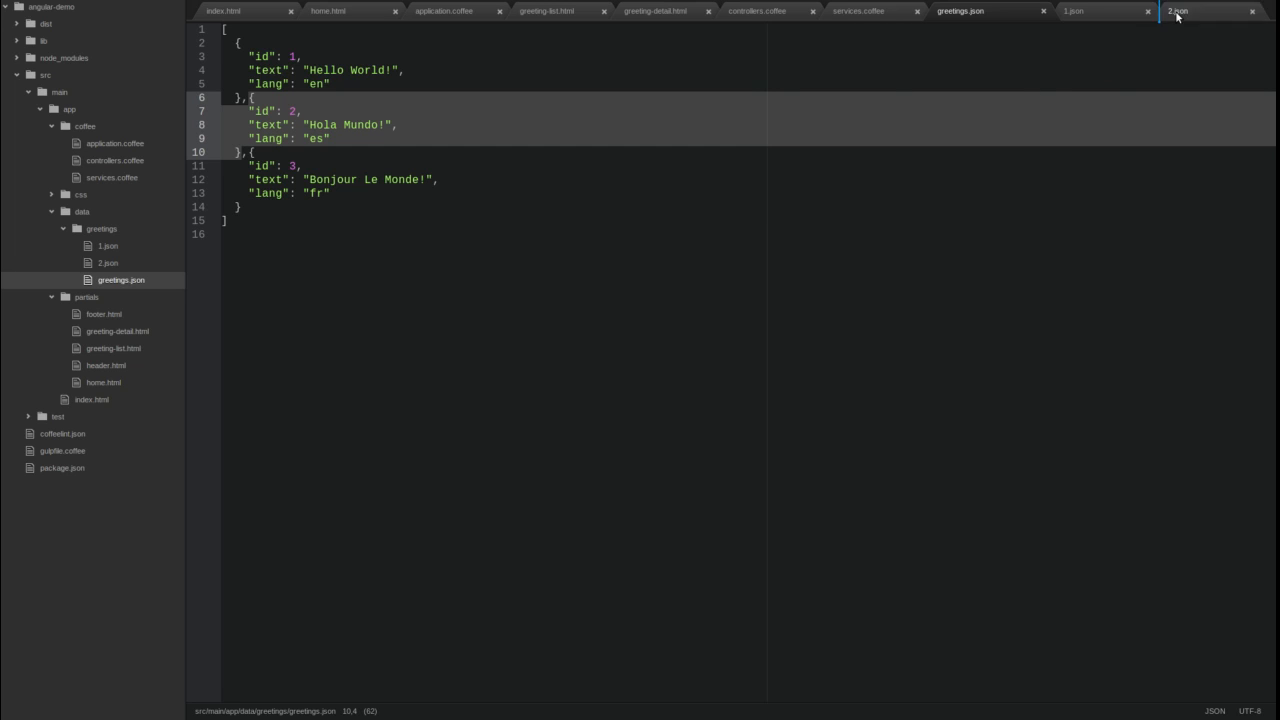
Step: Copy each greeting's object from greetings.json into 2.json and 3.json, then open header.html
{"action": "left_click", "coordinate": [1176, 12]}
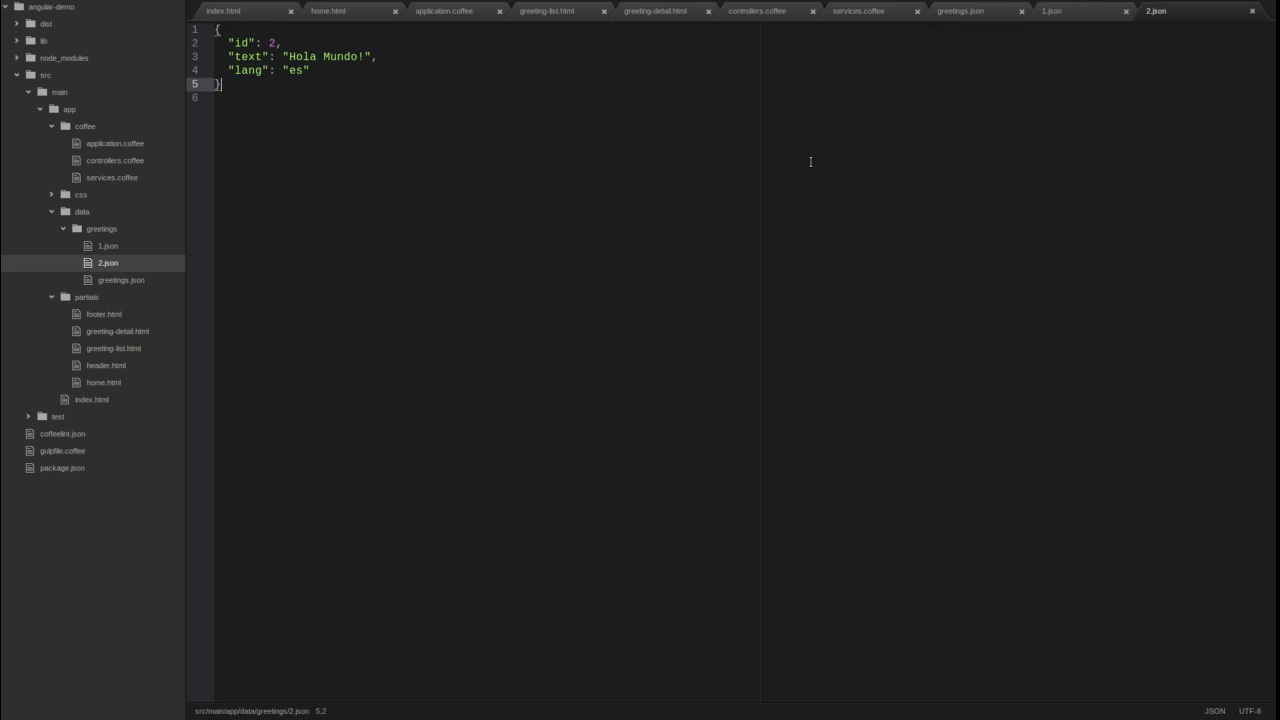
{"action": "left_click", "coordinate": [960, 12]}
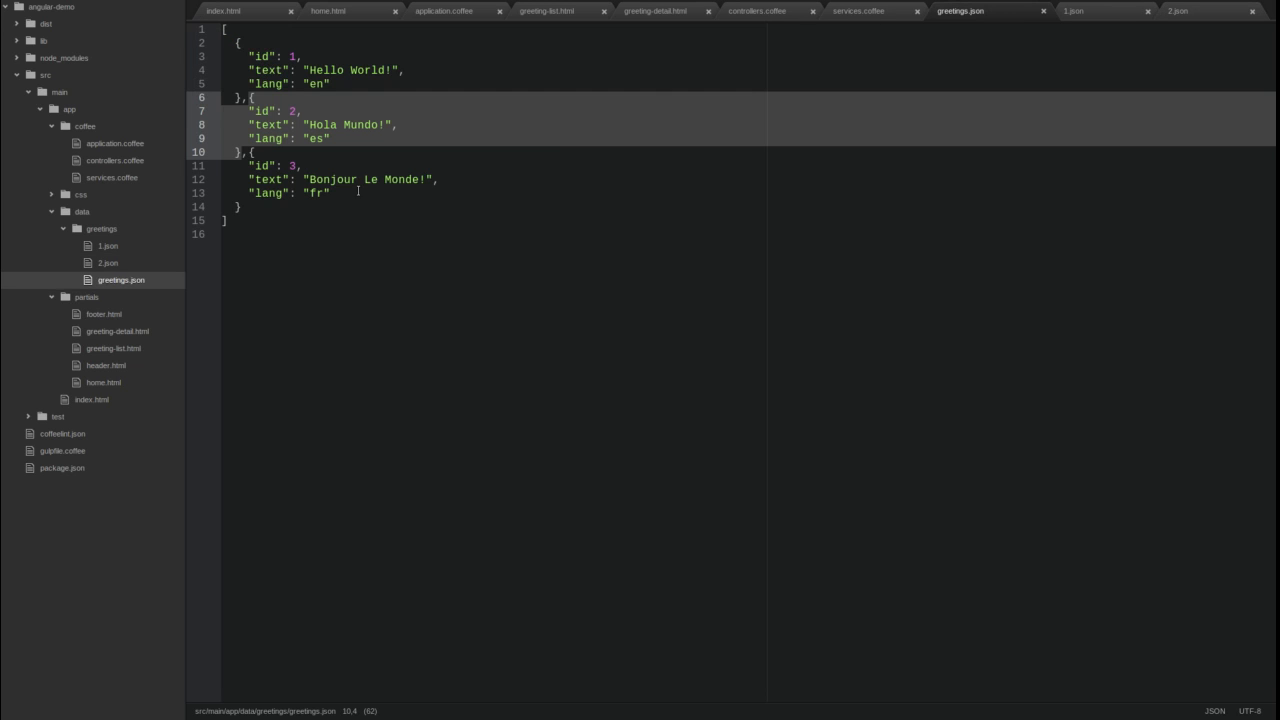
{"action": "right_click", "coordinate": [100, 228]}
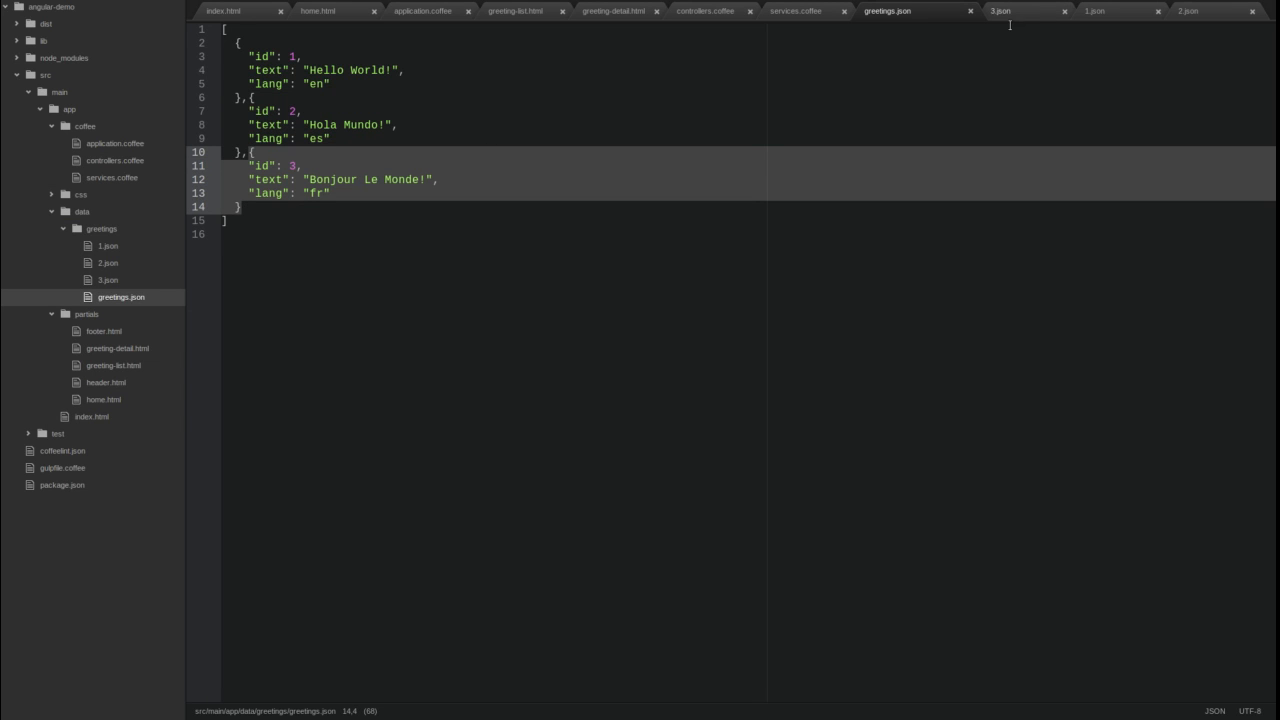
{"action": "left_click", "coordinate": [1000, 12]}
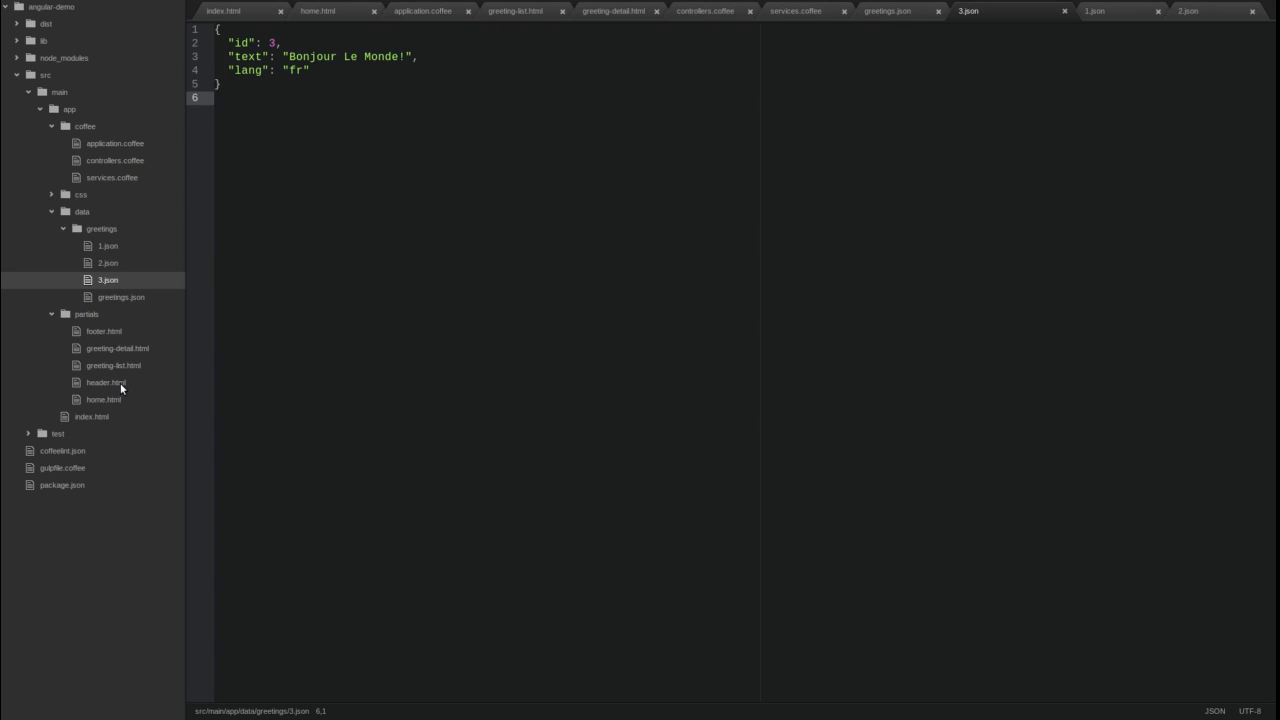
{"action": "left_click", "coordinate": [104, 382]}
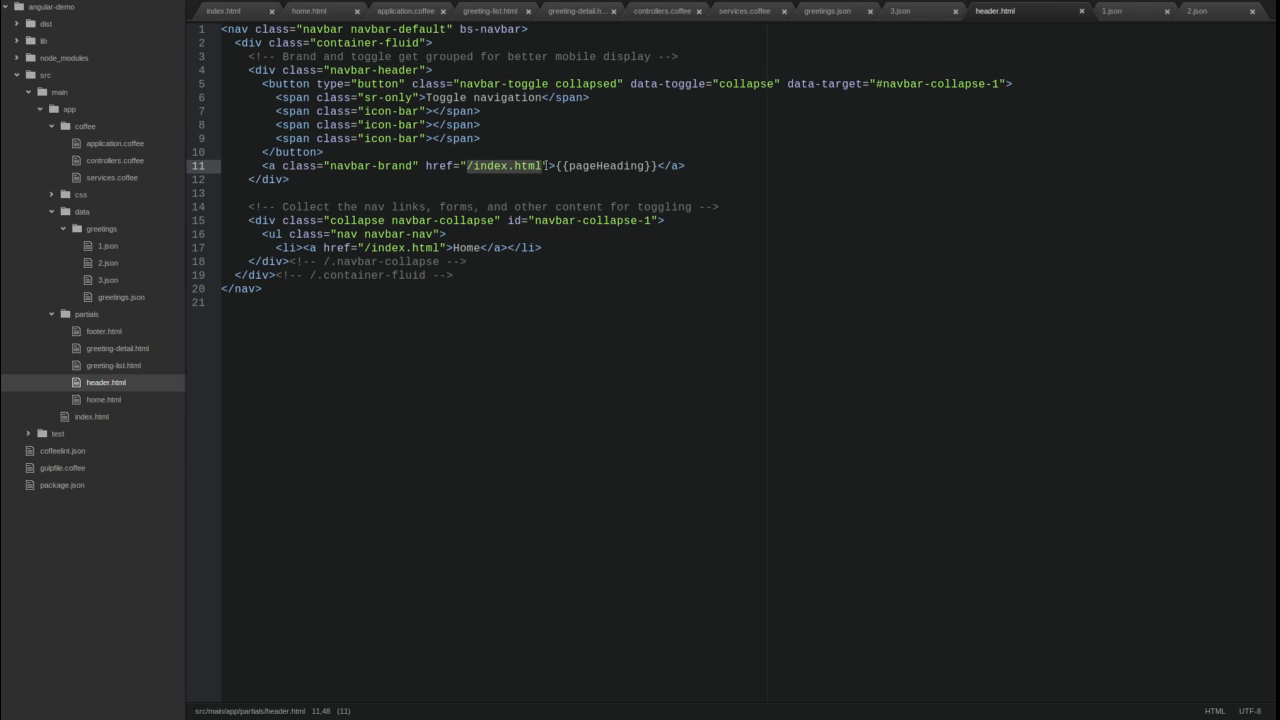
Step: Point the brand and Home links in header.html to #/home
{"action": "type", "text": "#/home"}
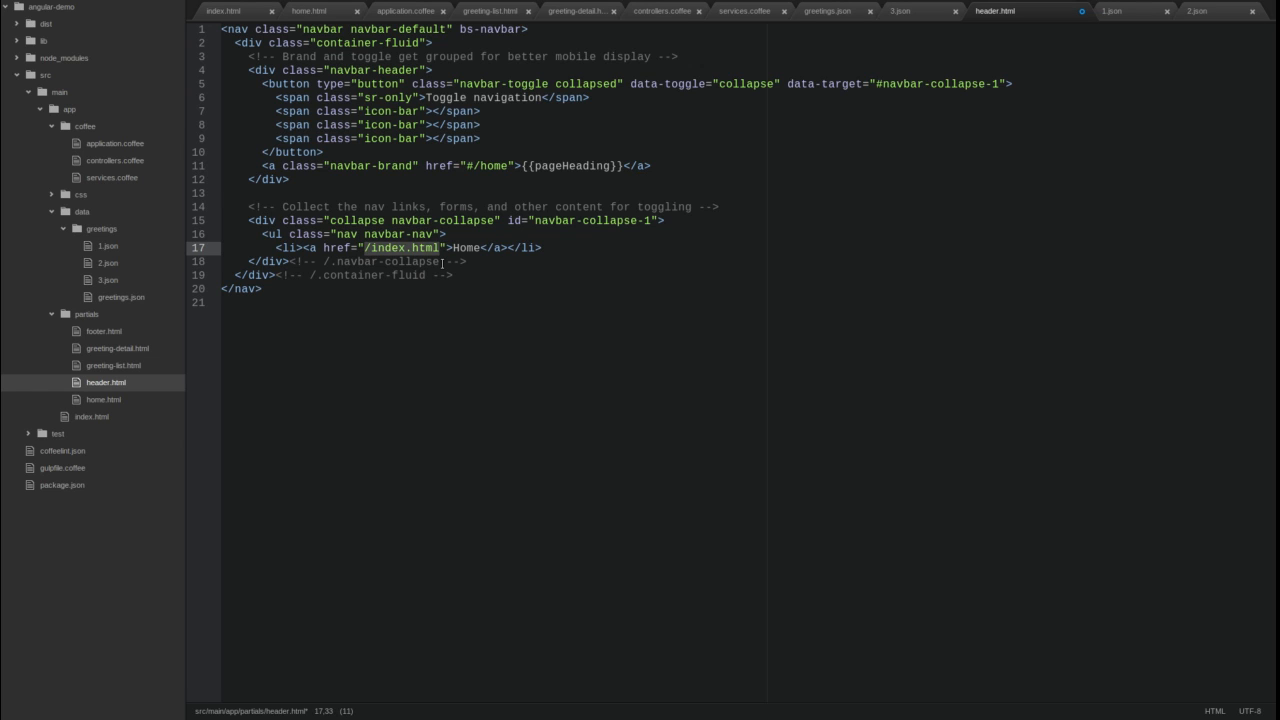
{"action": "type", "text": "#/home"}
{"action": "type", "text": "<li"}
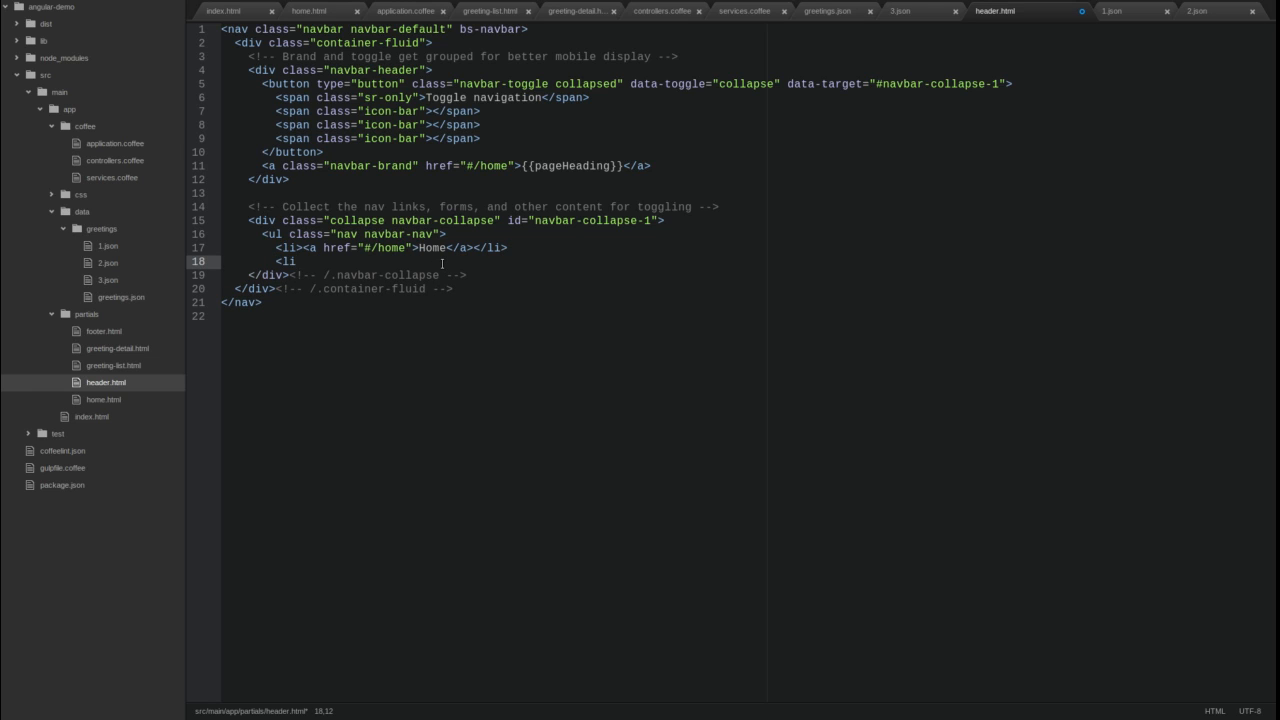
Step: Add a <li><a href="#/greetings">Greetings</a></li> navbar link inside the nav ul
{"action": "type", "text": "><a href"}
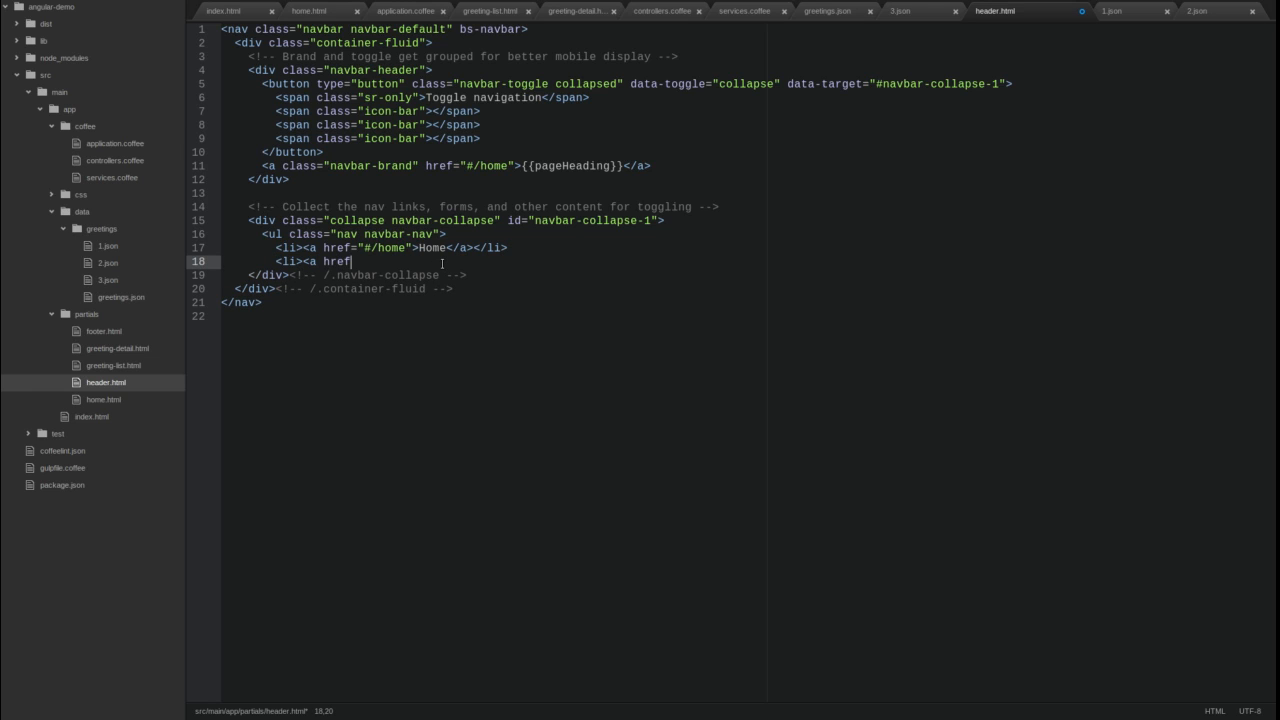
{"action": "type", "text": "=\"#\""}
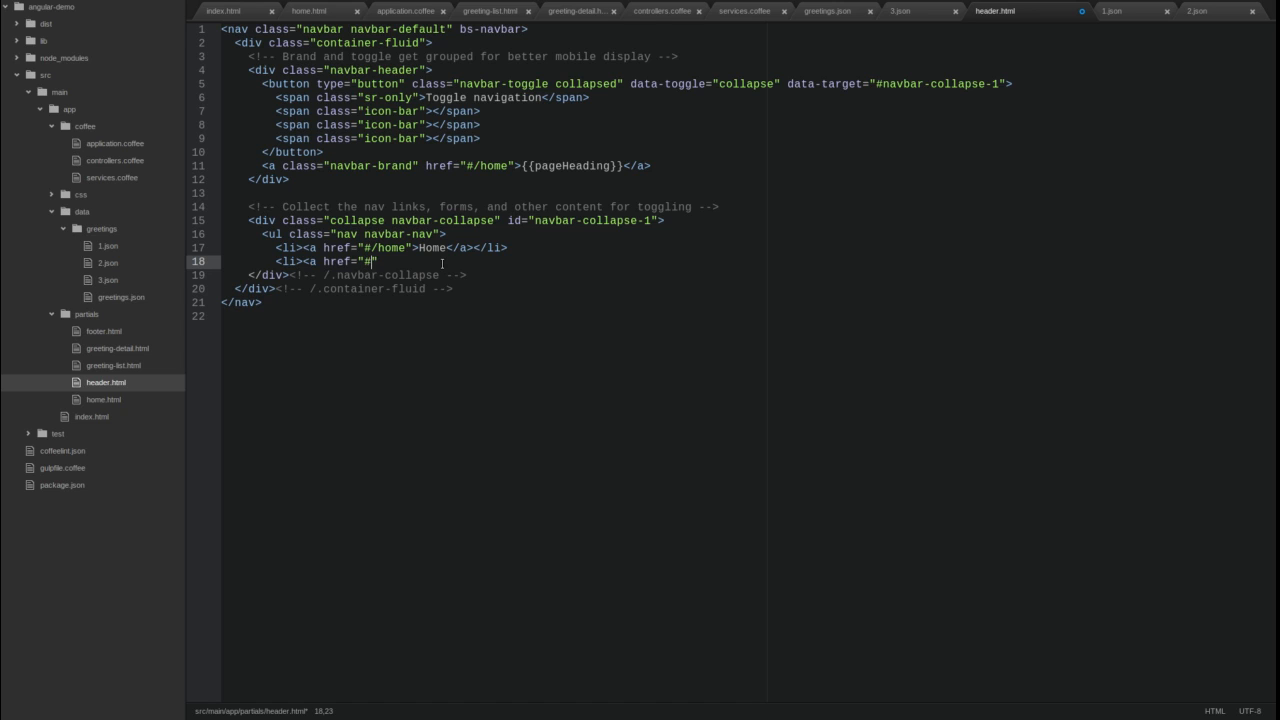
{"action": "type", "text": "greetings"}
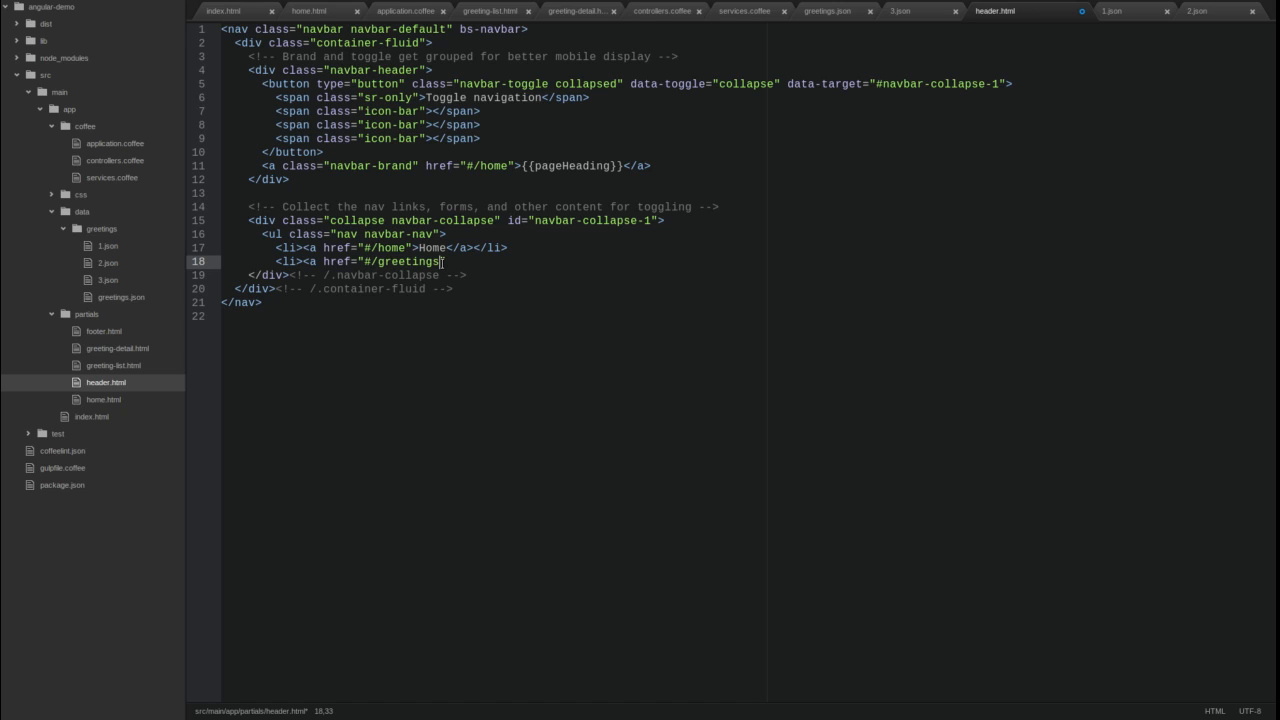
{"action": "type", "text": ">G"}
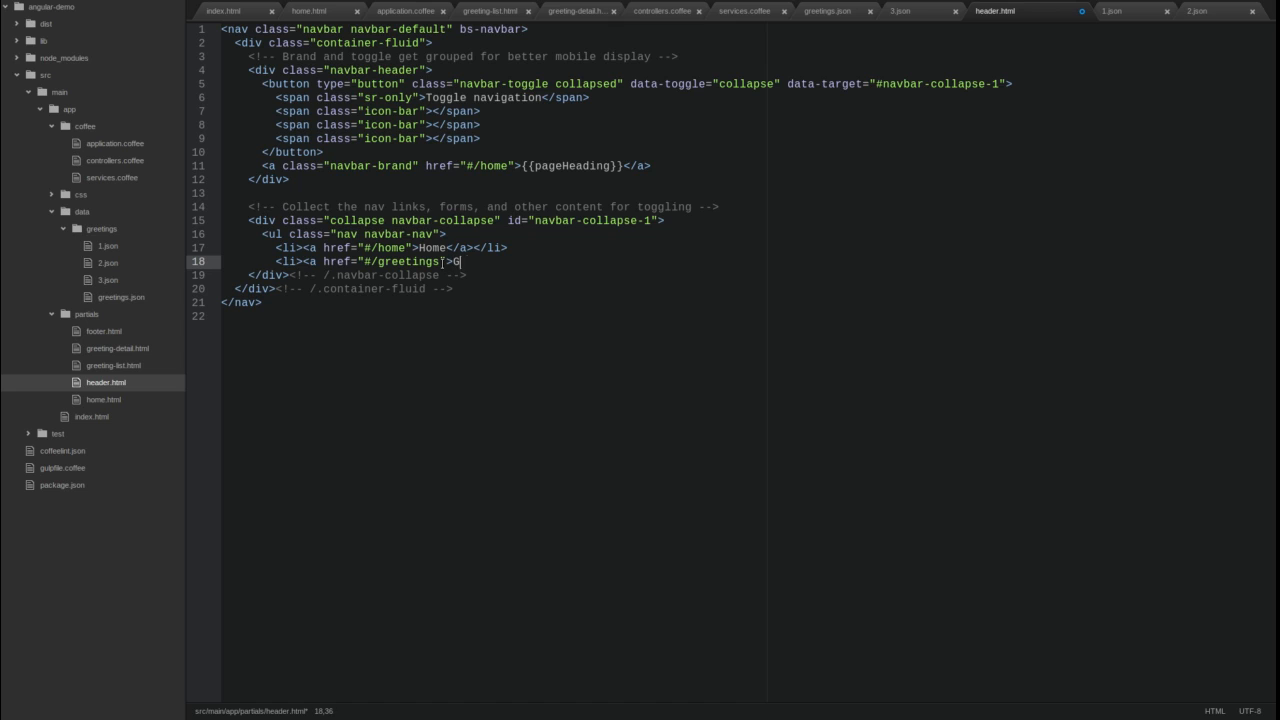
{"action": "type", "text": "reetings<"}
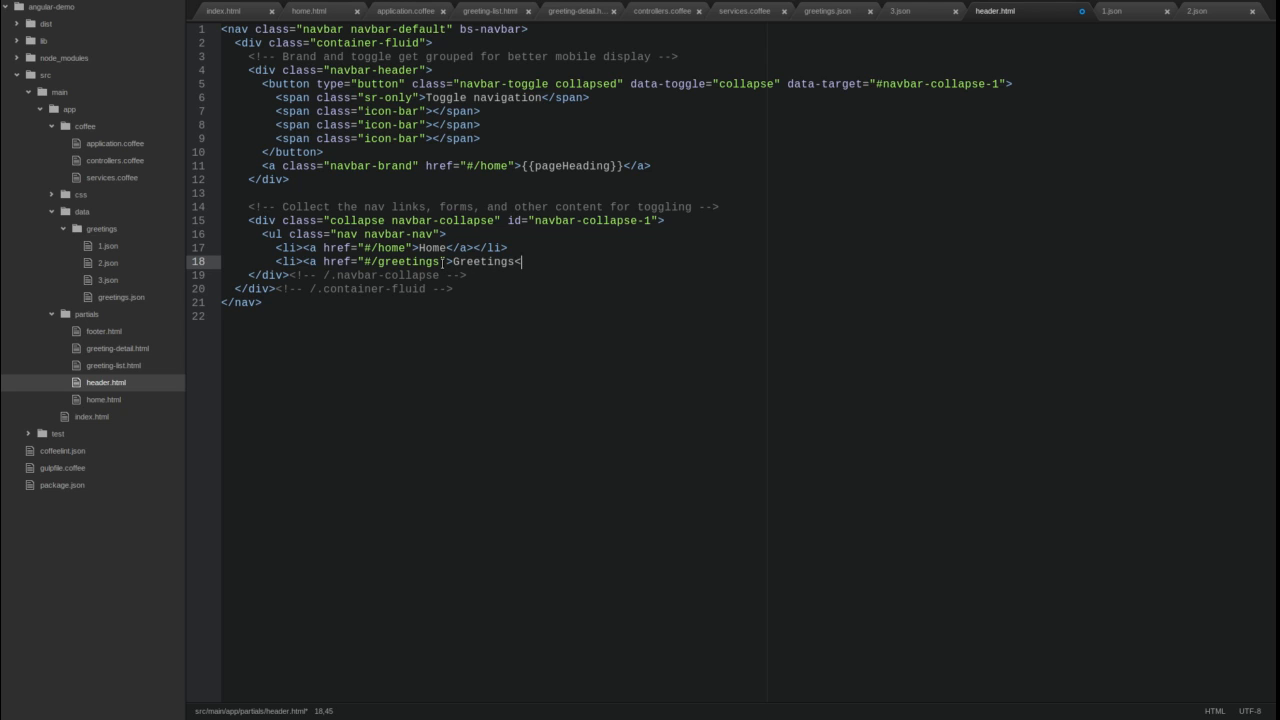
{"action": "type", "text": "/a></"}
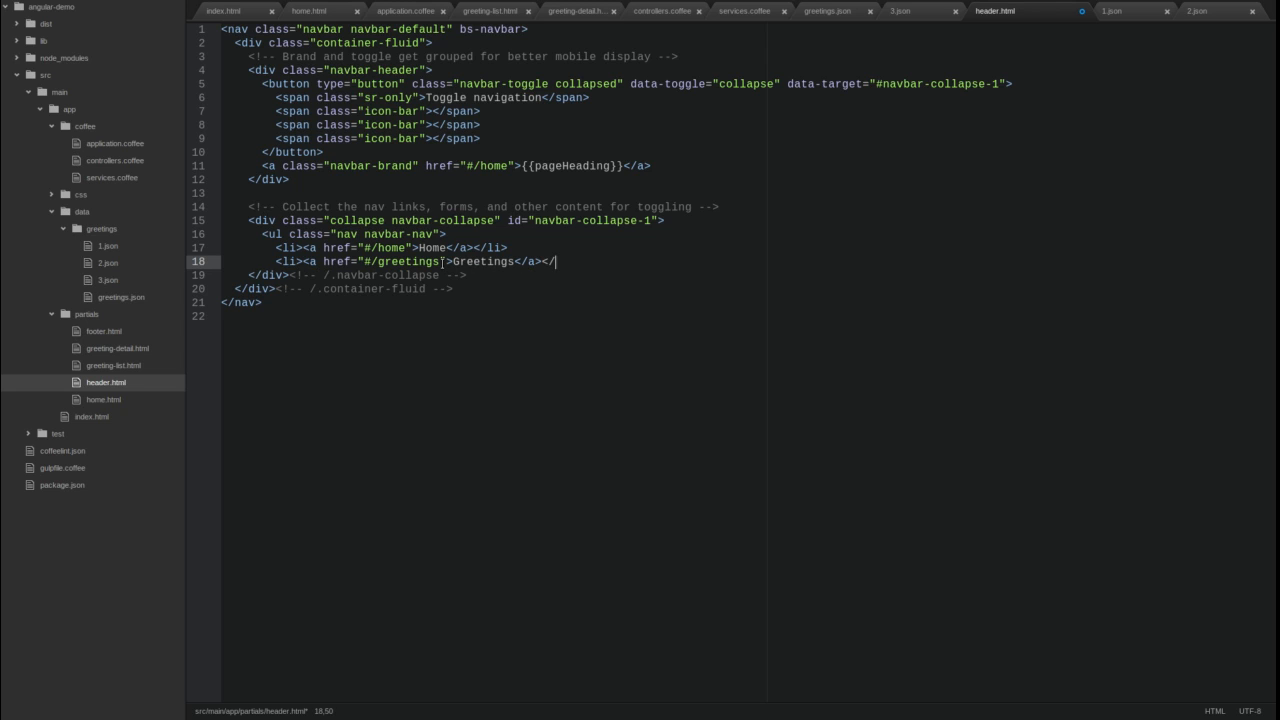
{"action": "type", "text": "li>"}
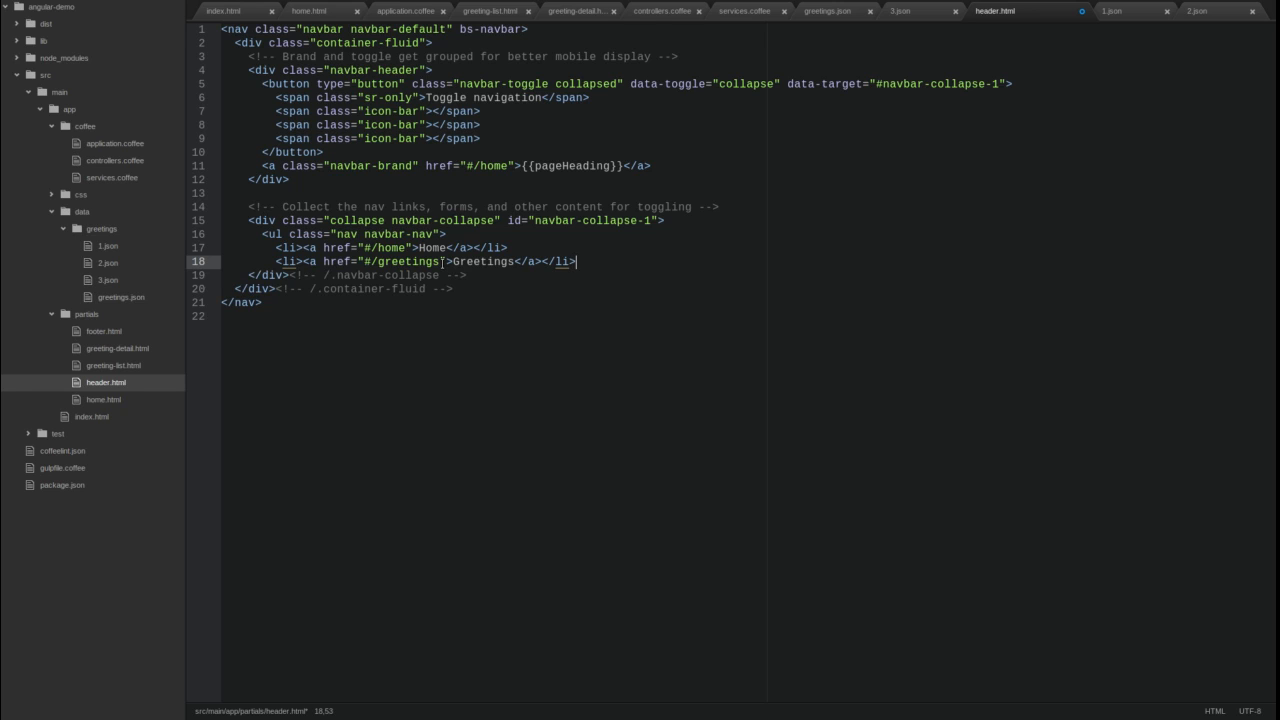
{"action": "type", "text": "</u"}
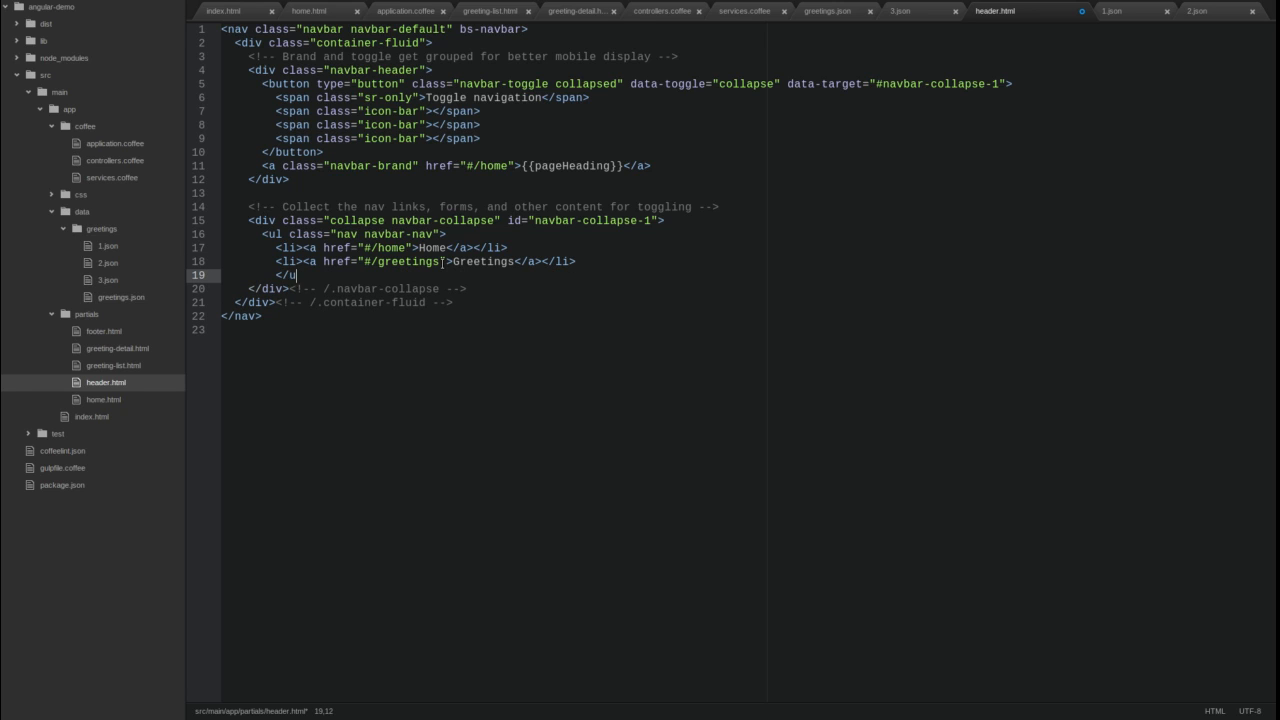
{"action": "type", "text": "l>"}
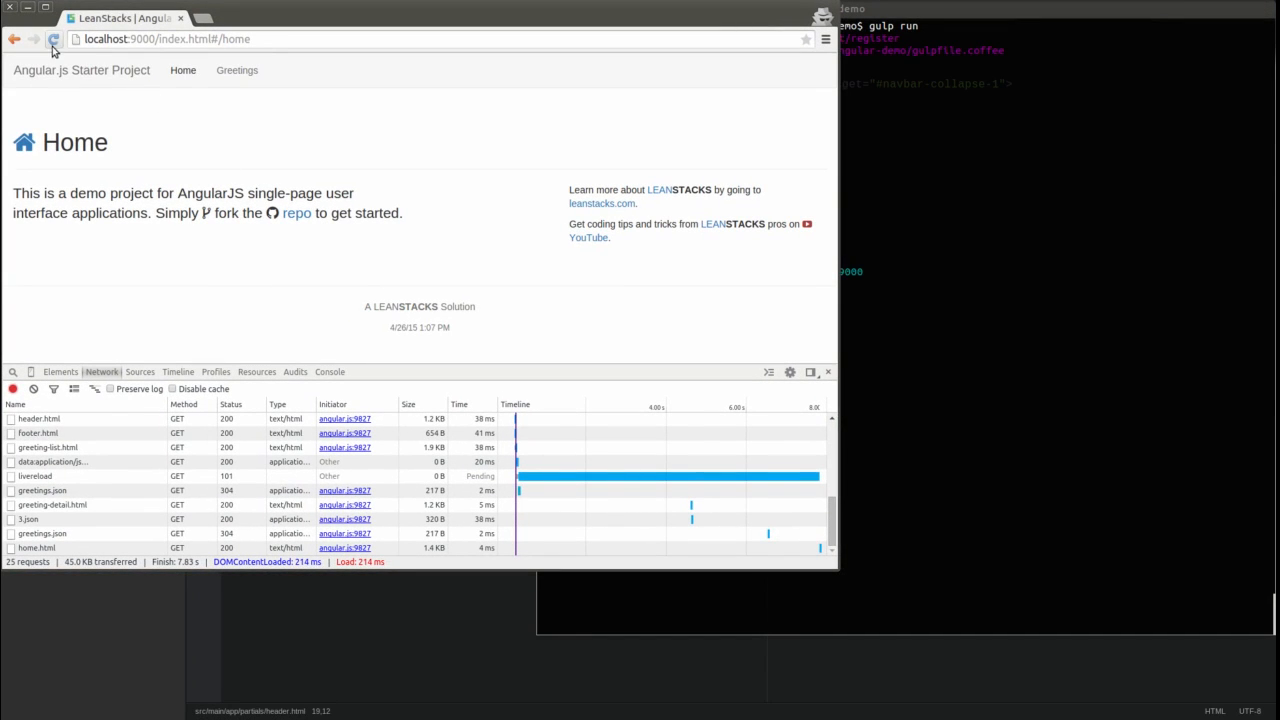
Step: Reload the app, open Greetings, view Hello World!'s detail at #/greetings/1, and return to the list
{"action": "left_click", "coordinate": [52, 40]}
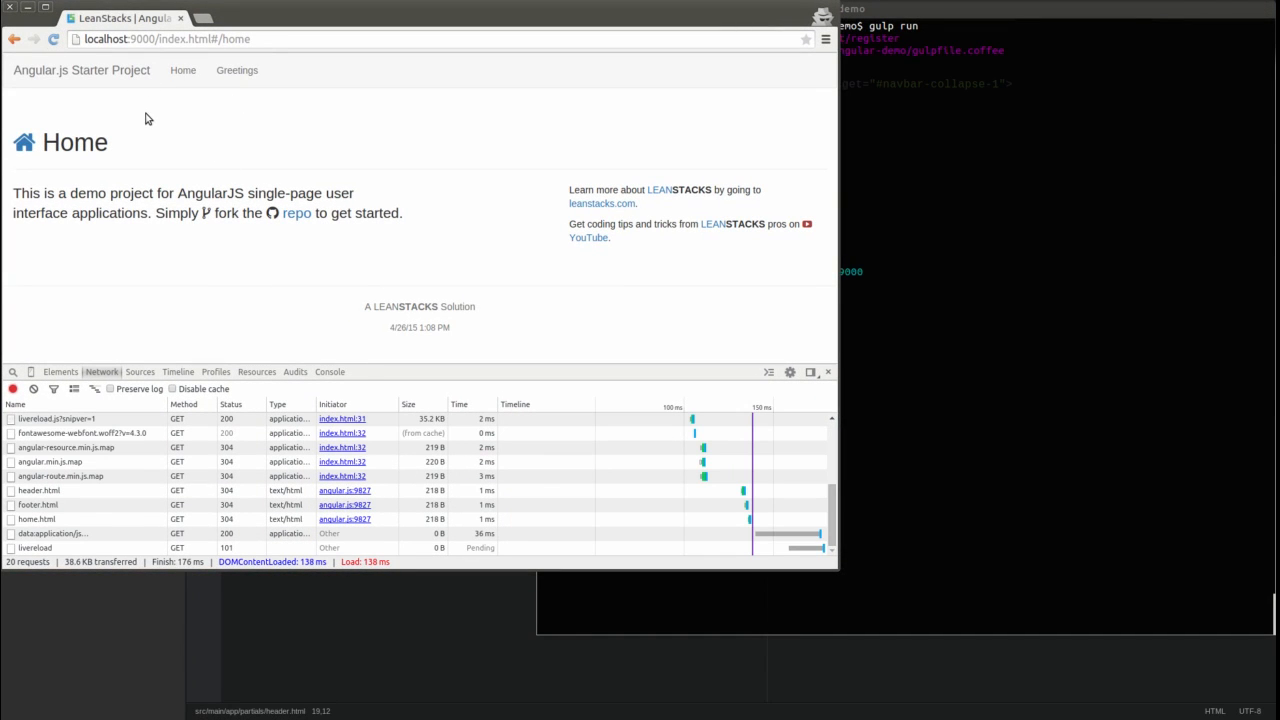
{"action": "mouse_move", "coordinate": [236, 70]}
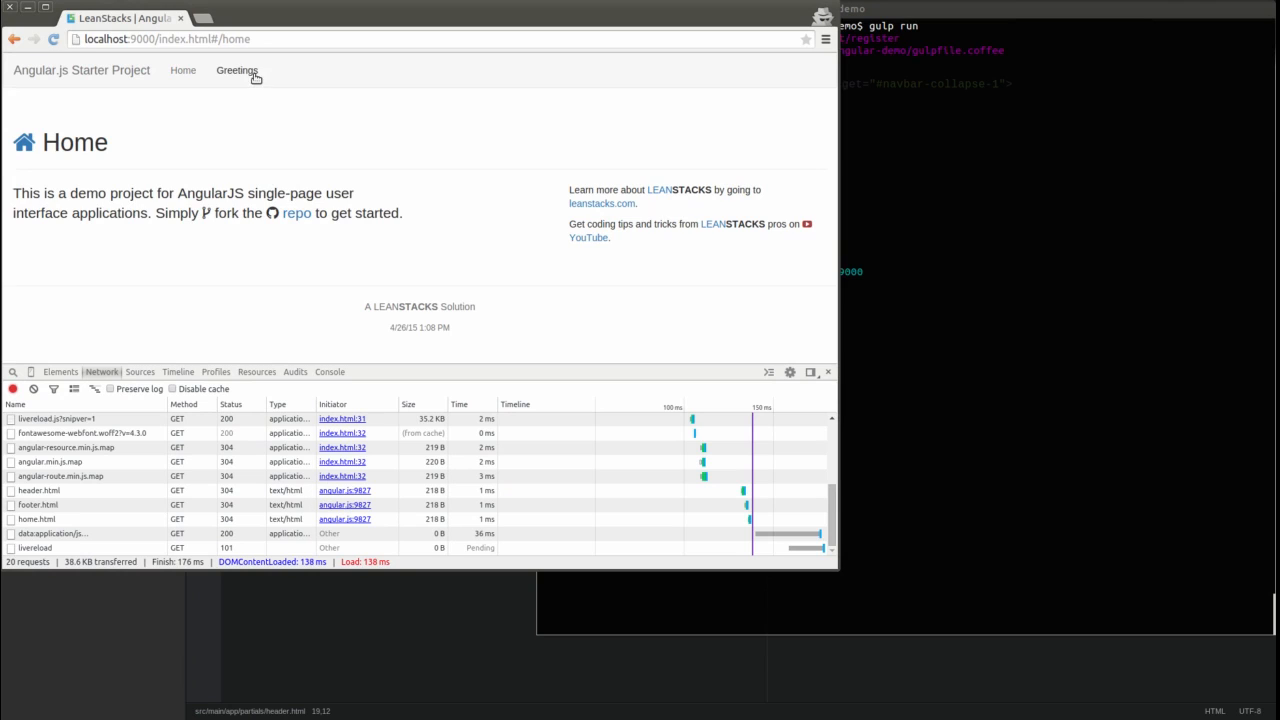
{"action": "left_click", "coordinate": [236, 70]}
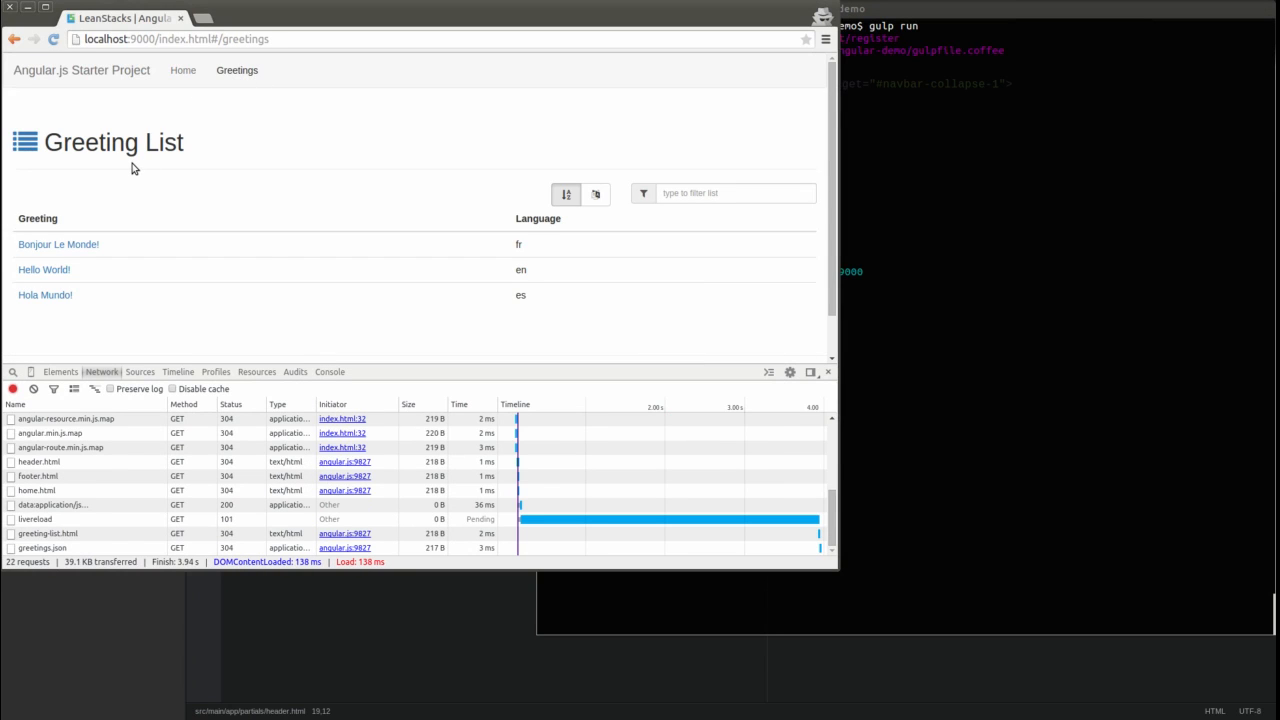
{"action": "mouse_move", "coordinate": [88, 270]}
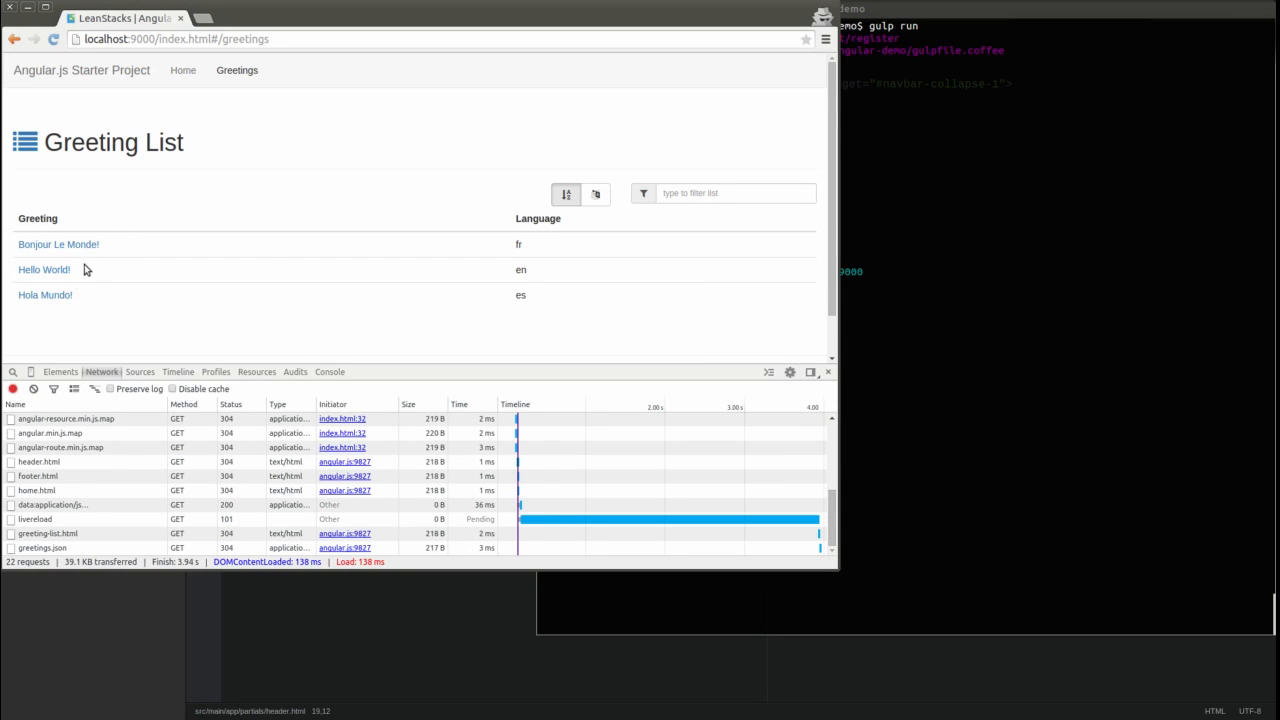
{"action": "left_click", "coordinate": [44, 268]}
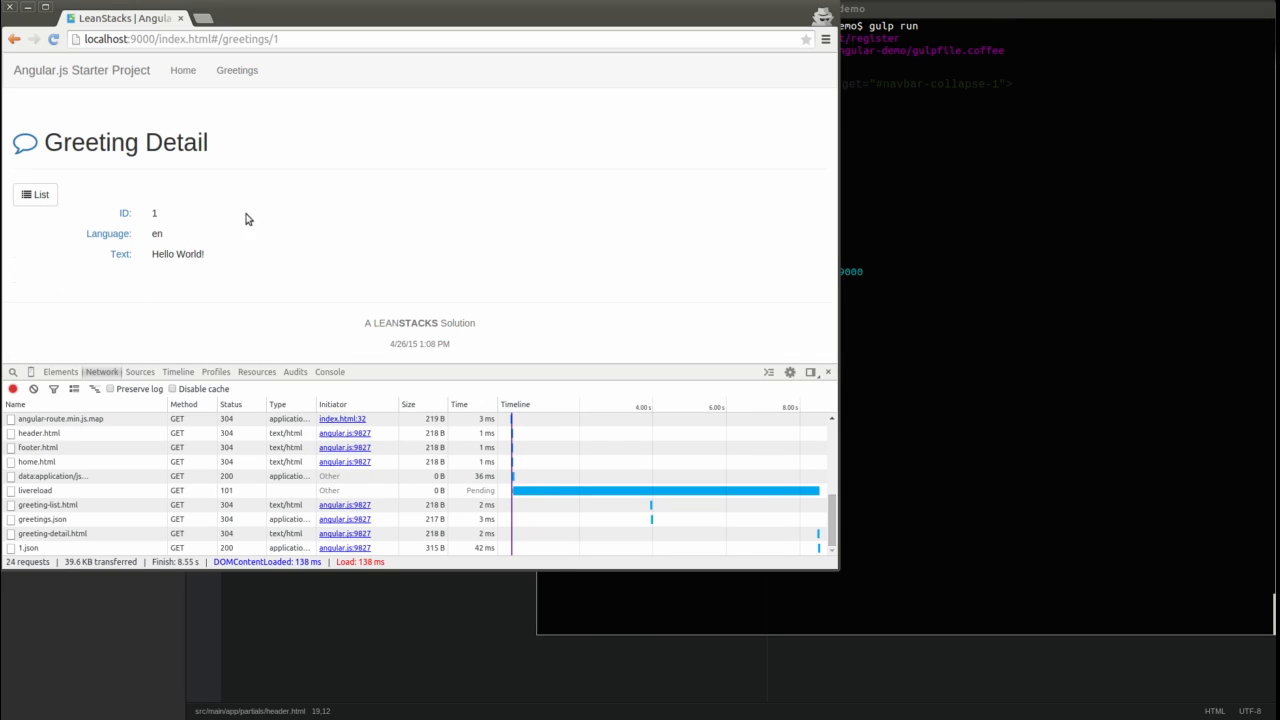
{"action": "mouse_move", "coordinate": [96, 212]}
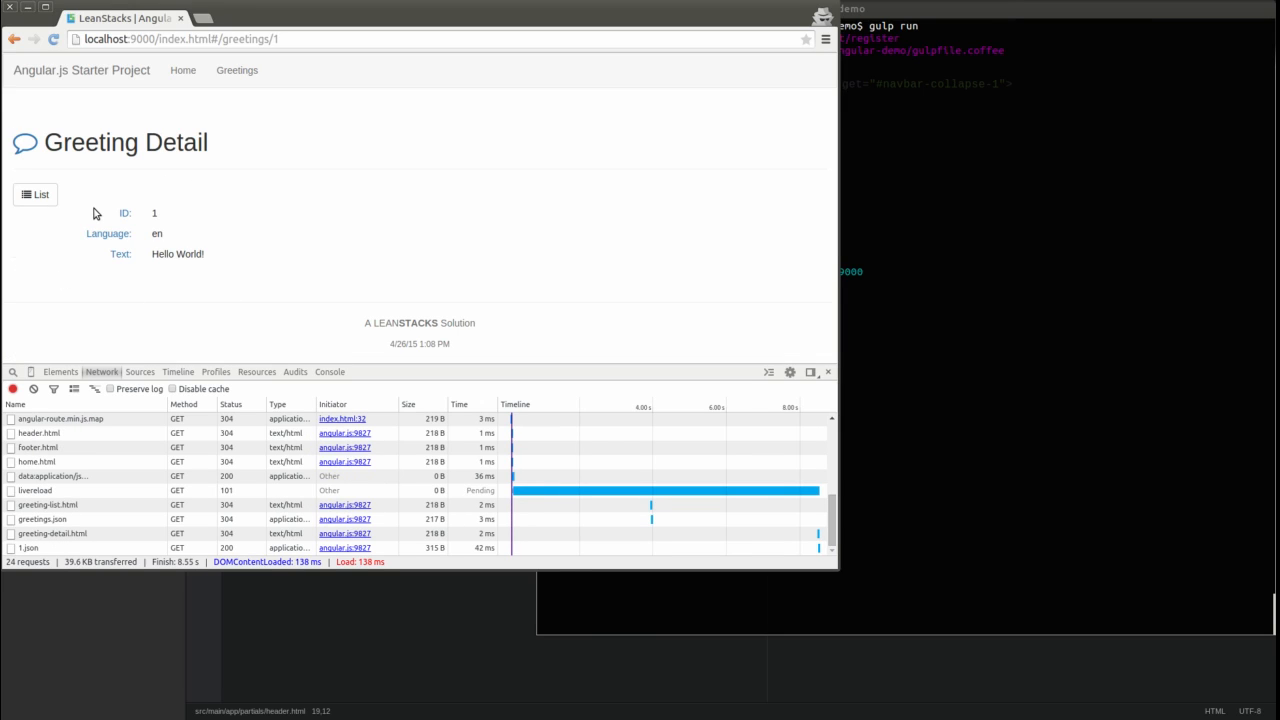
{"action": "mouse_move", "coordinate": [84, 218]}
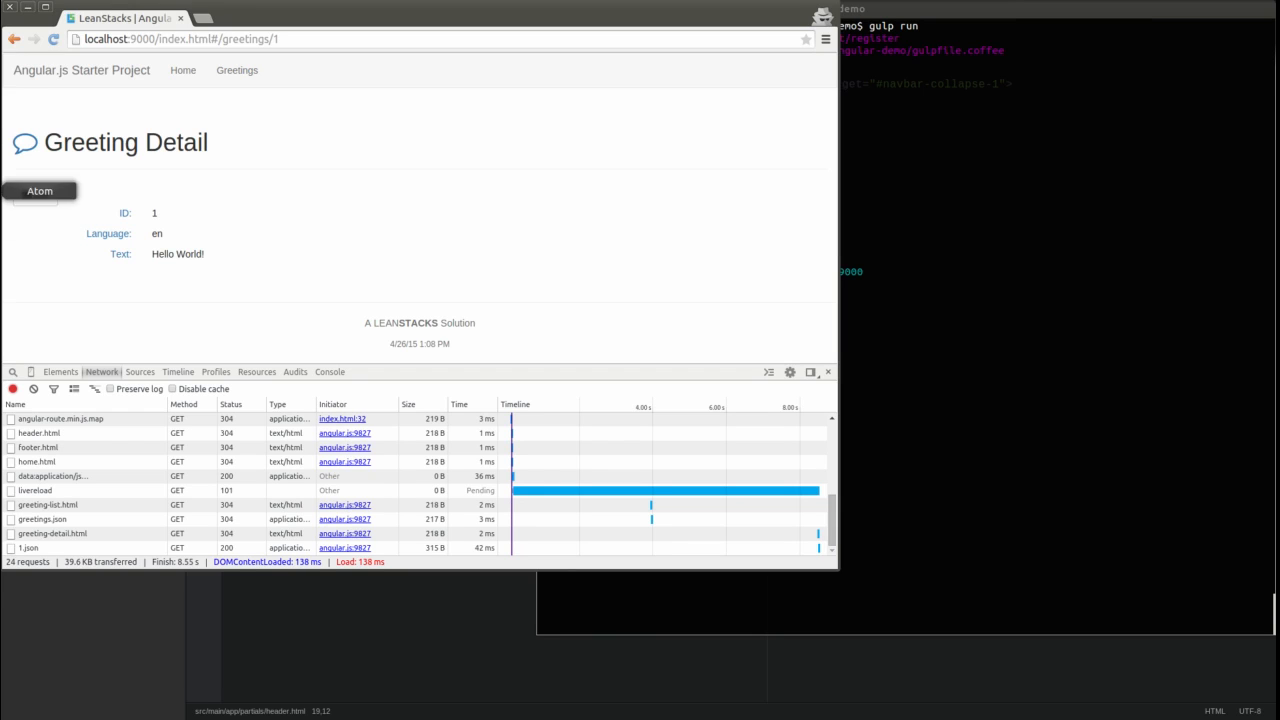
{"action": "left_click", "coordinate": [236, 70]}
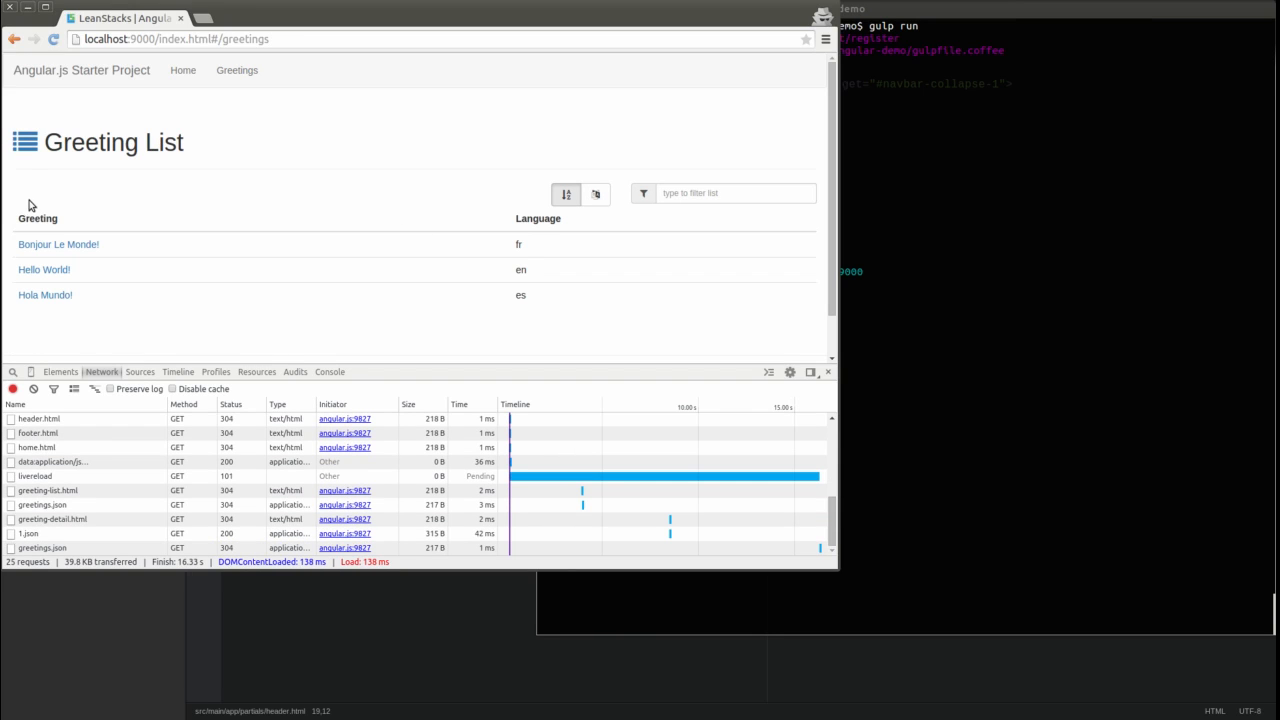
Step: Open Hola Mundo!'s detail page and inspect the 1.json and 2.json responses in DevTools Network
{"action": "left_click", "coordinate": [44, 294]}
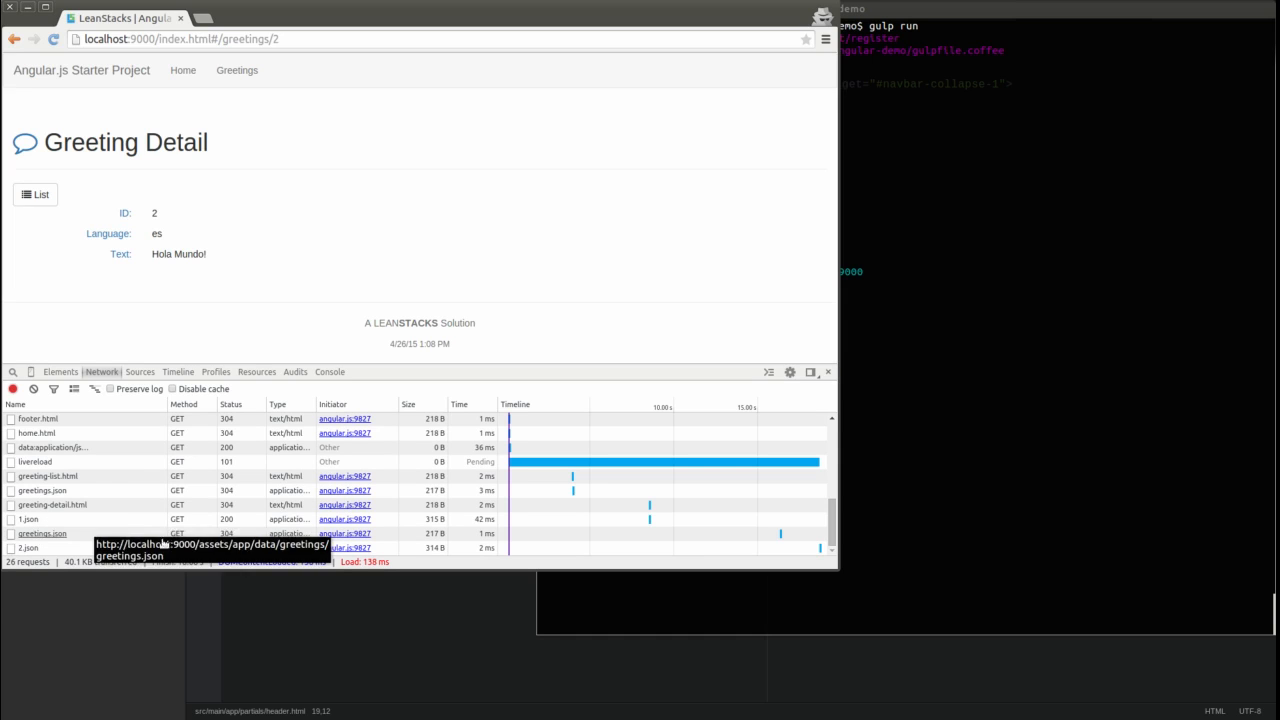
{"action": "left_click", "coordinate": [28, 520]}
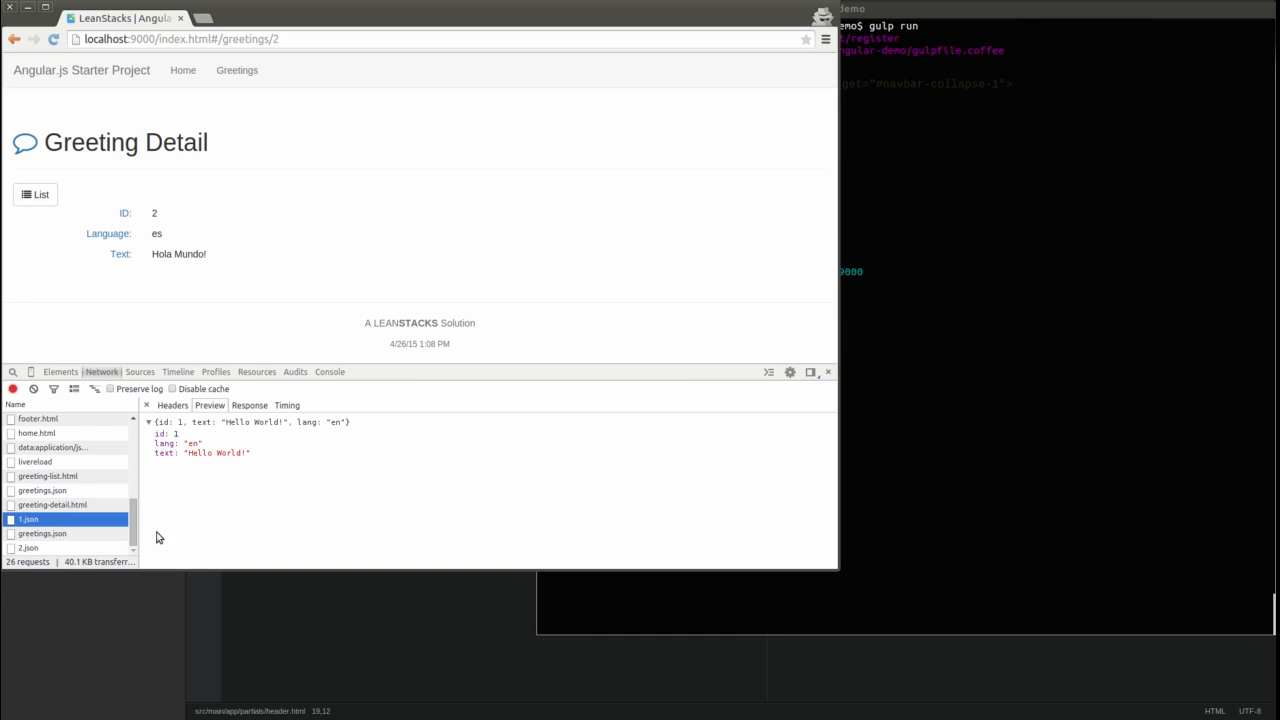
{"action": "mouse_move", "coordinate": [264, 480]}
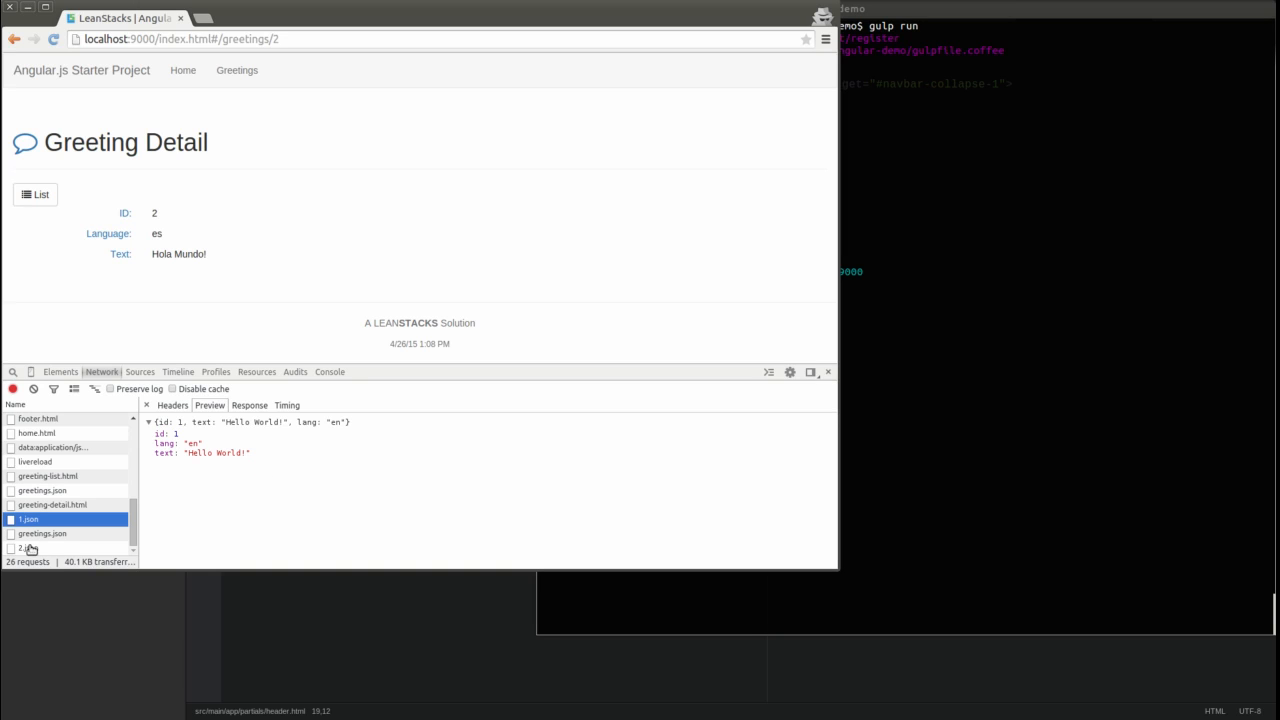
{"action": "left_click", "coordinate": [28, 548]}
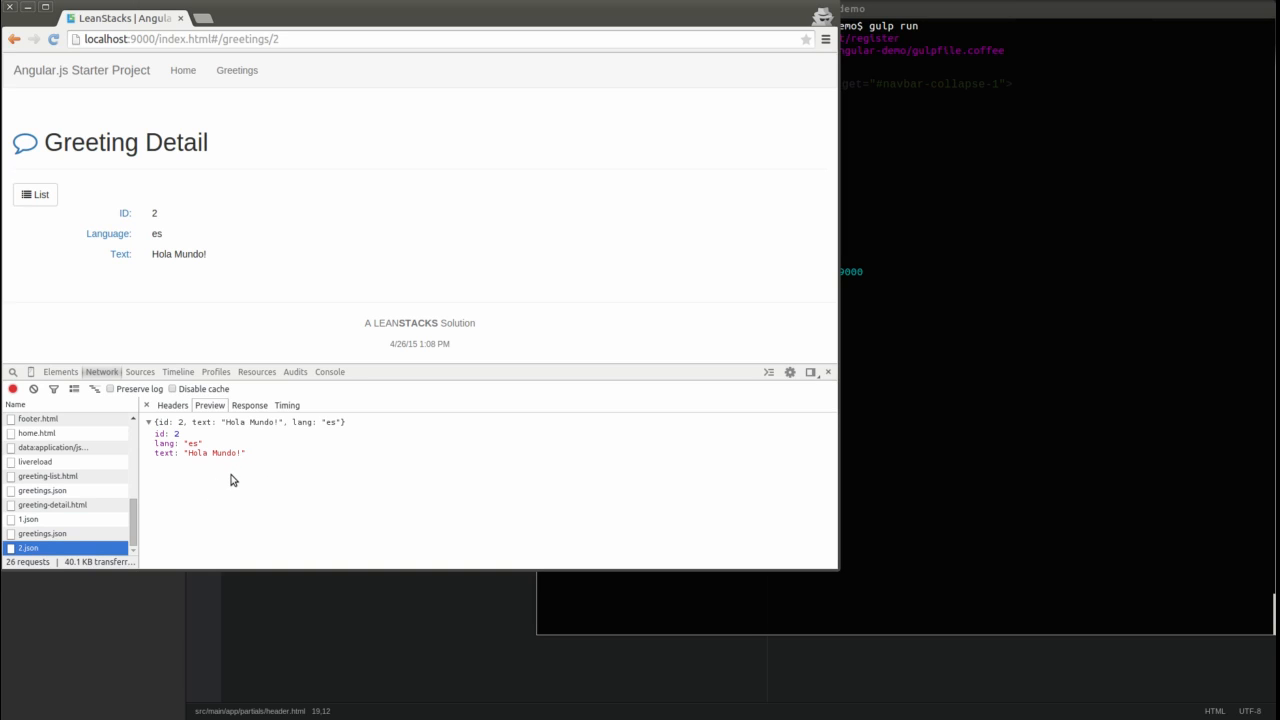